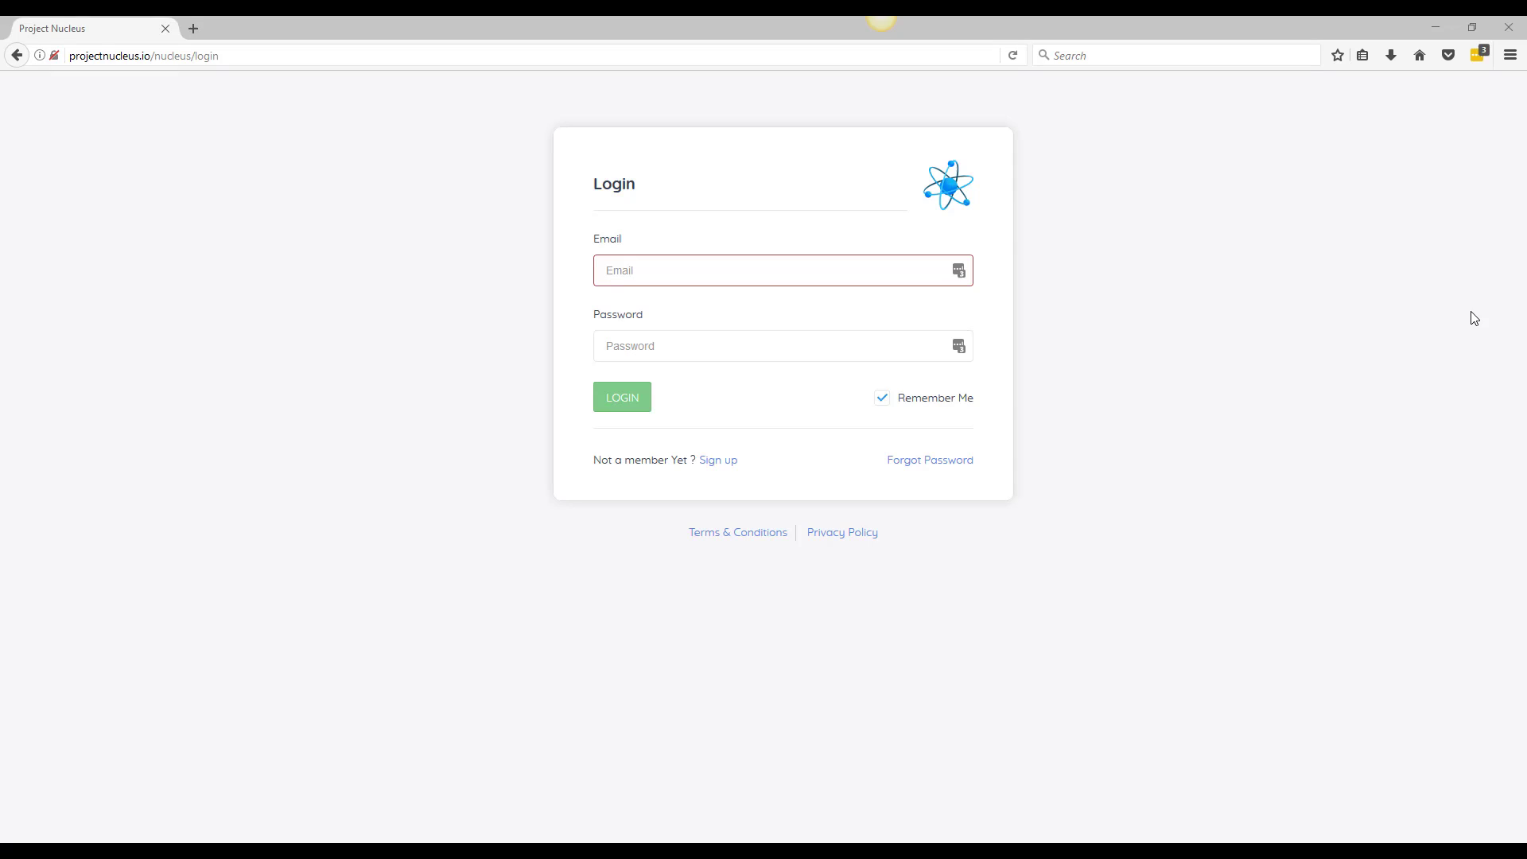
mouse_move(1465, 321)
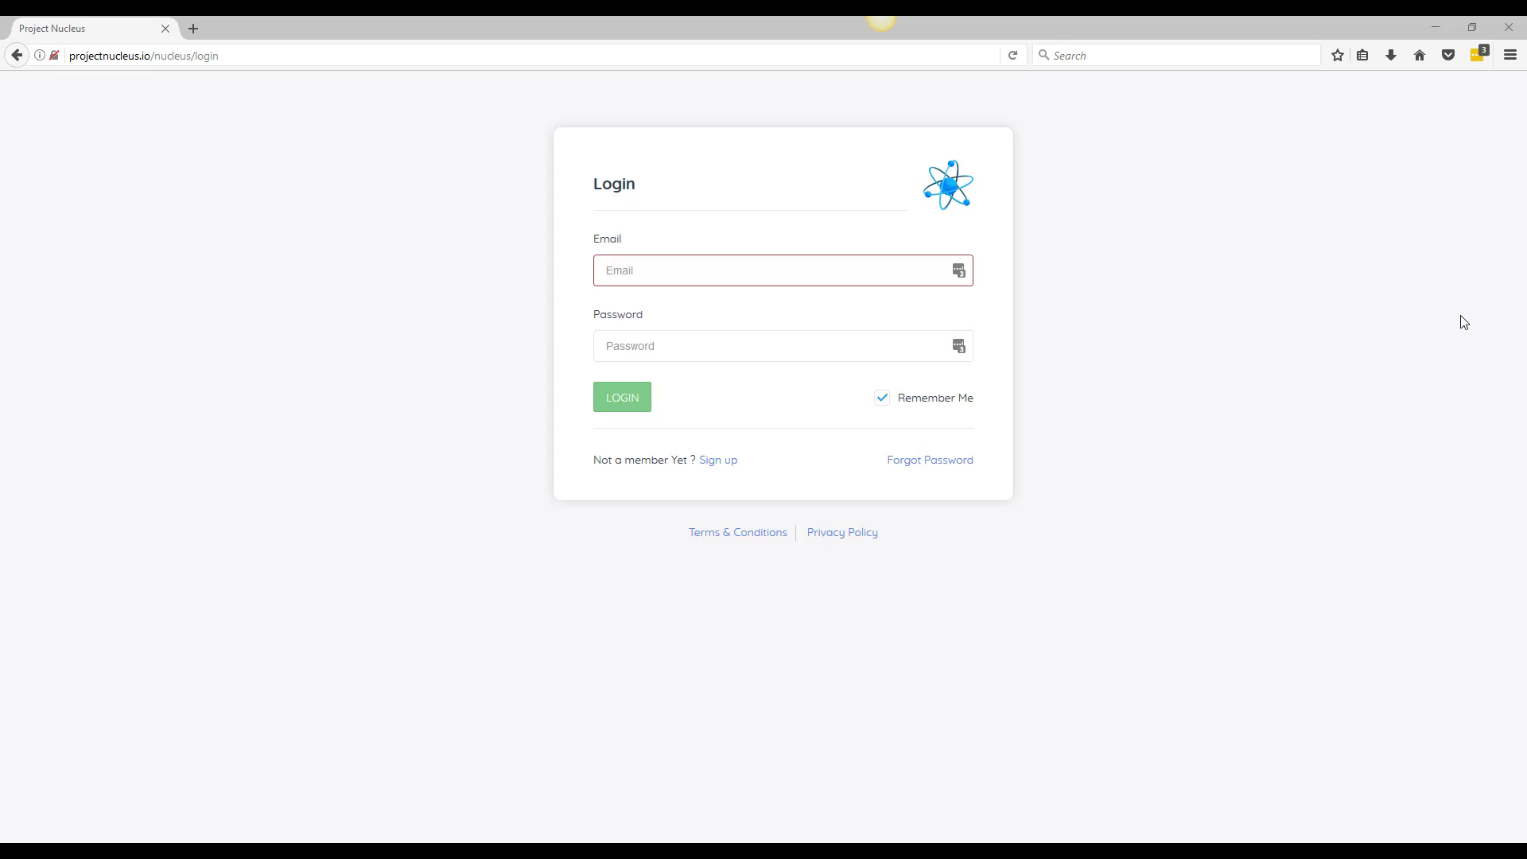
mouse_move(1458, 344)
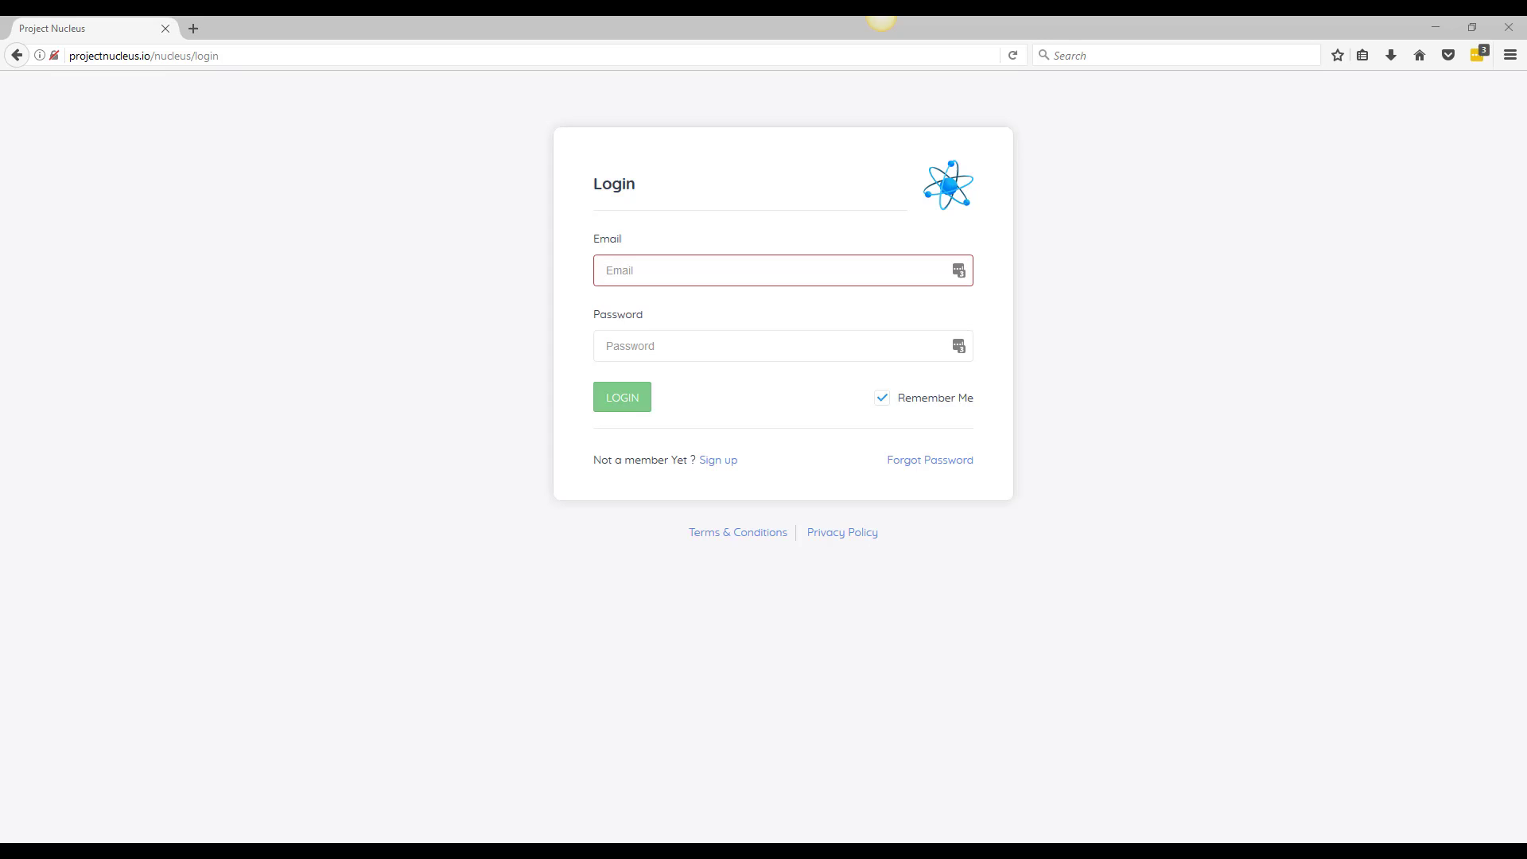
Log in and expand the side navigation menu on the Overview page
click(621, 398)
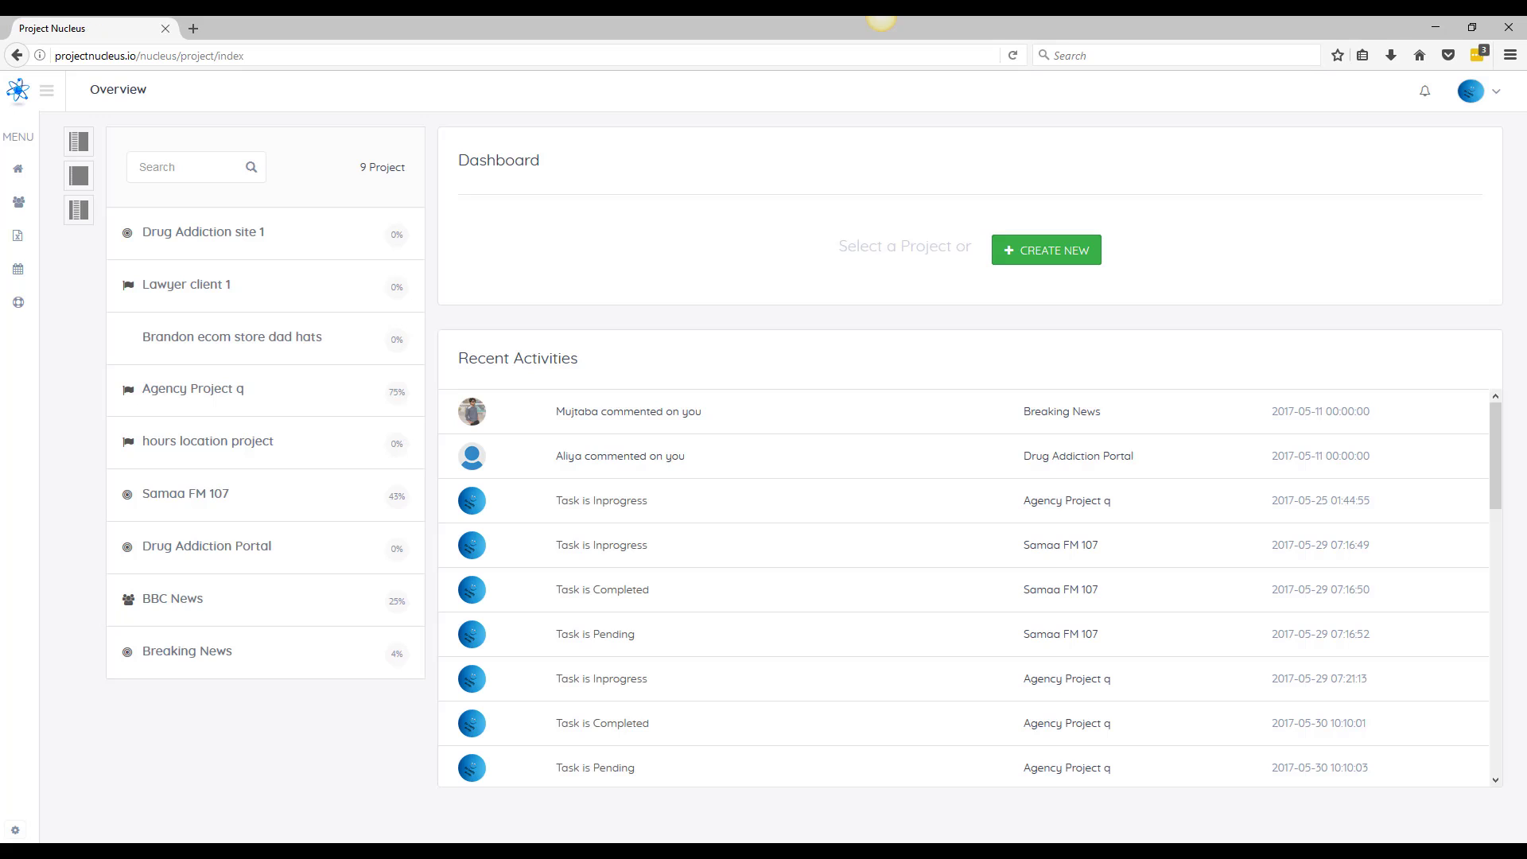
mouse_move(506, 356)
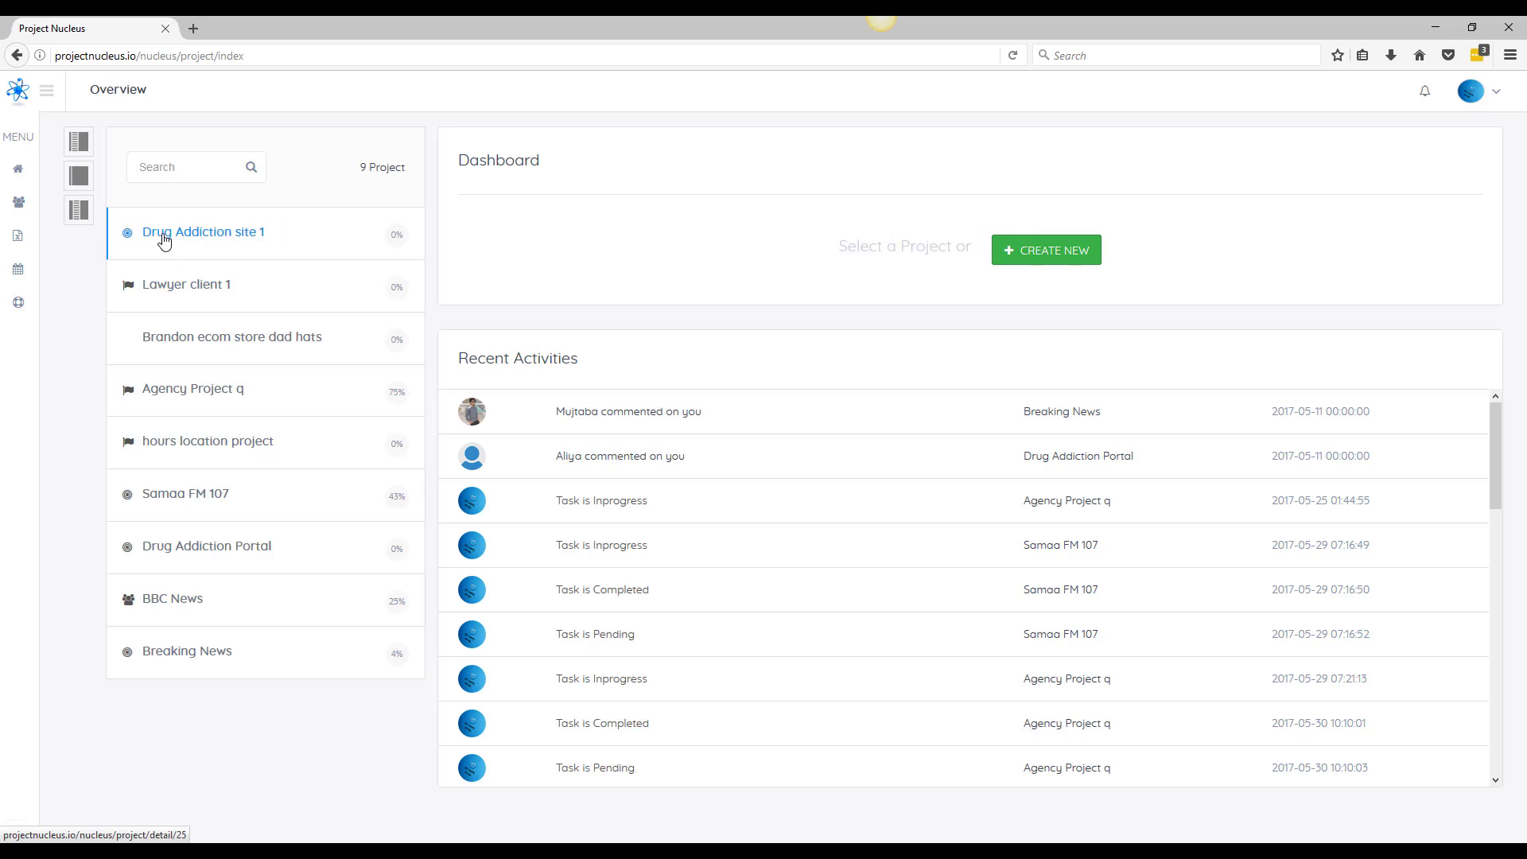
click(47, 89)
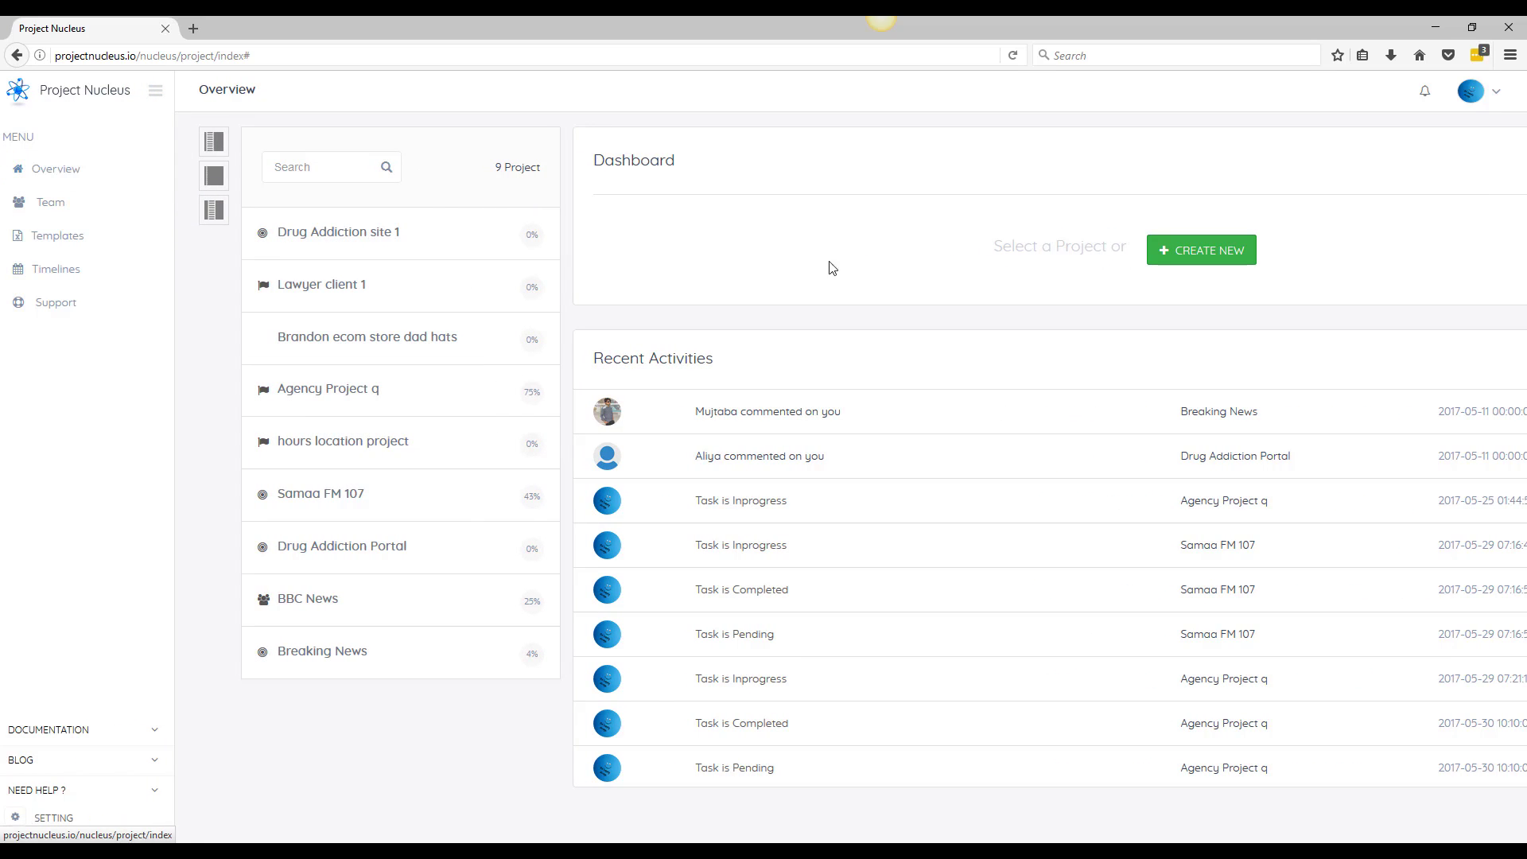
mouse_move(627, 289)
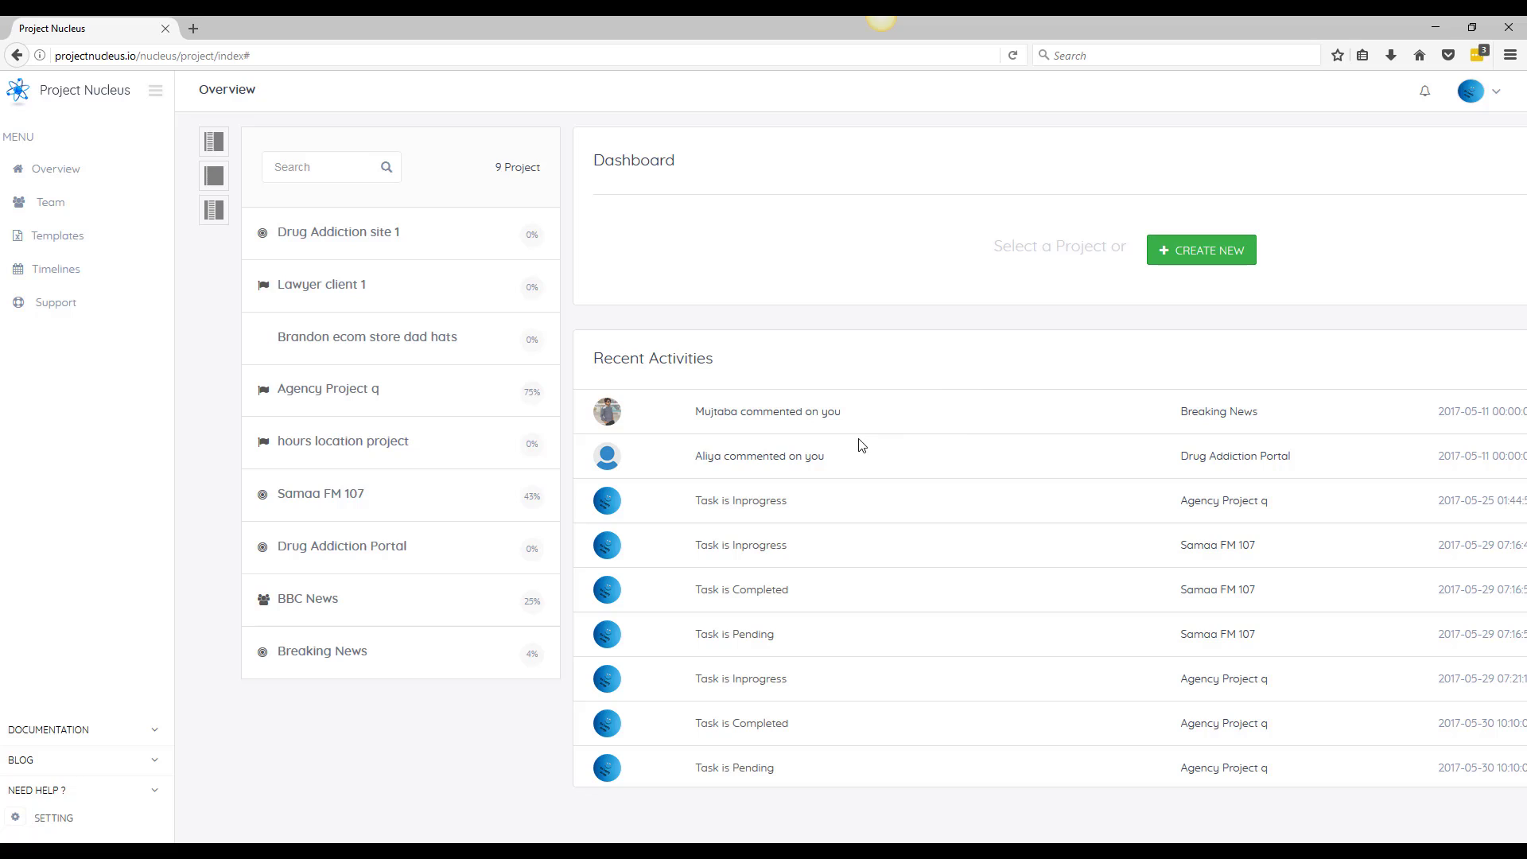
mouse_move(1205, 407)
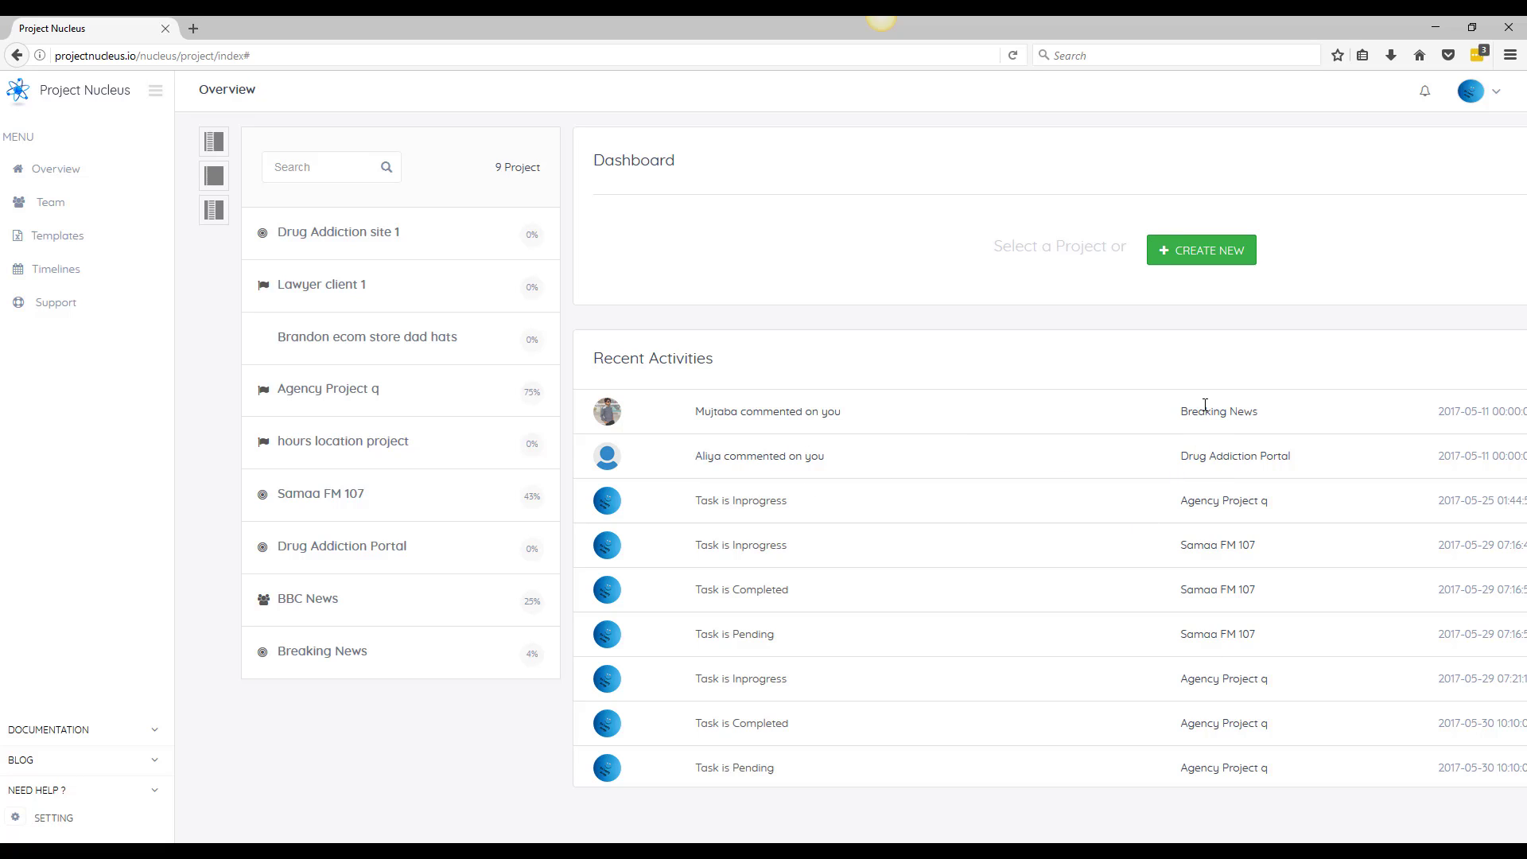
mouse_move(1203, 253)
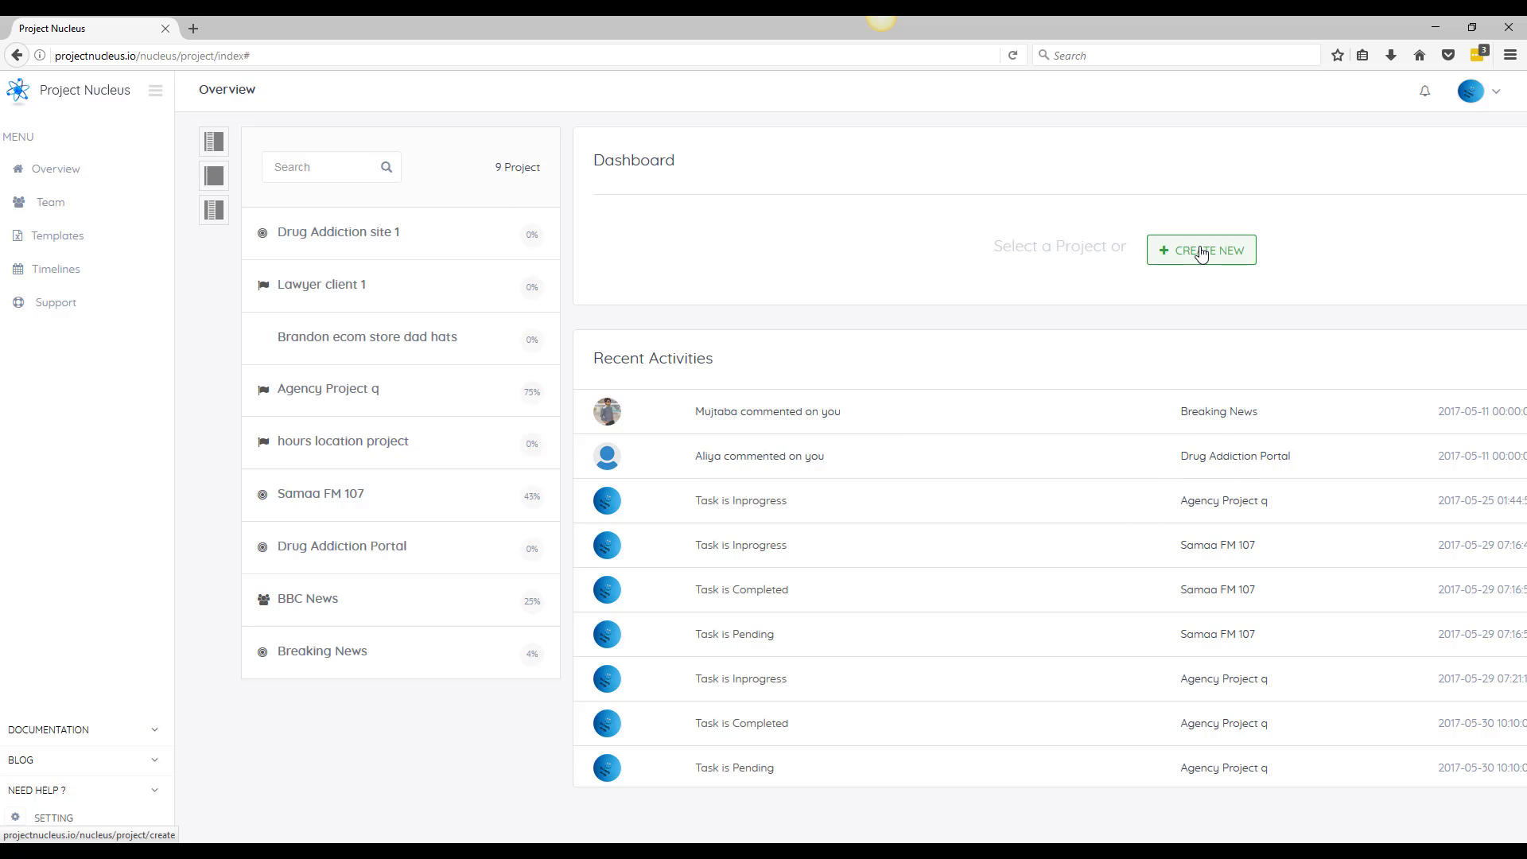
Start a new Affiliate SEO project named Stop snoring Affiliate with the stopsnoring.co URL
click(1201, 250)
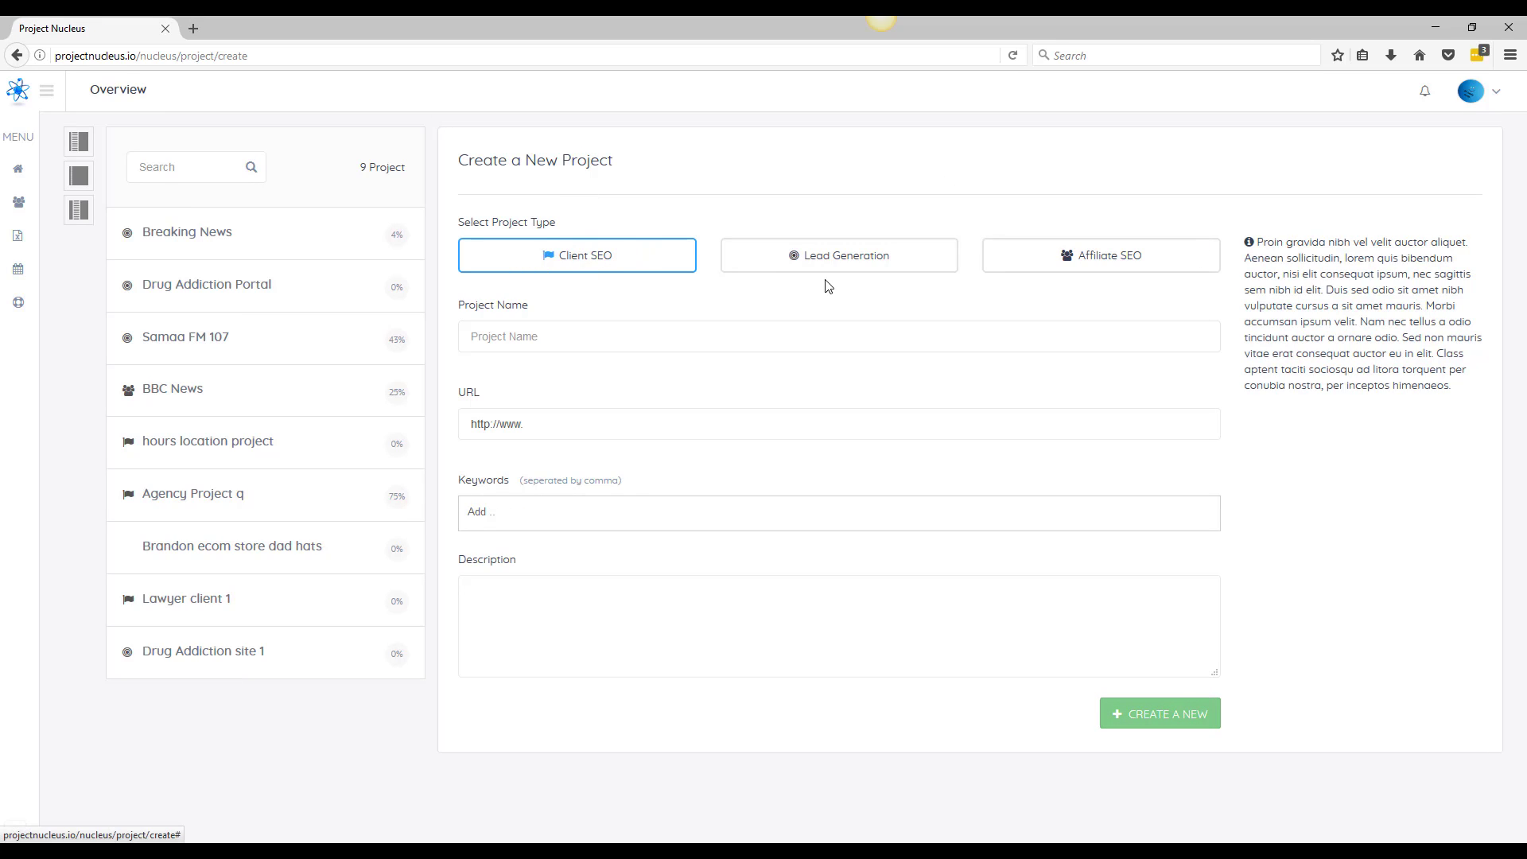
mouse_move(1126, 262)
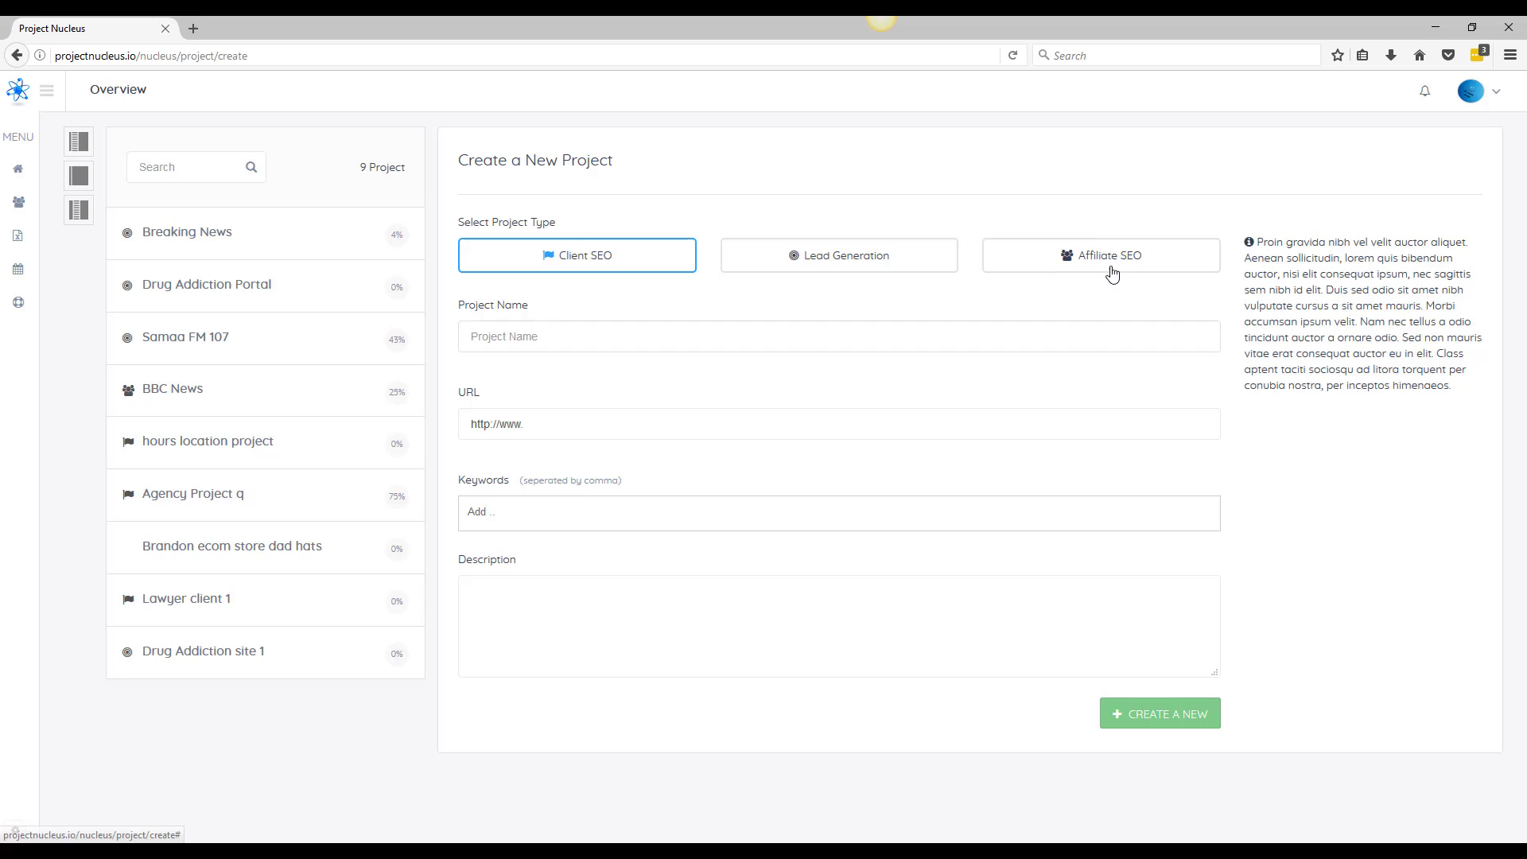
click(1101, 255)
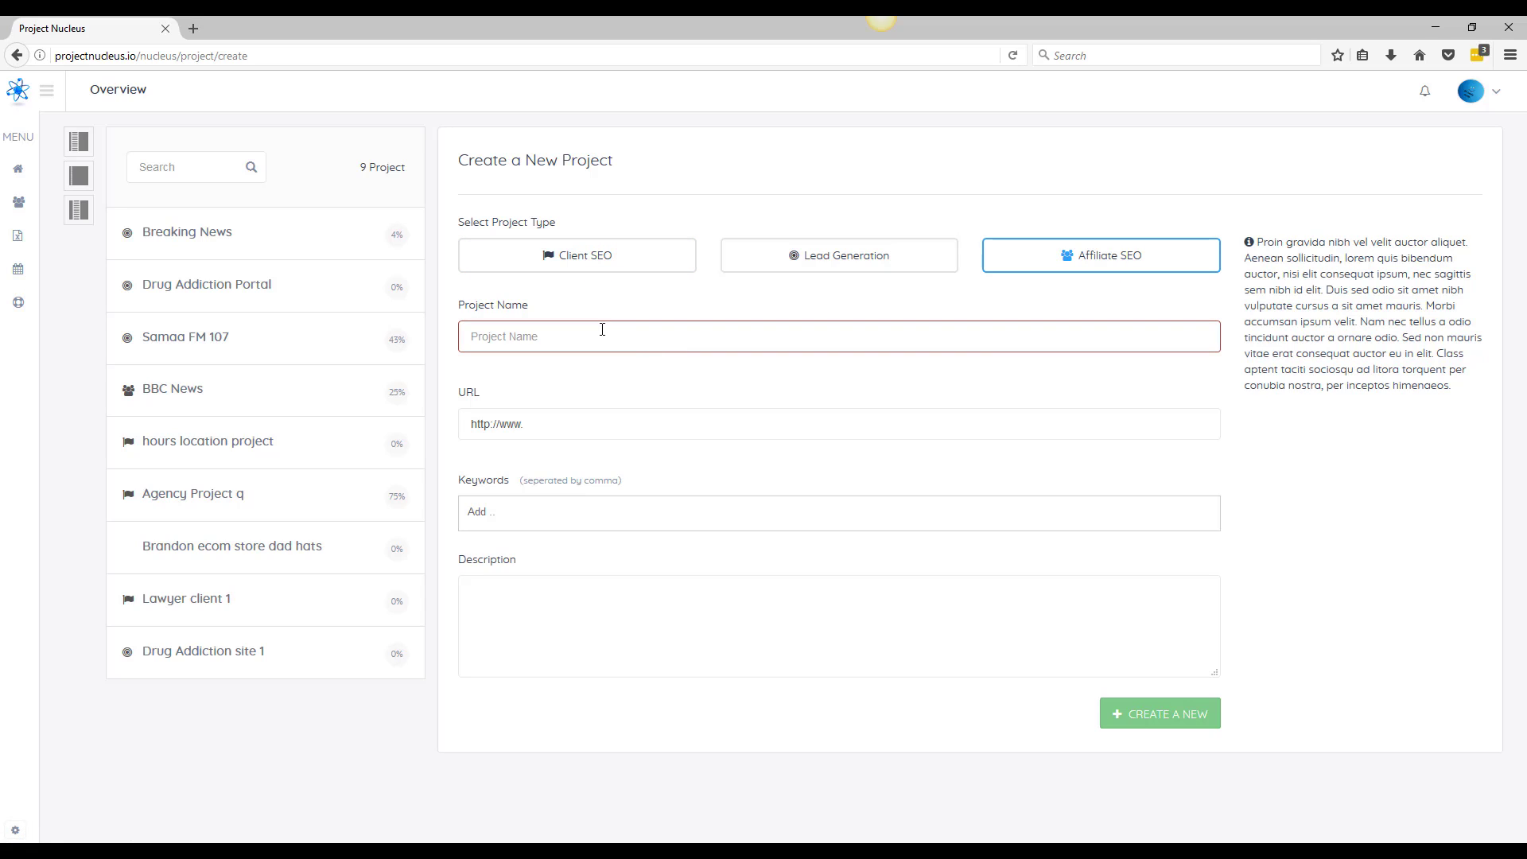
text(Stop snoring Affiliate)
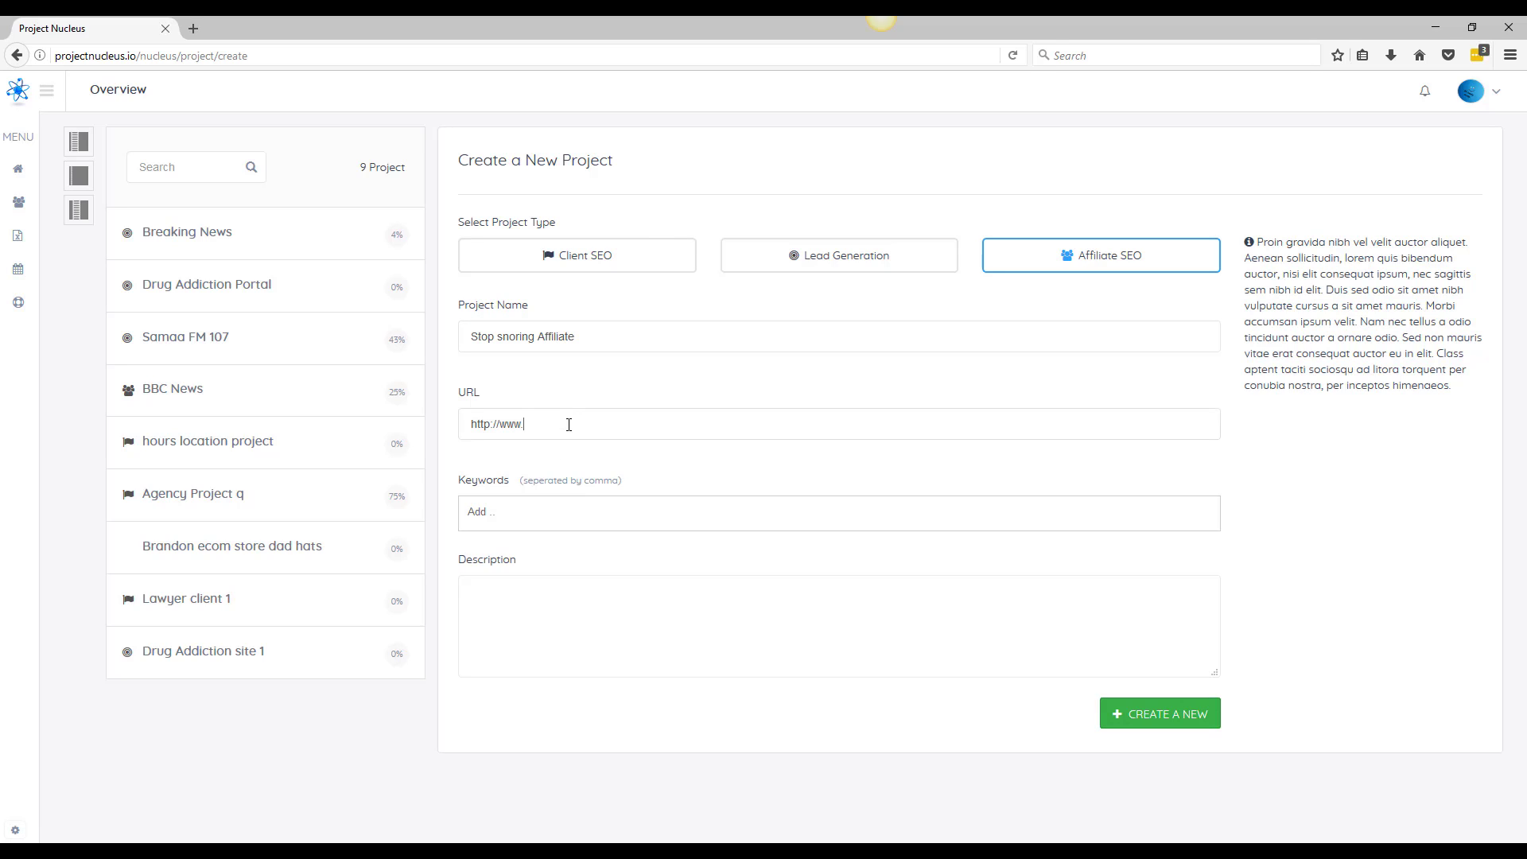
text(stop)
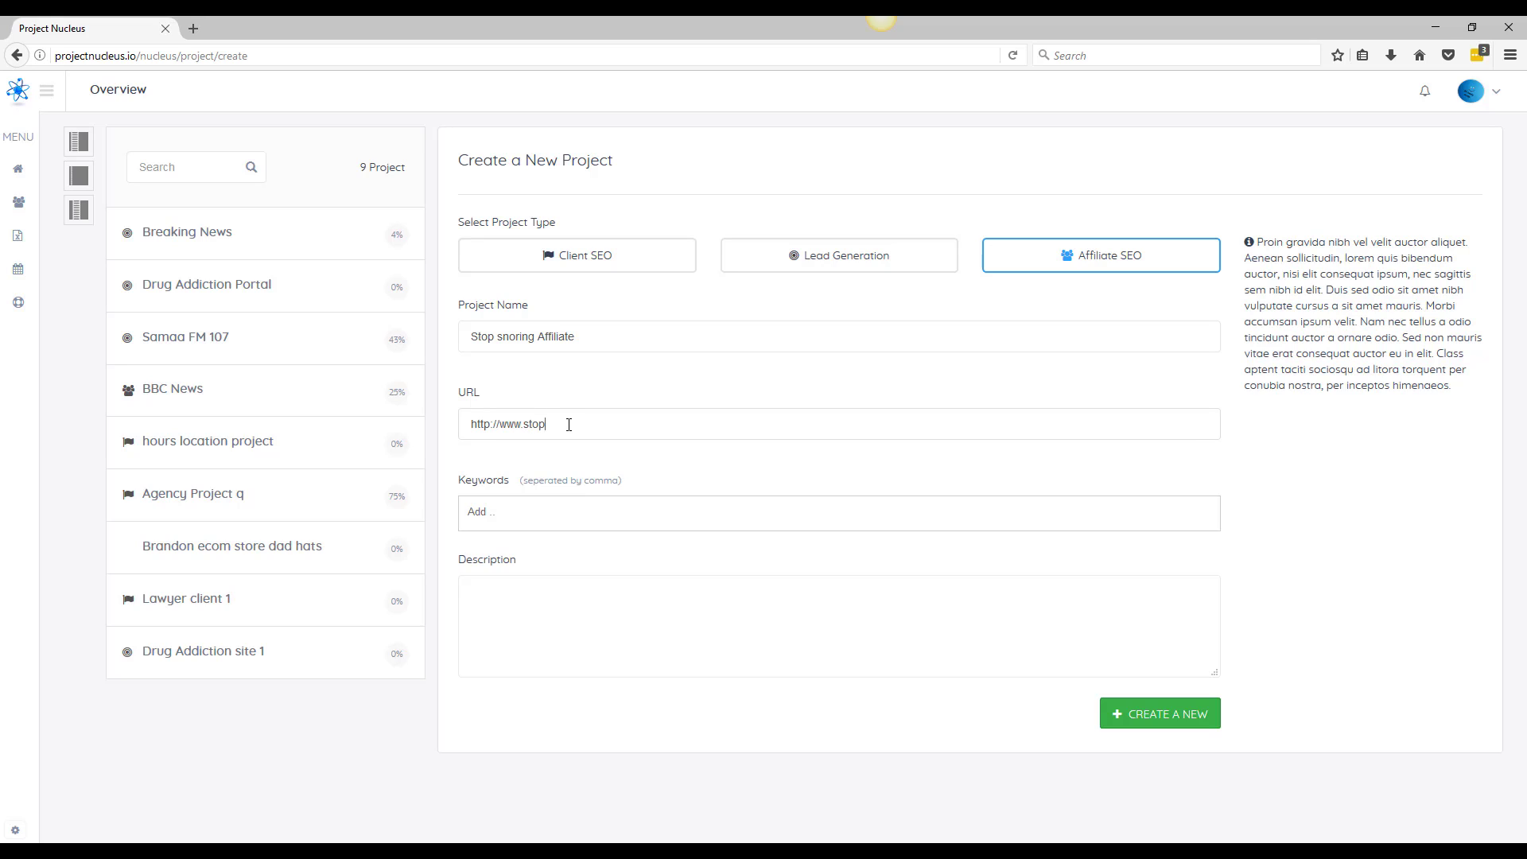
text(snoring.com)
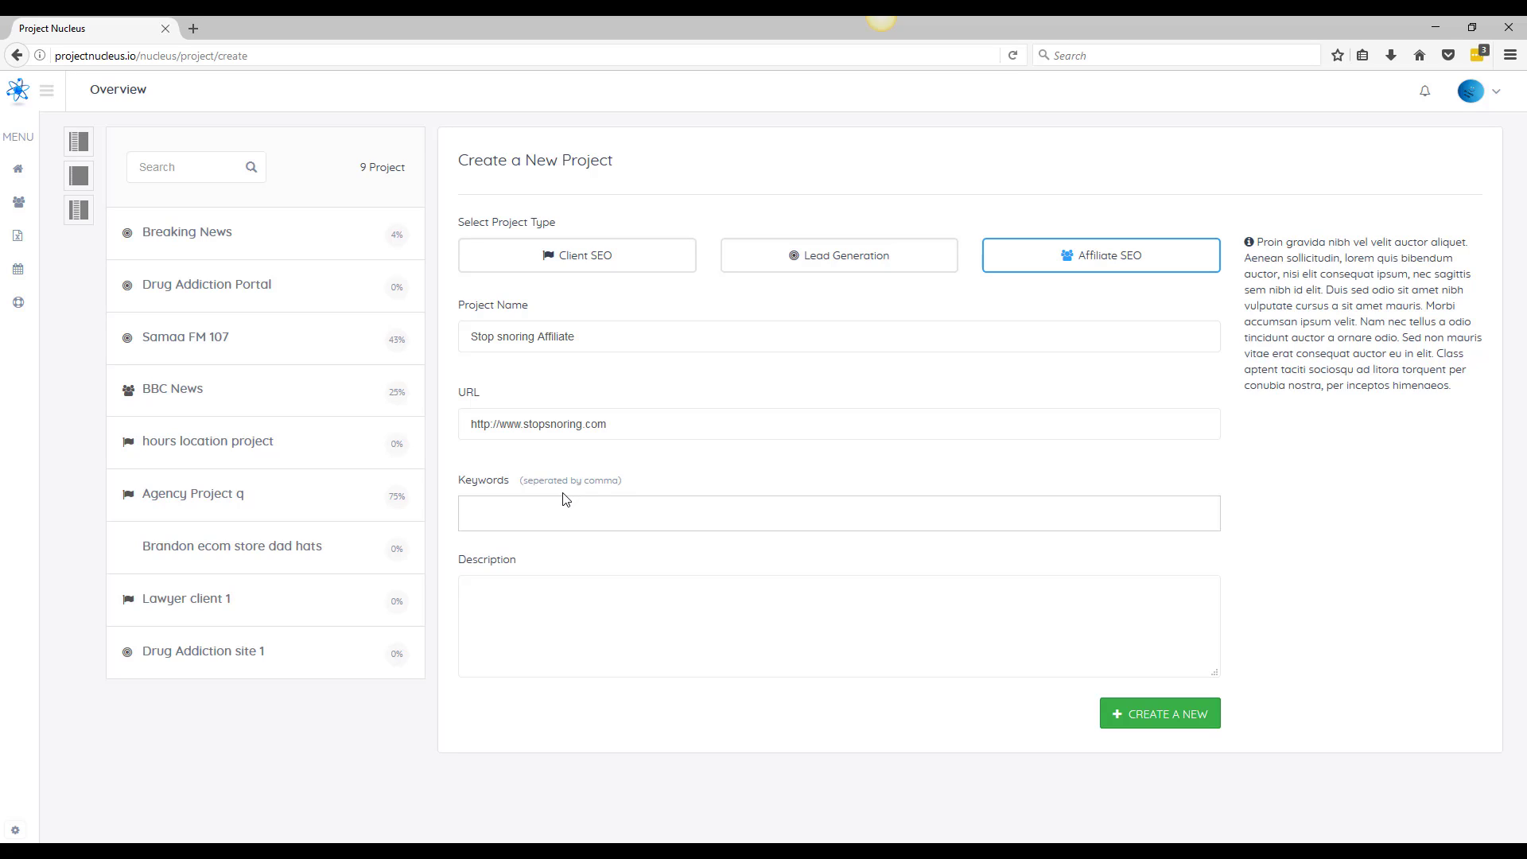
Enter the keyword 'stop snor...' and the description 'payout $35'
text(stop snoring now)
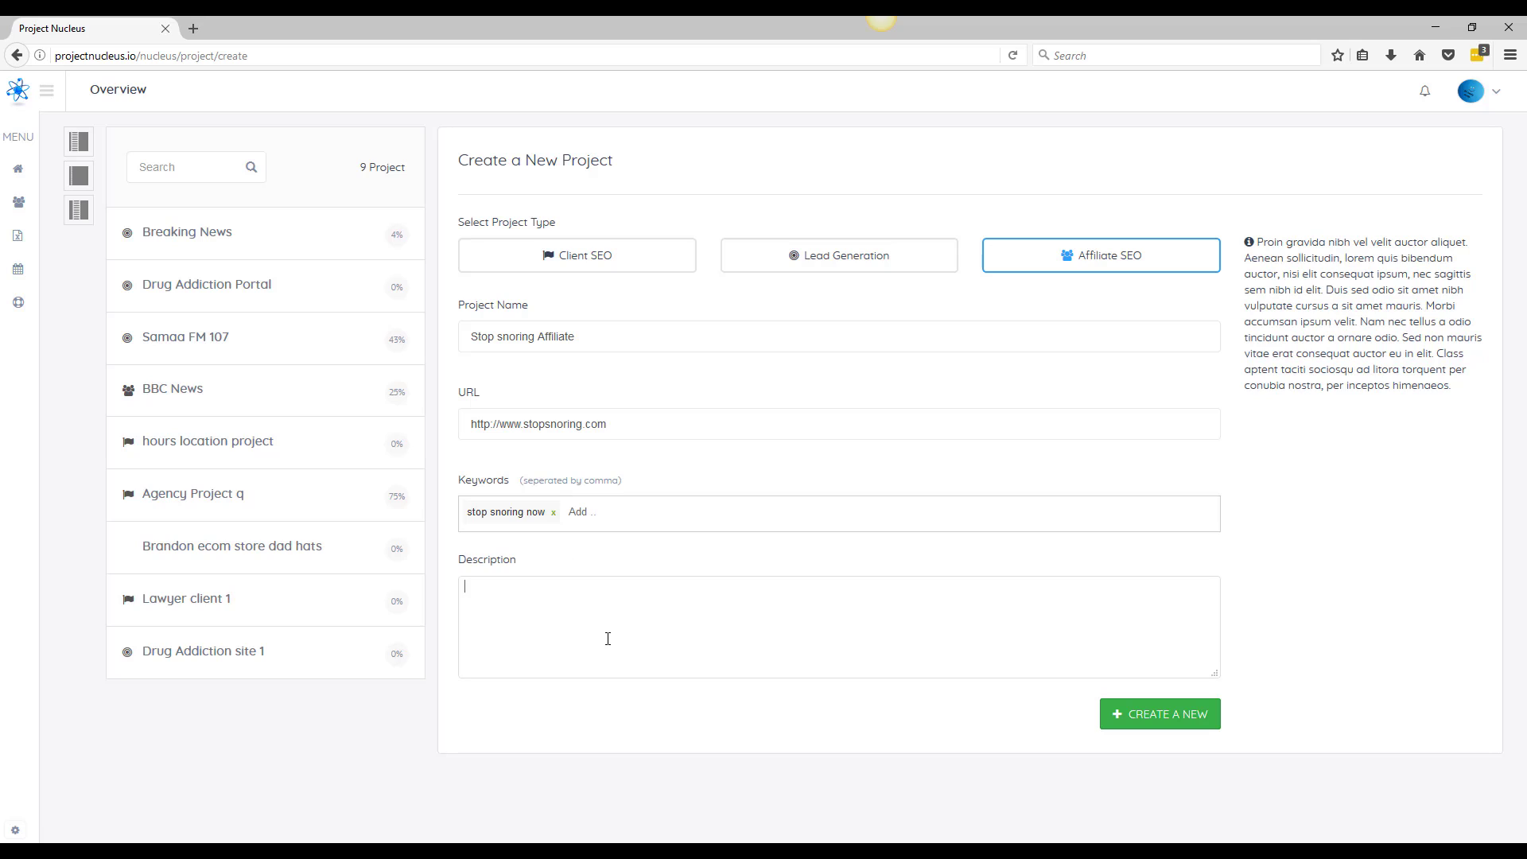
mouse_move(698, 480)
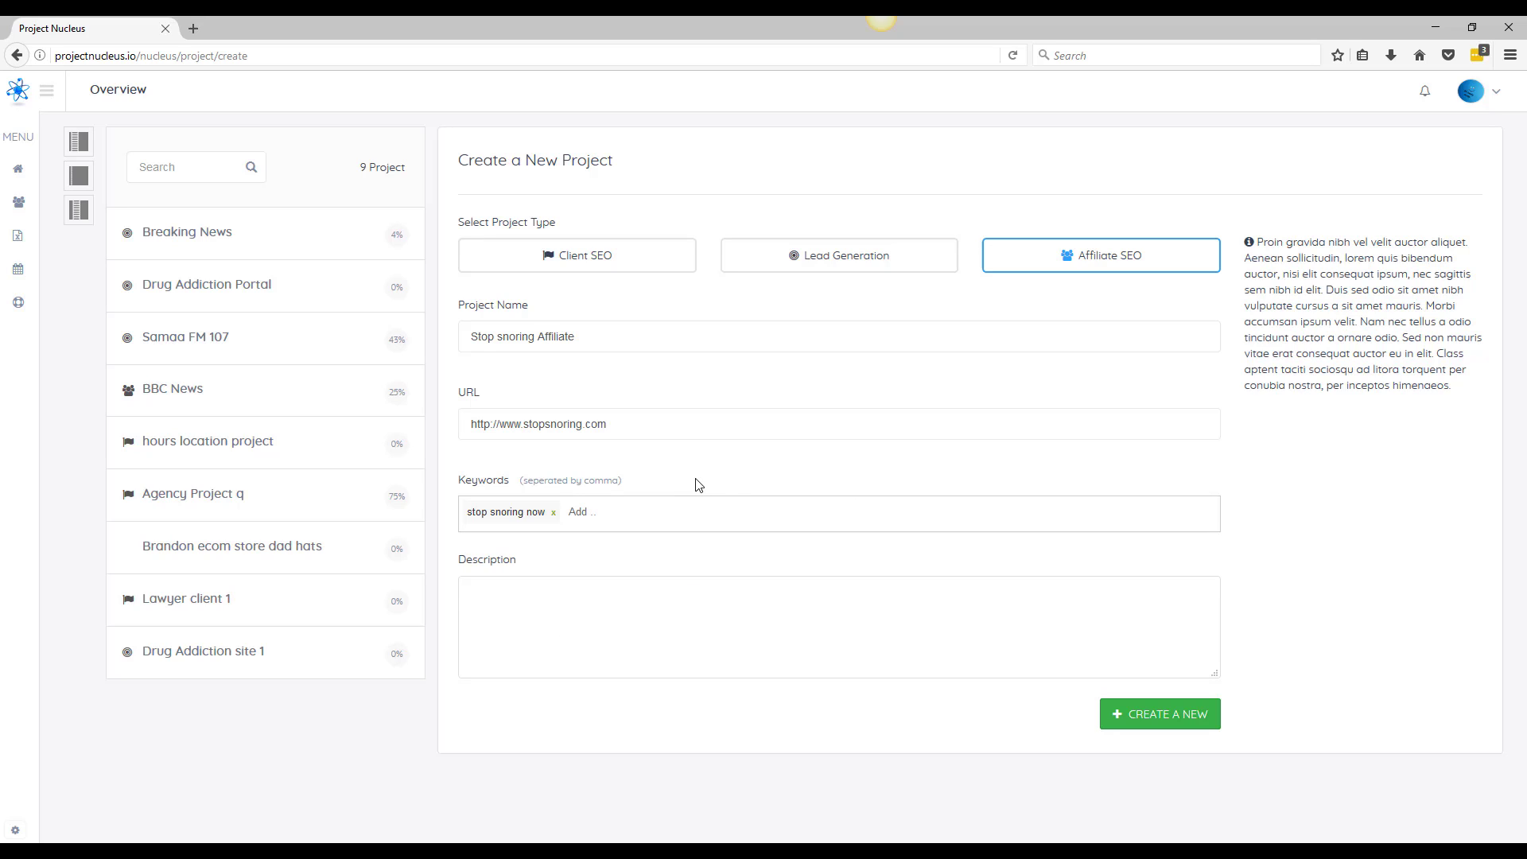
text(ayout)
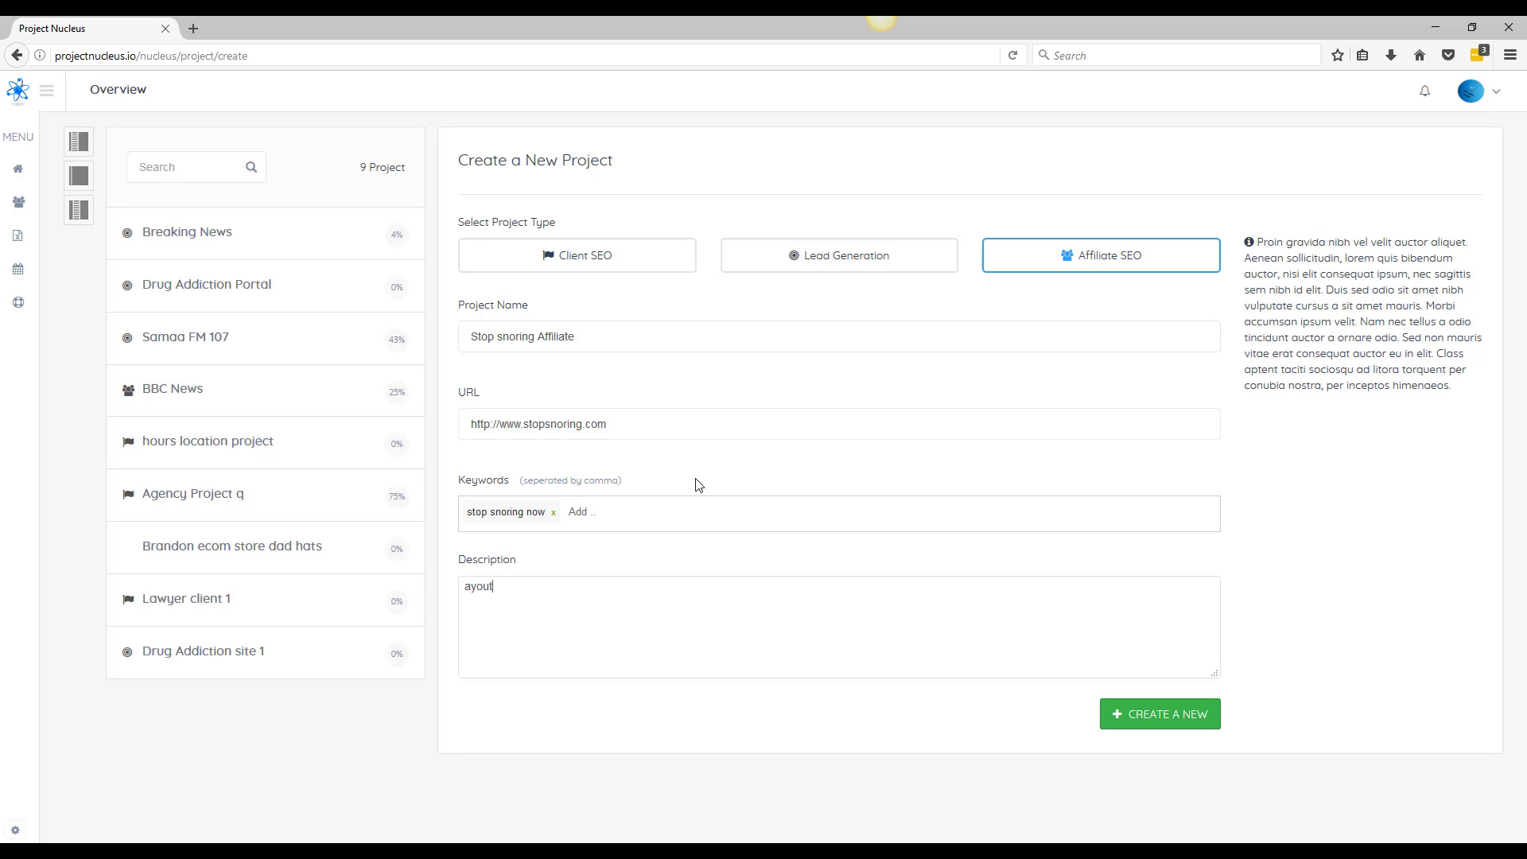
text(#34)
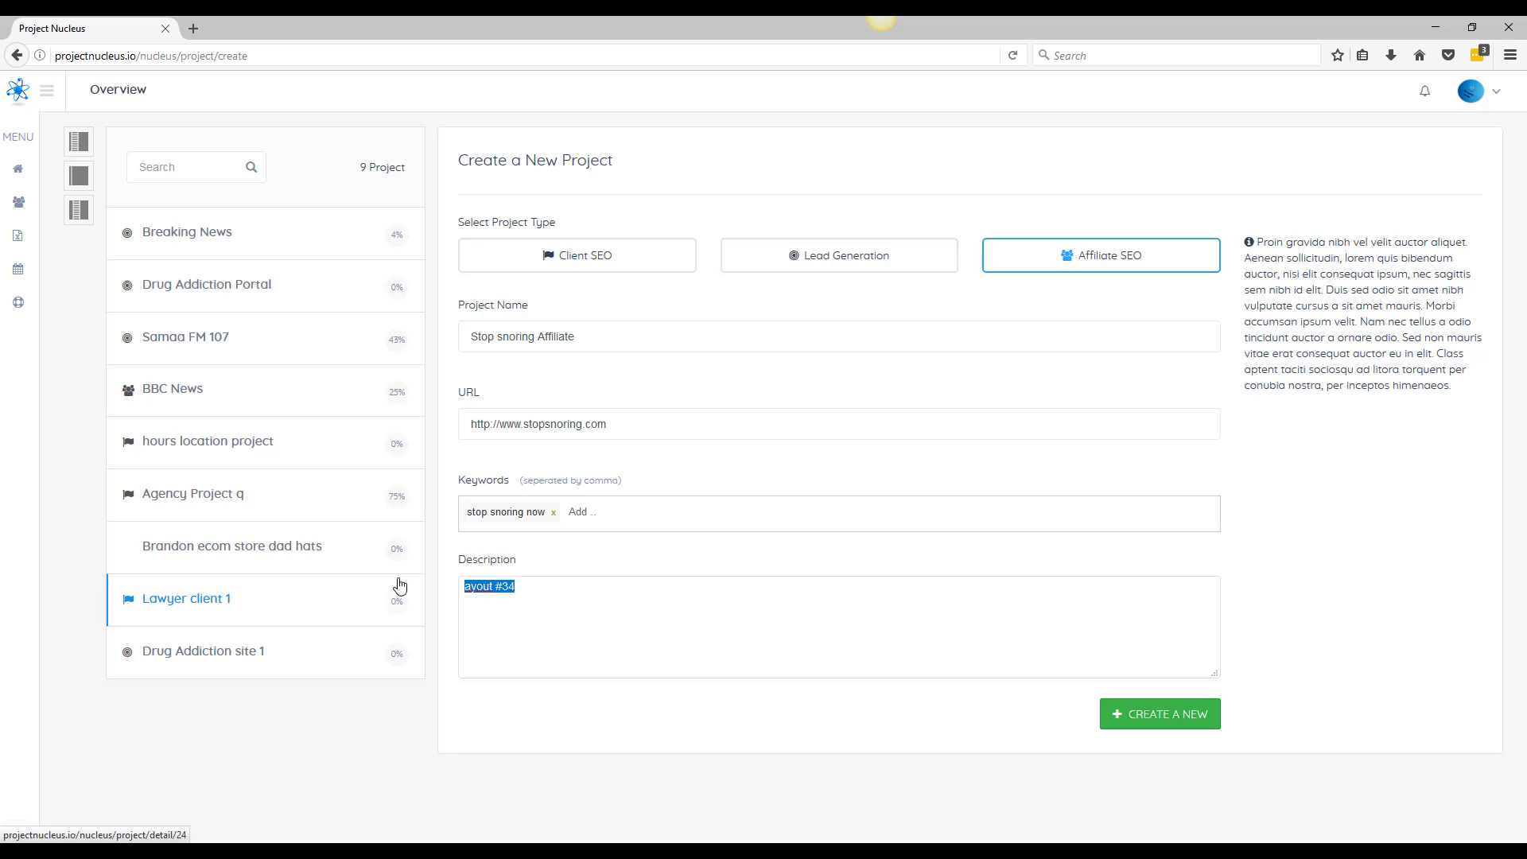
text(payout $35)
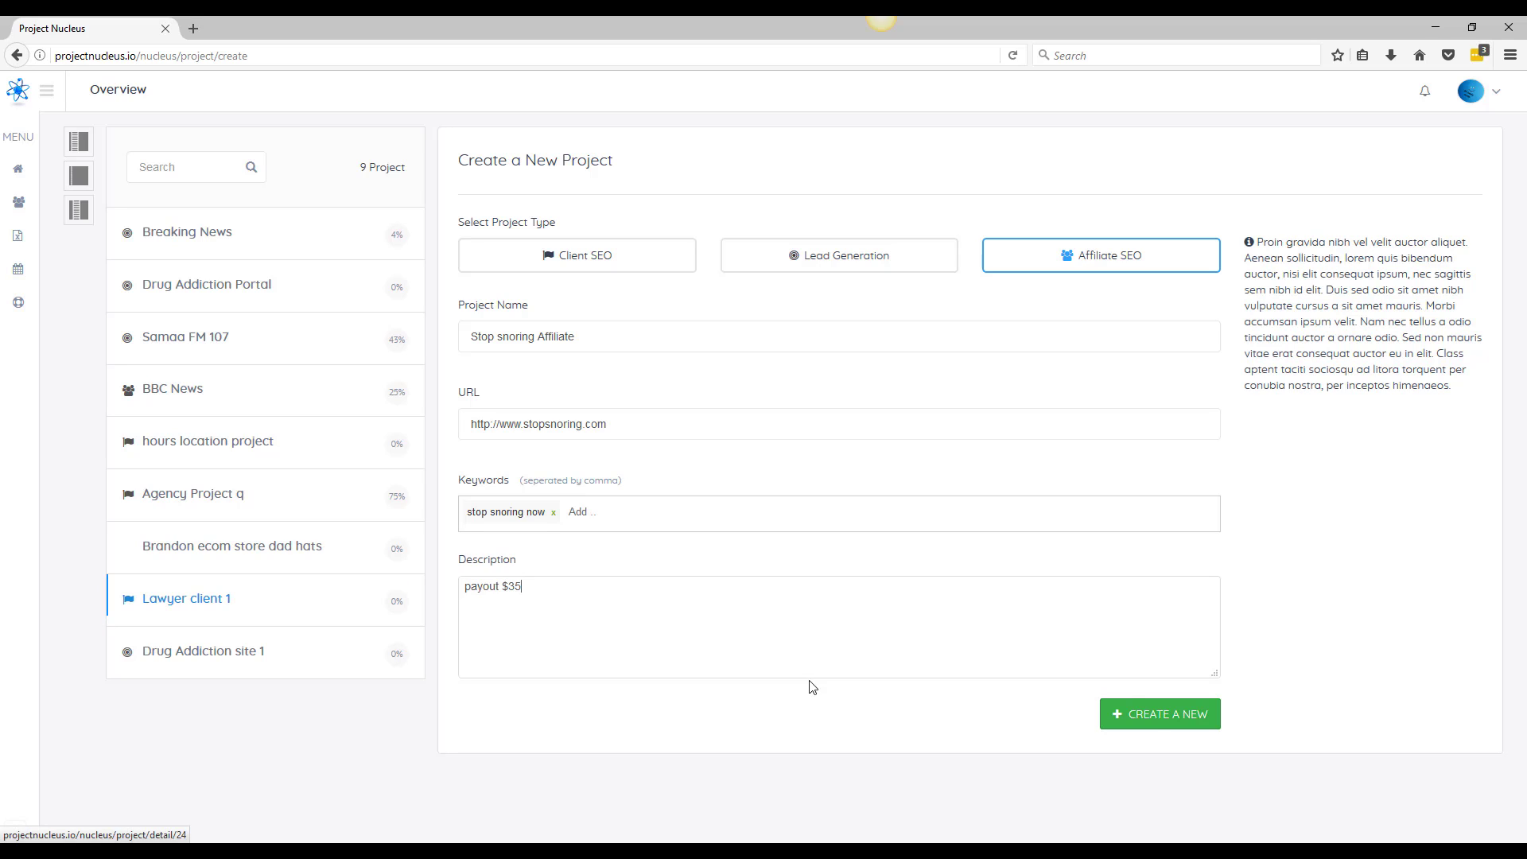
Create the Stop snoring Affiliate project and collapse the navigation menu
click(1159, 713)
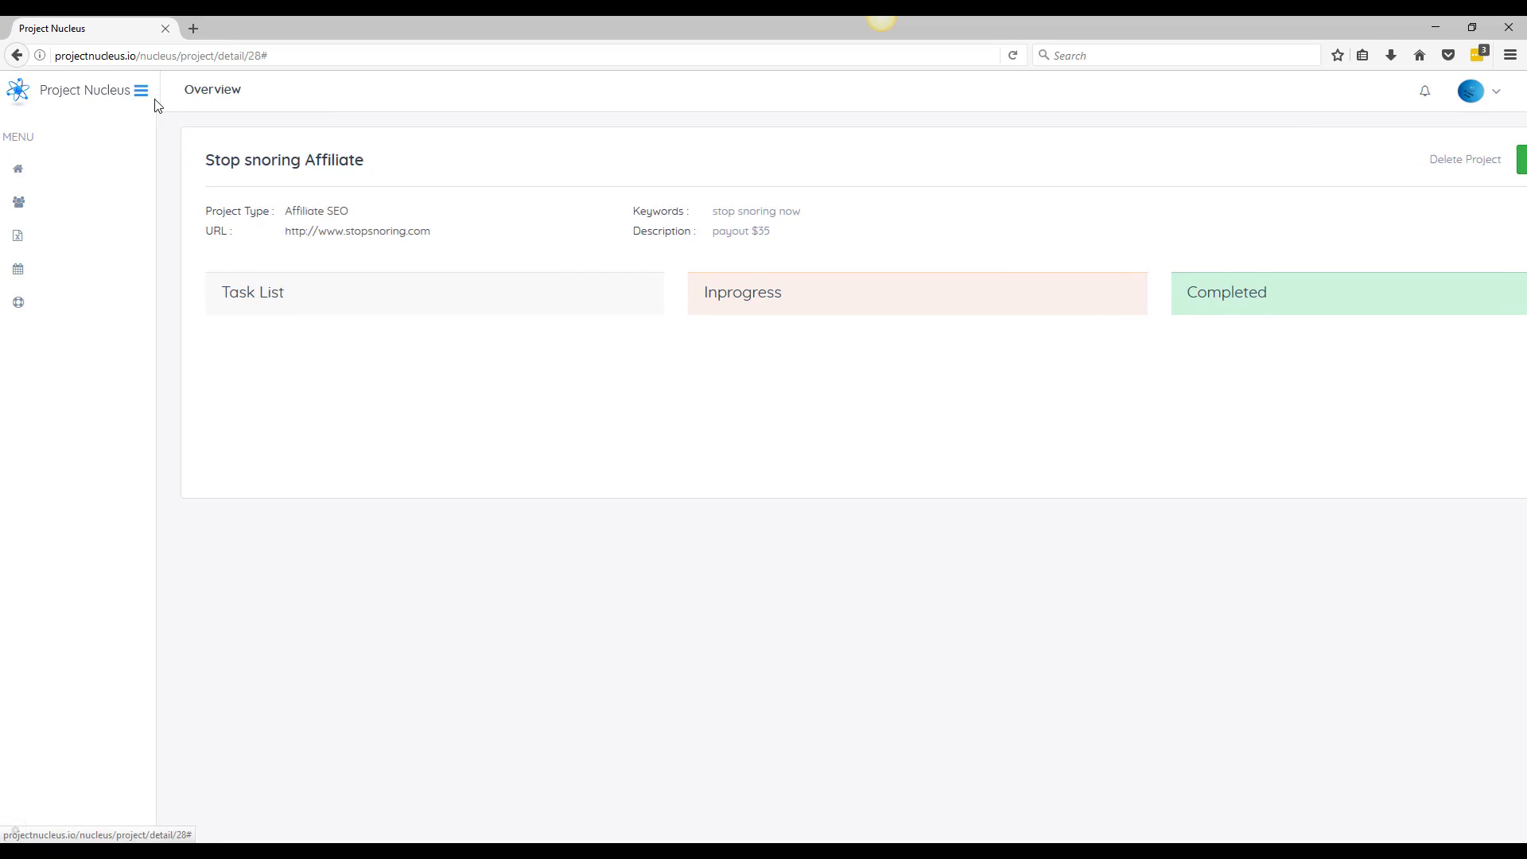
click(141, 89)
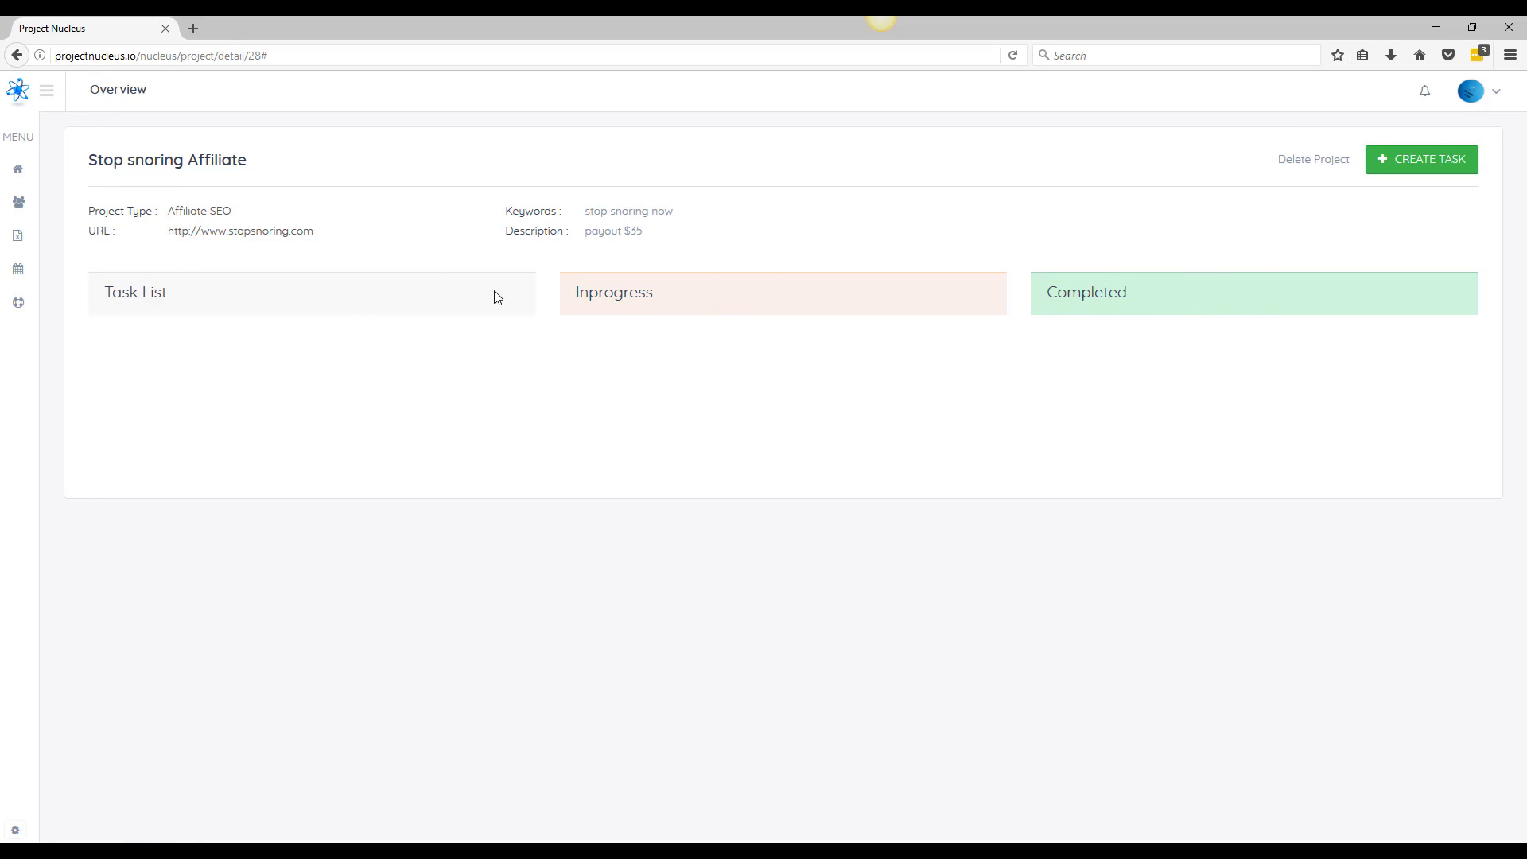
mouse_move(332, 236)
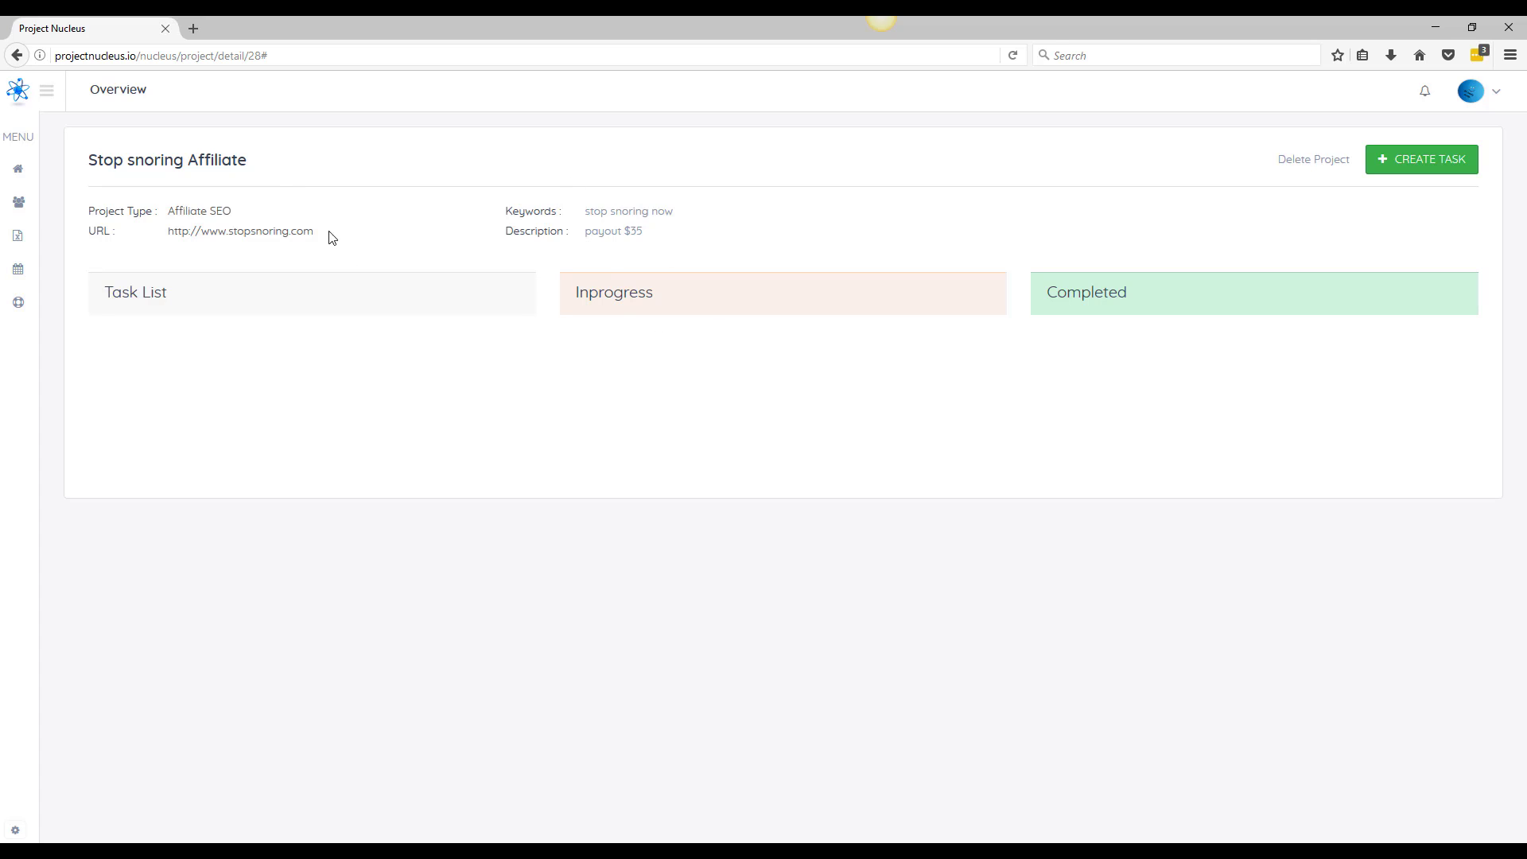
mouse_move(1345, 210)
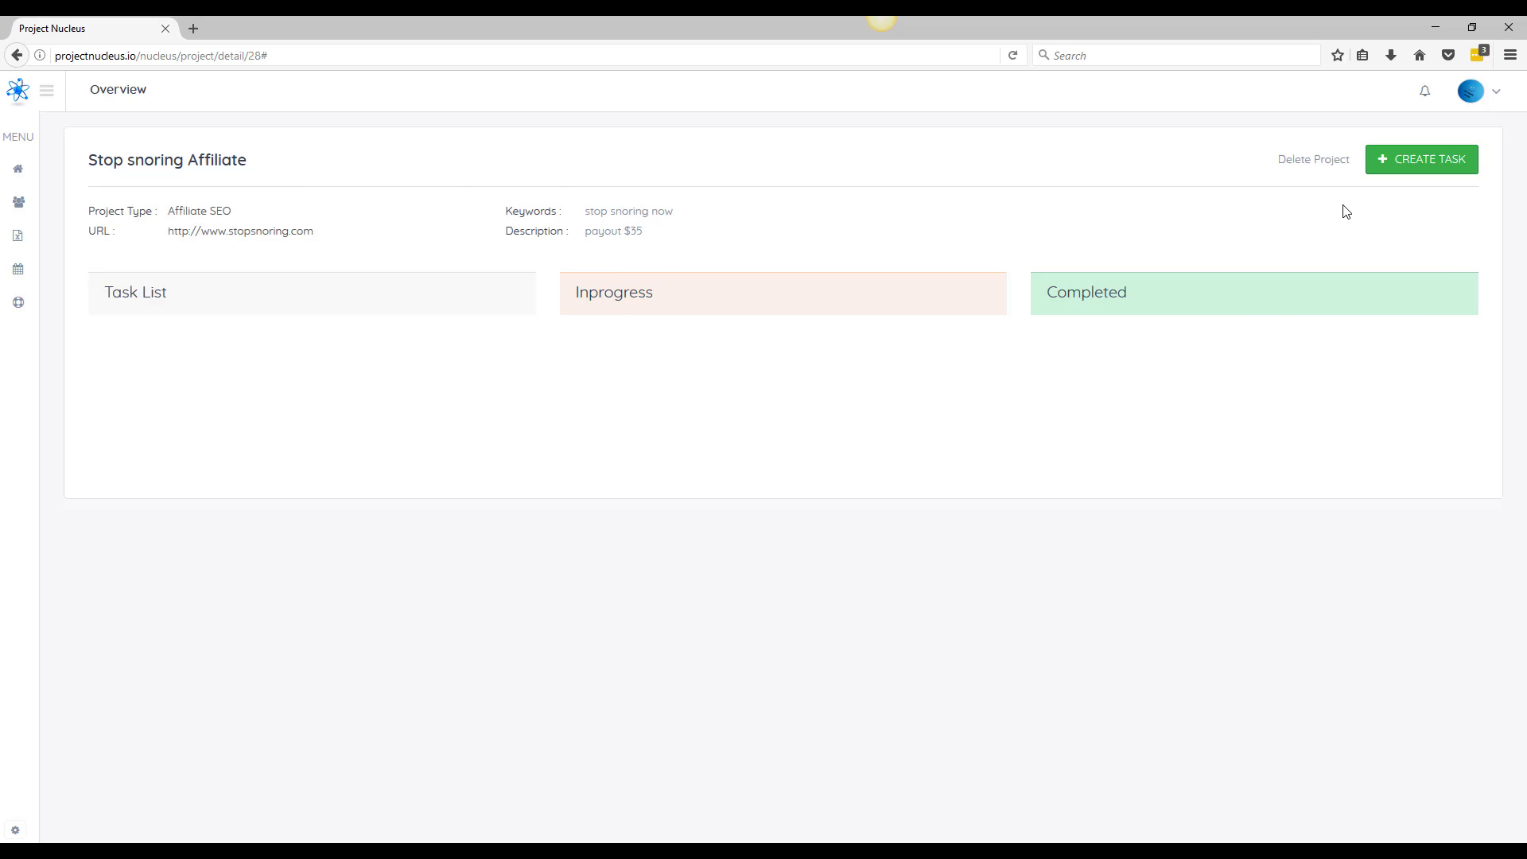
Add a Social Media Profiles task due 06/07/2017, assigned to General Technologies
click(1422, 159)
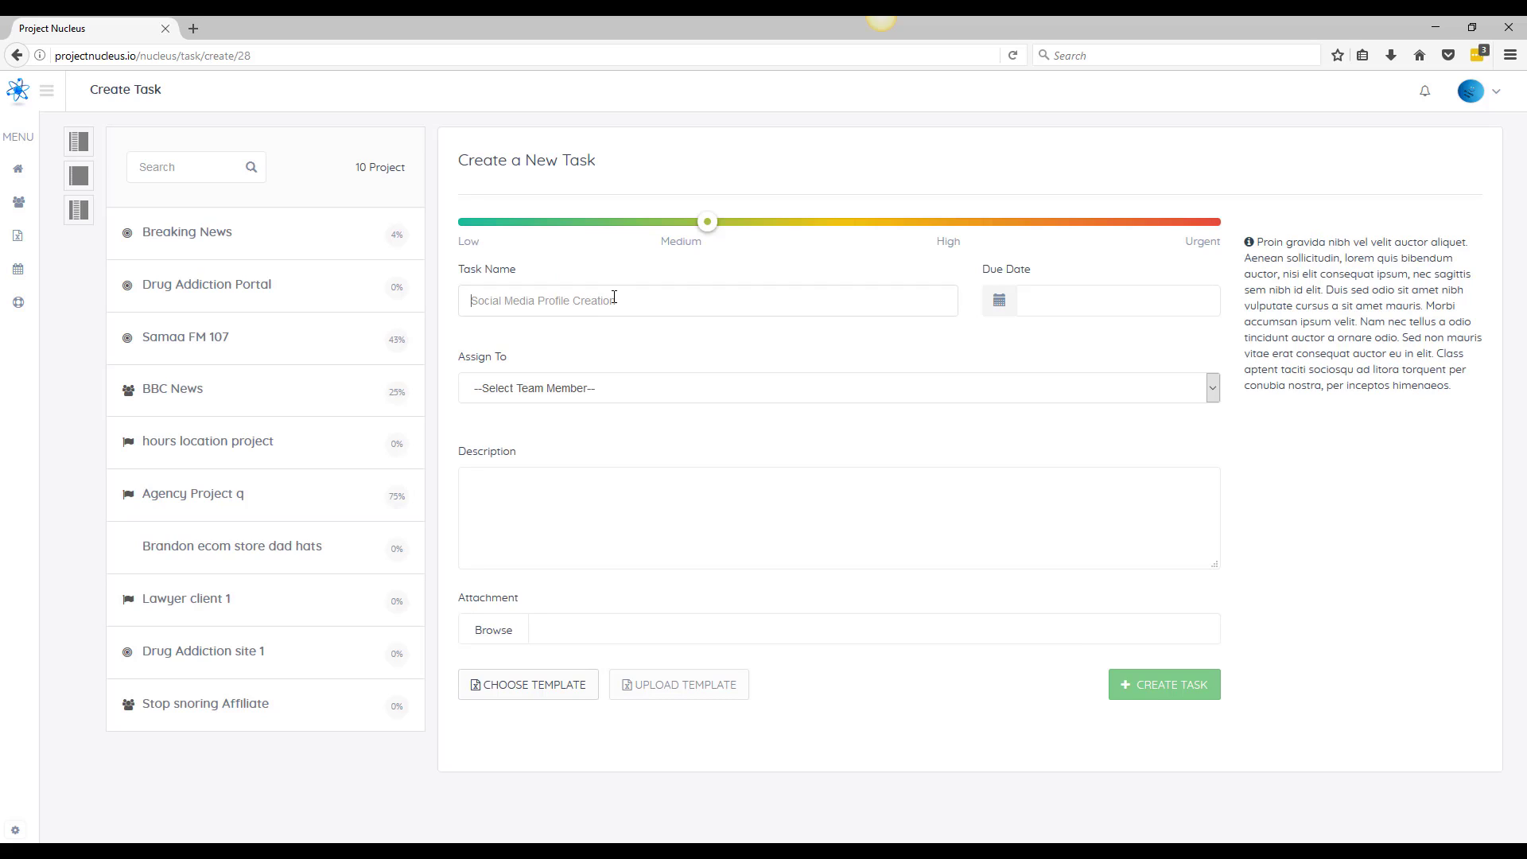
text(Social Media Profiles)
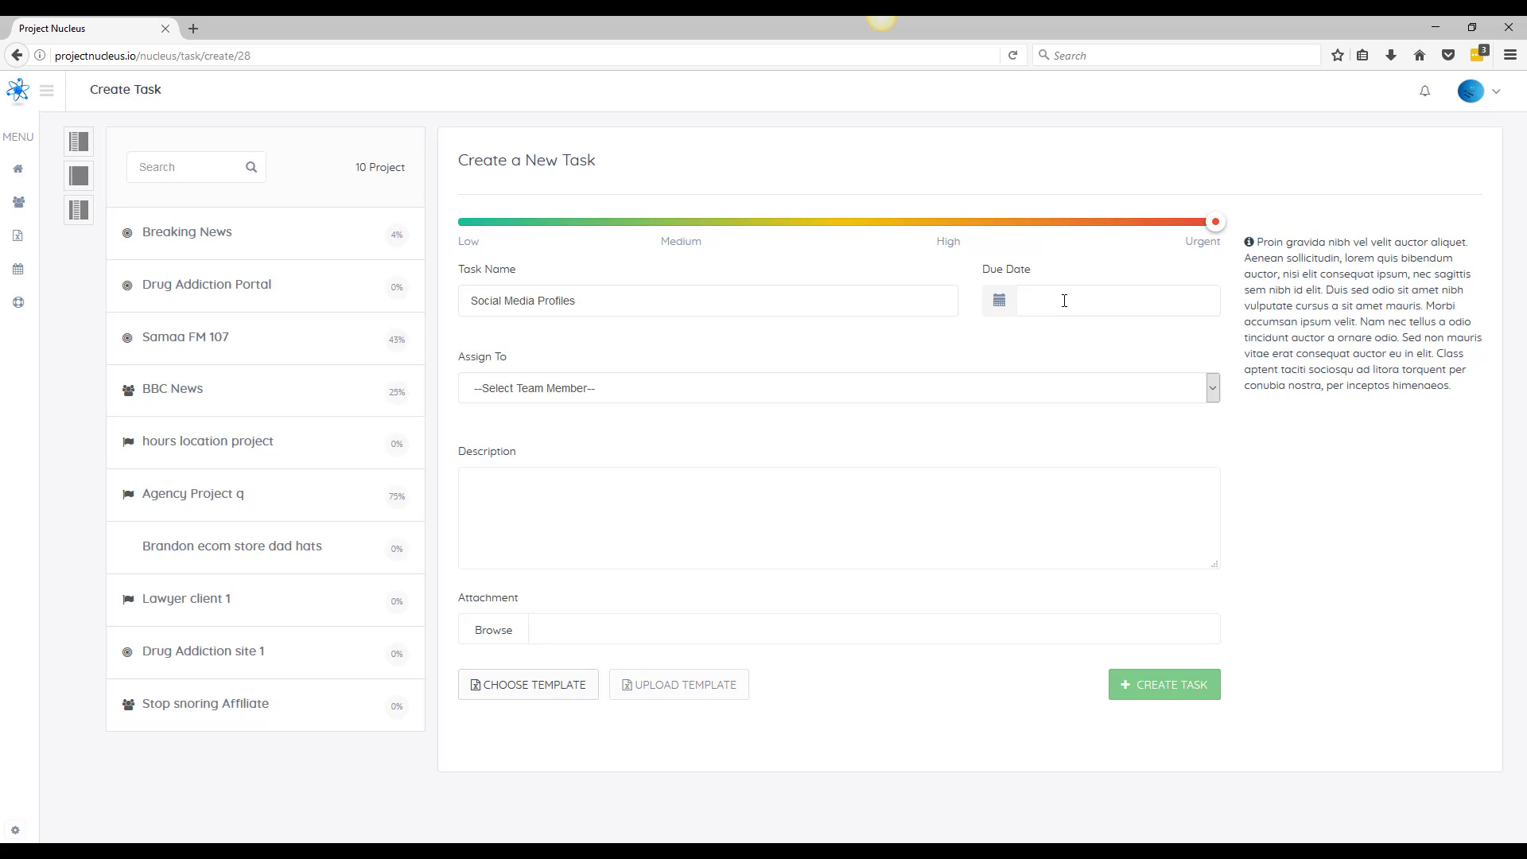
click(1066, 301)
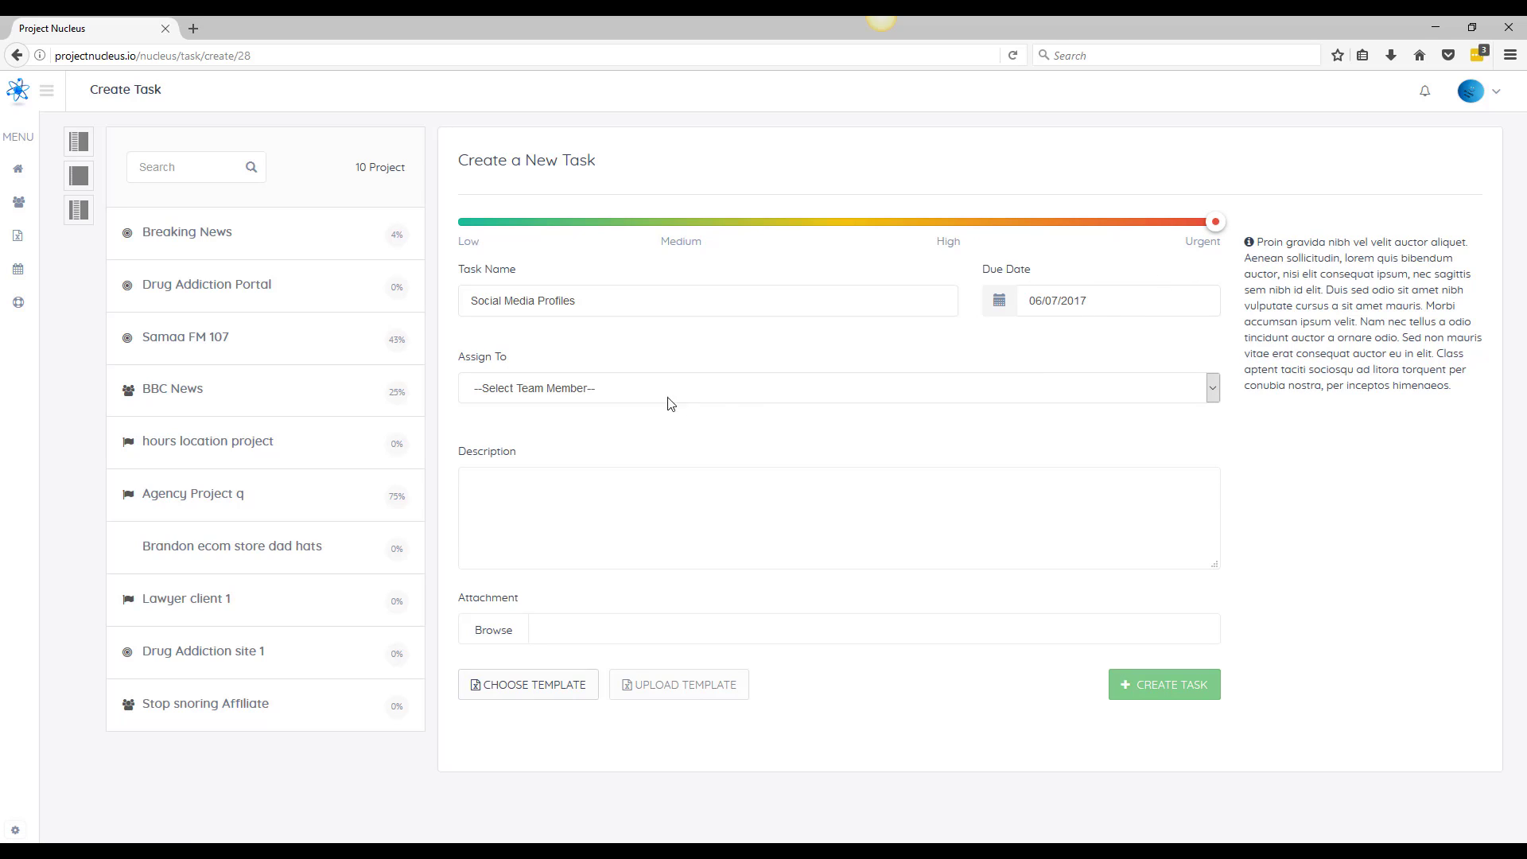
click(837, 388)
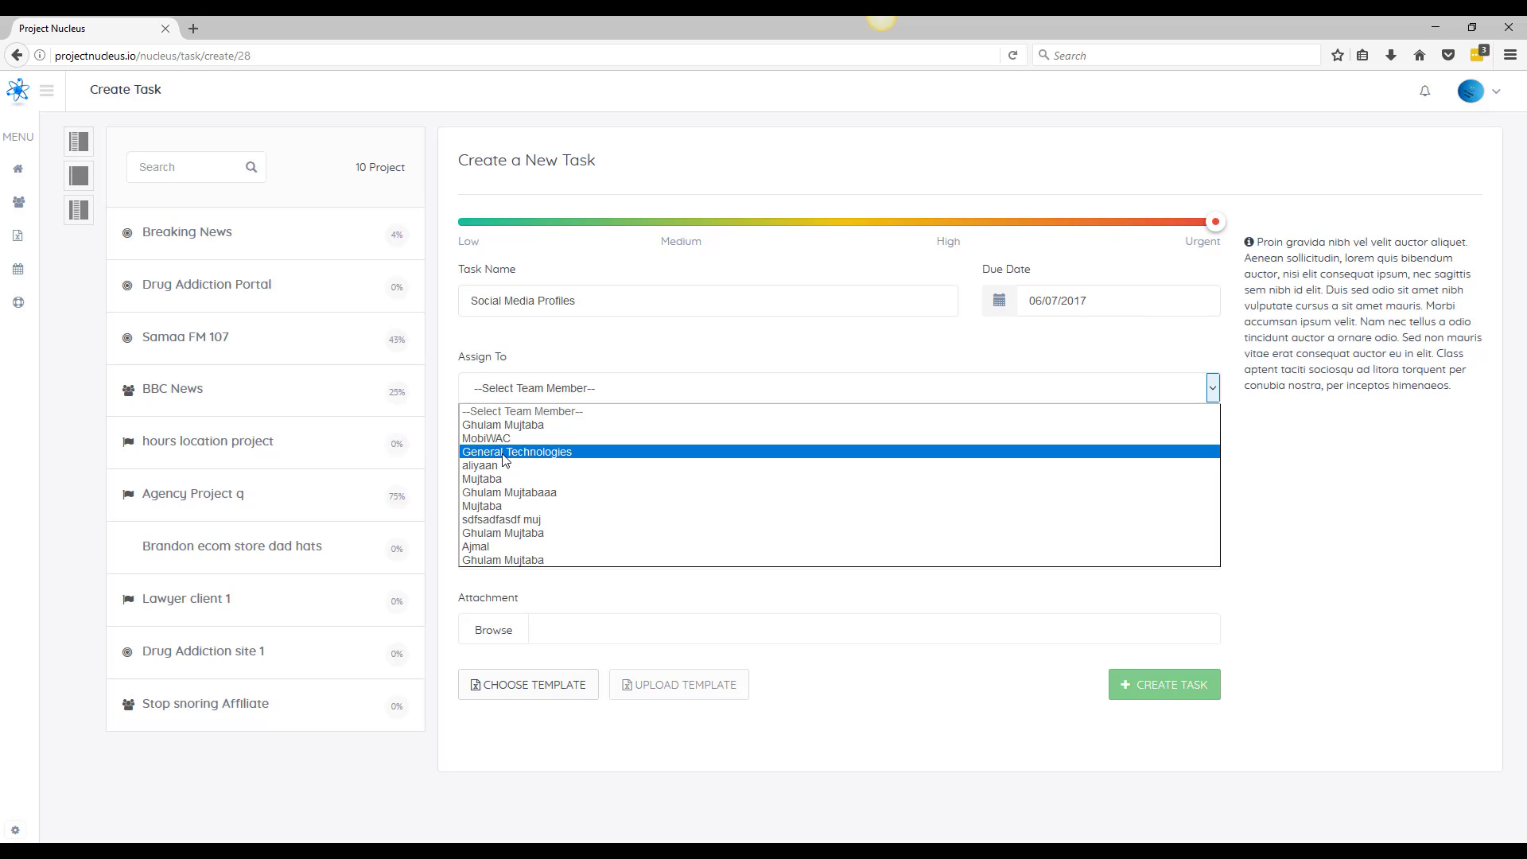
mouse_move(525, 427)
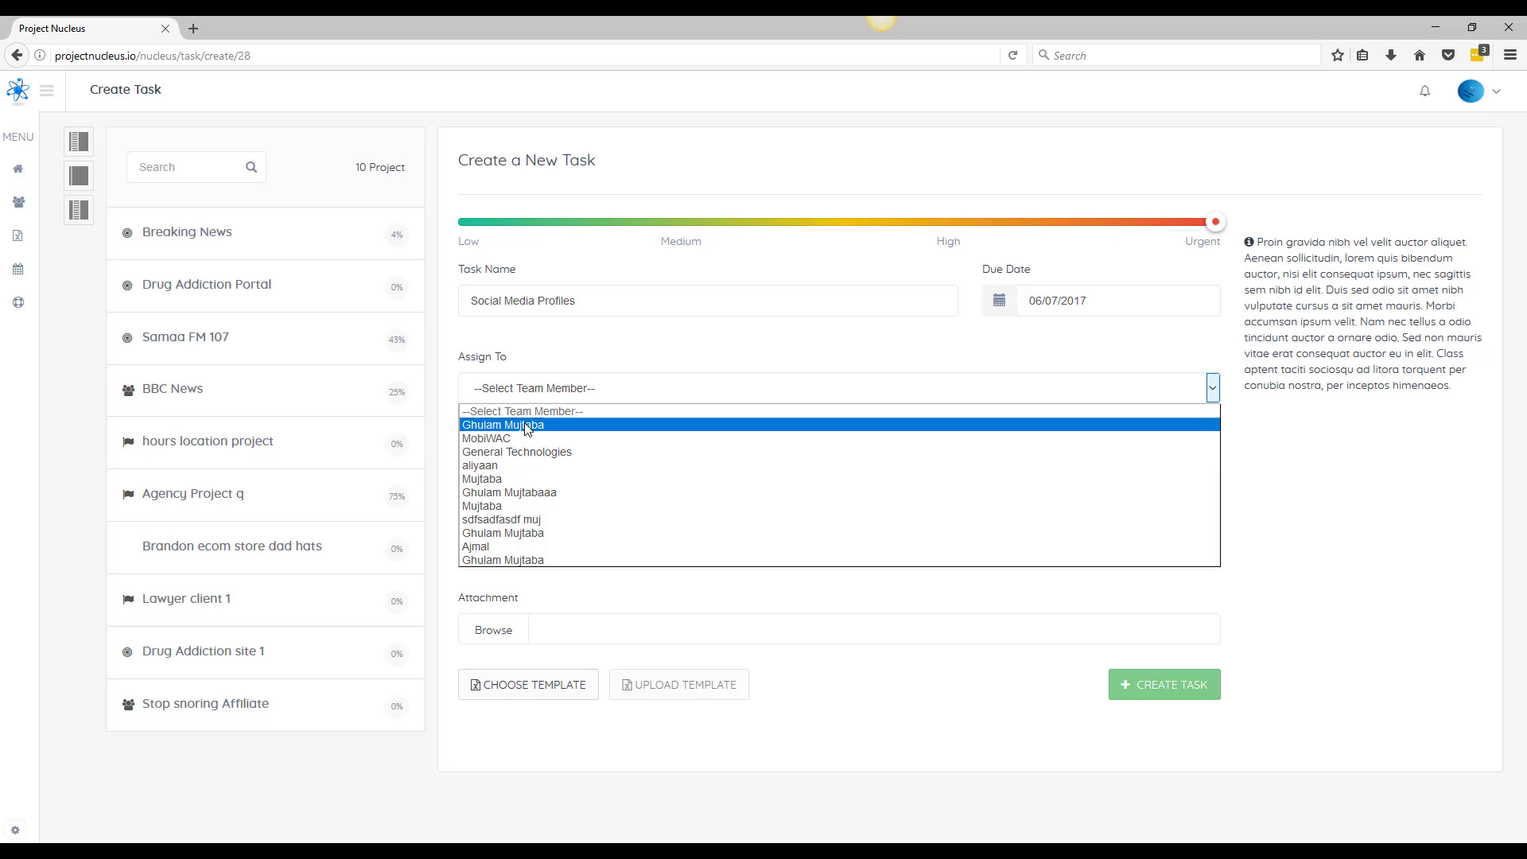
click(517, 452)
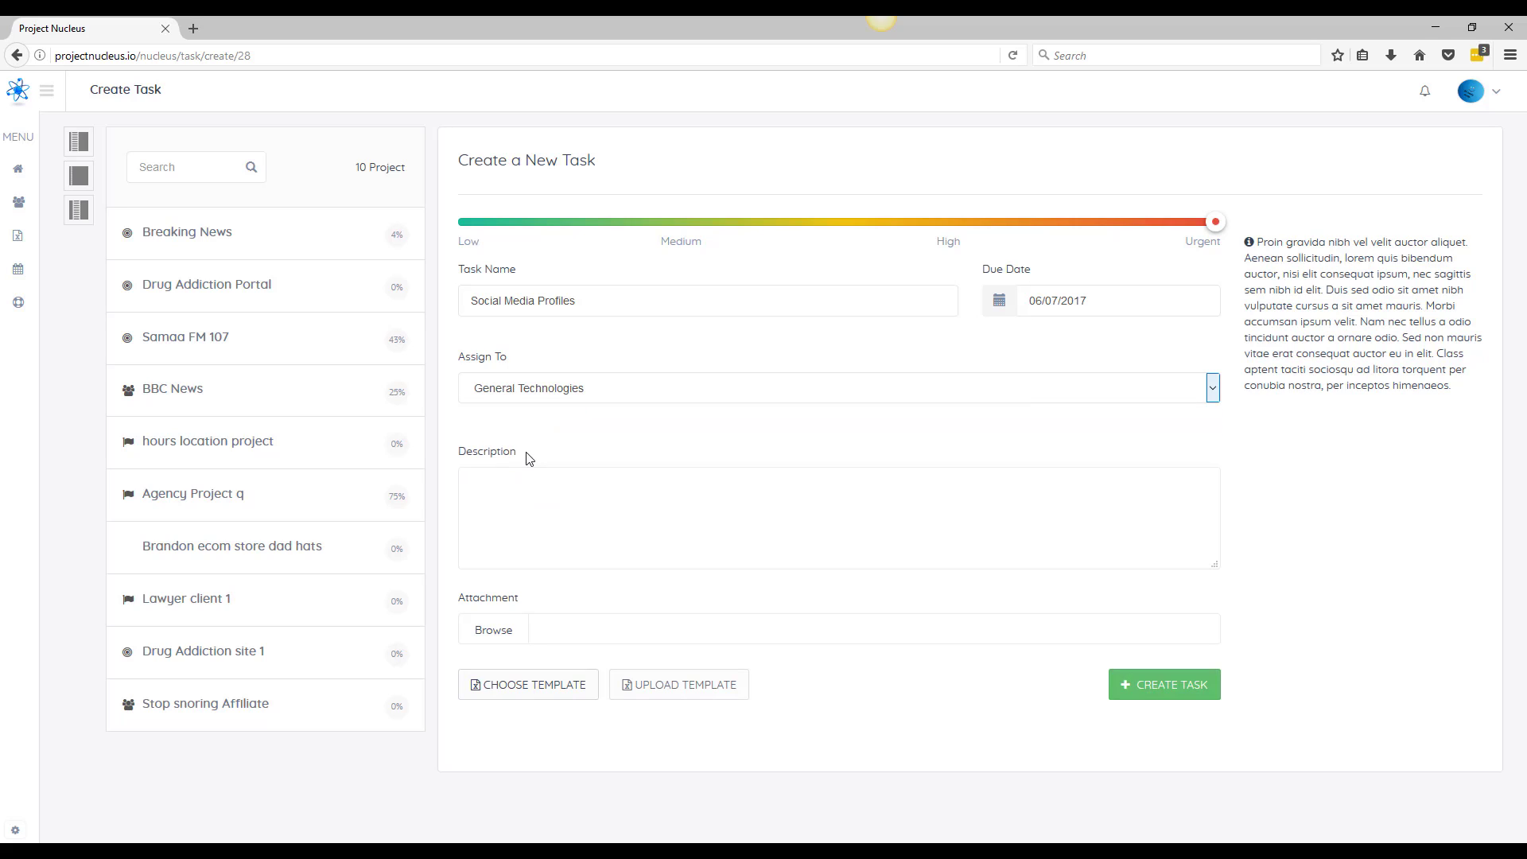
Enter the task description 'create social for this website'
text(cre)
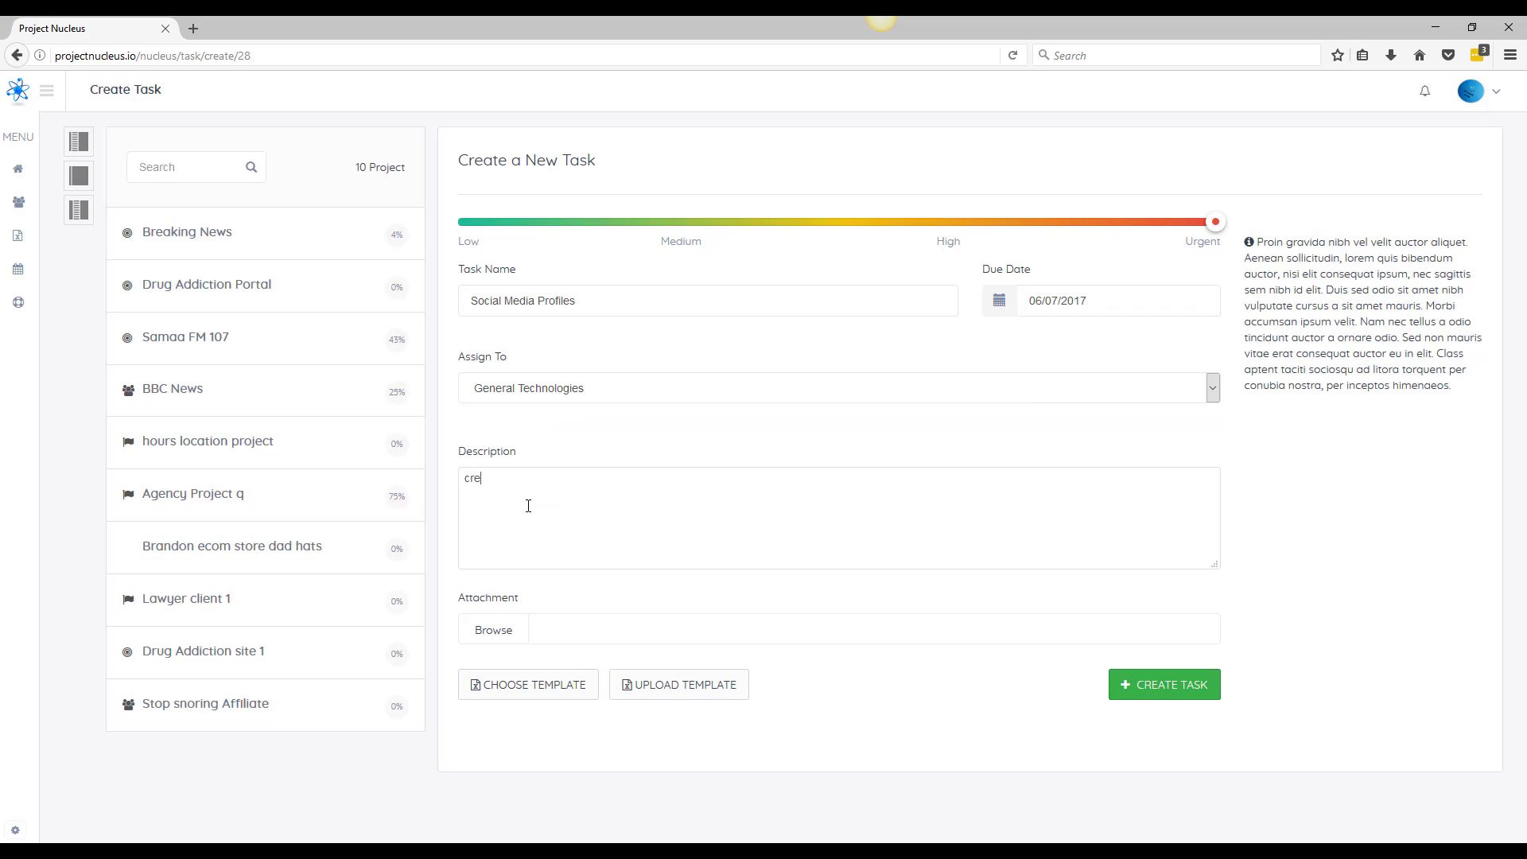
text(ate)
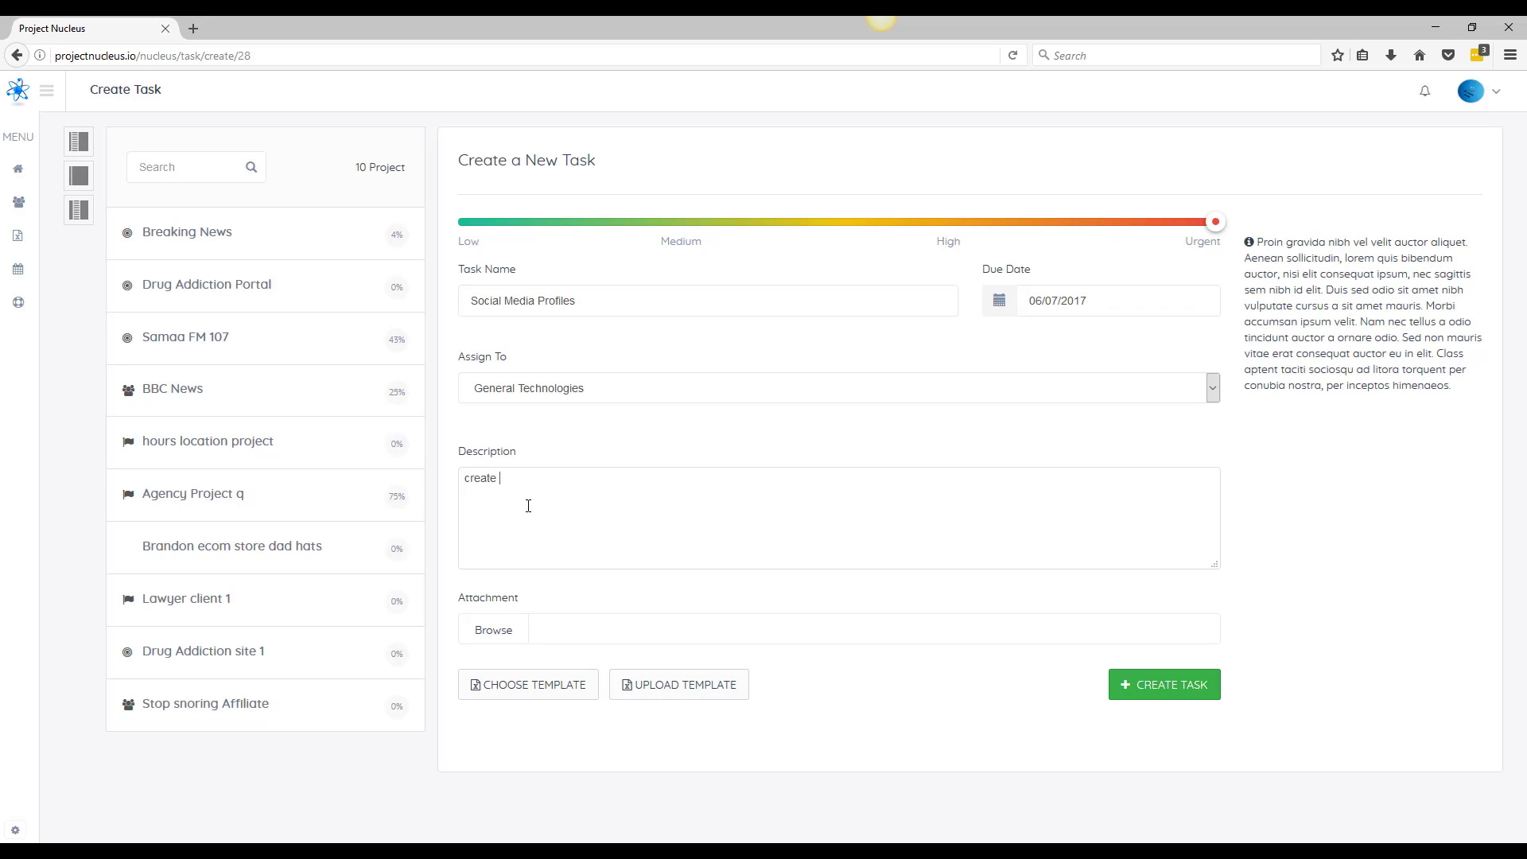
text(social)
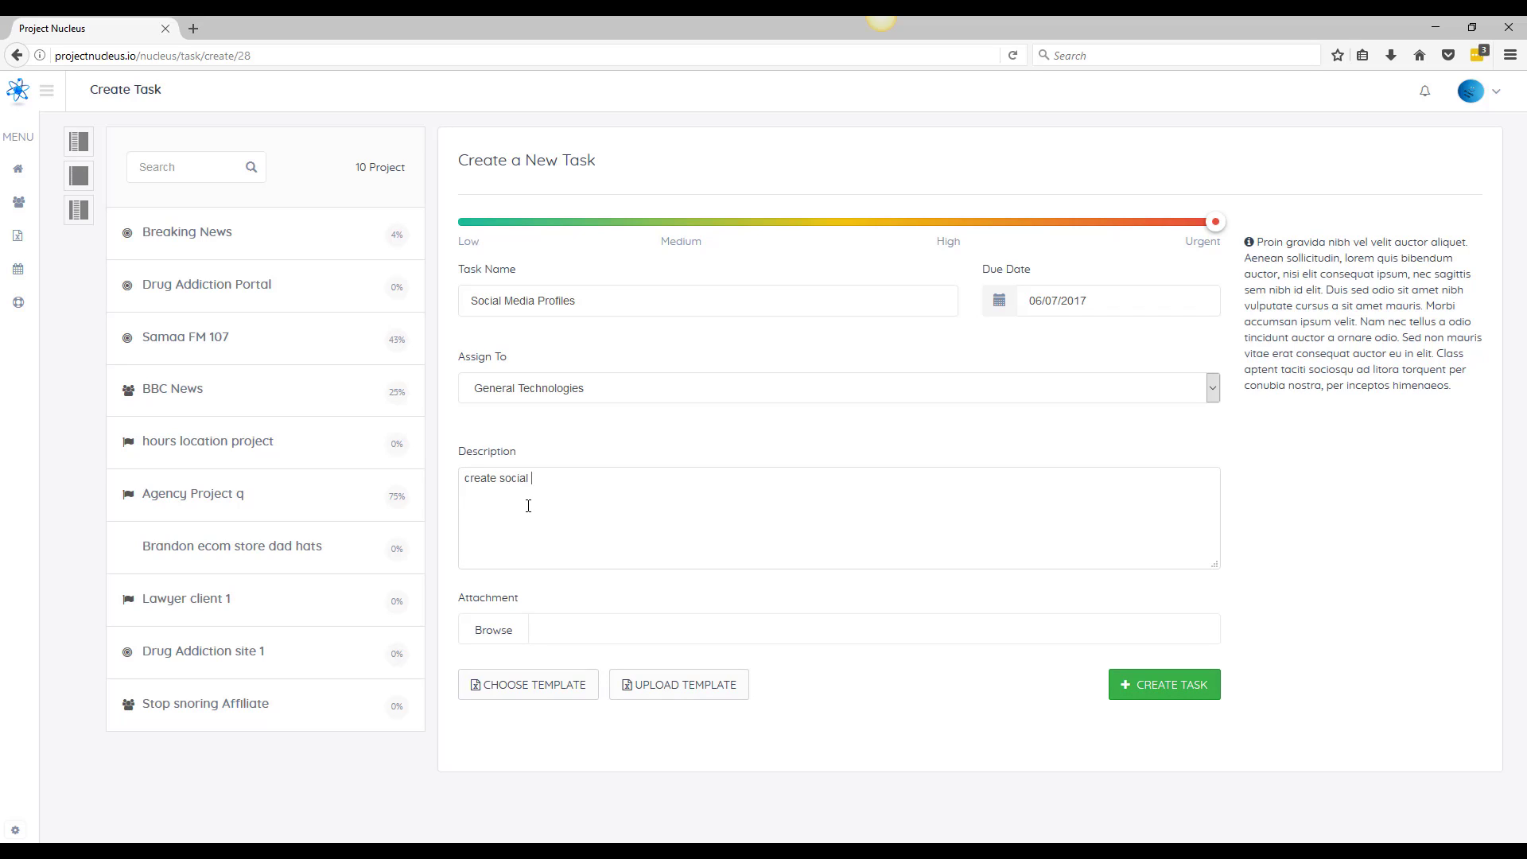
text(for this website)
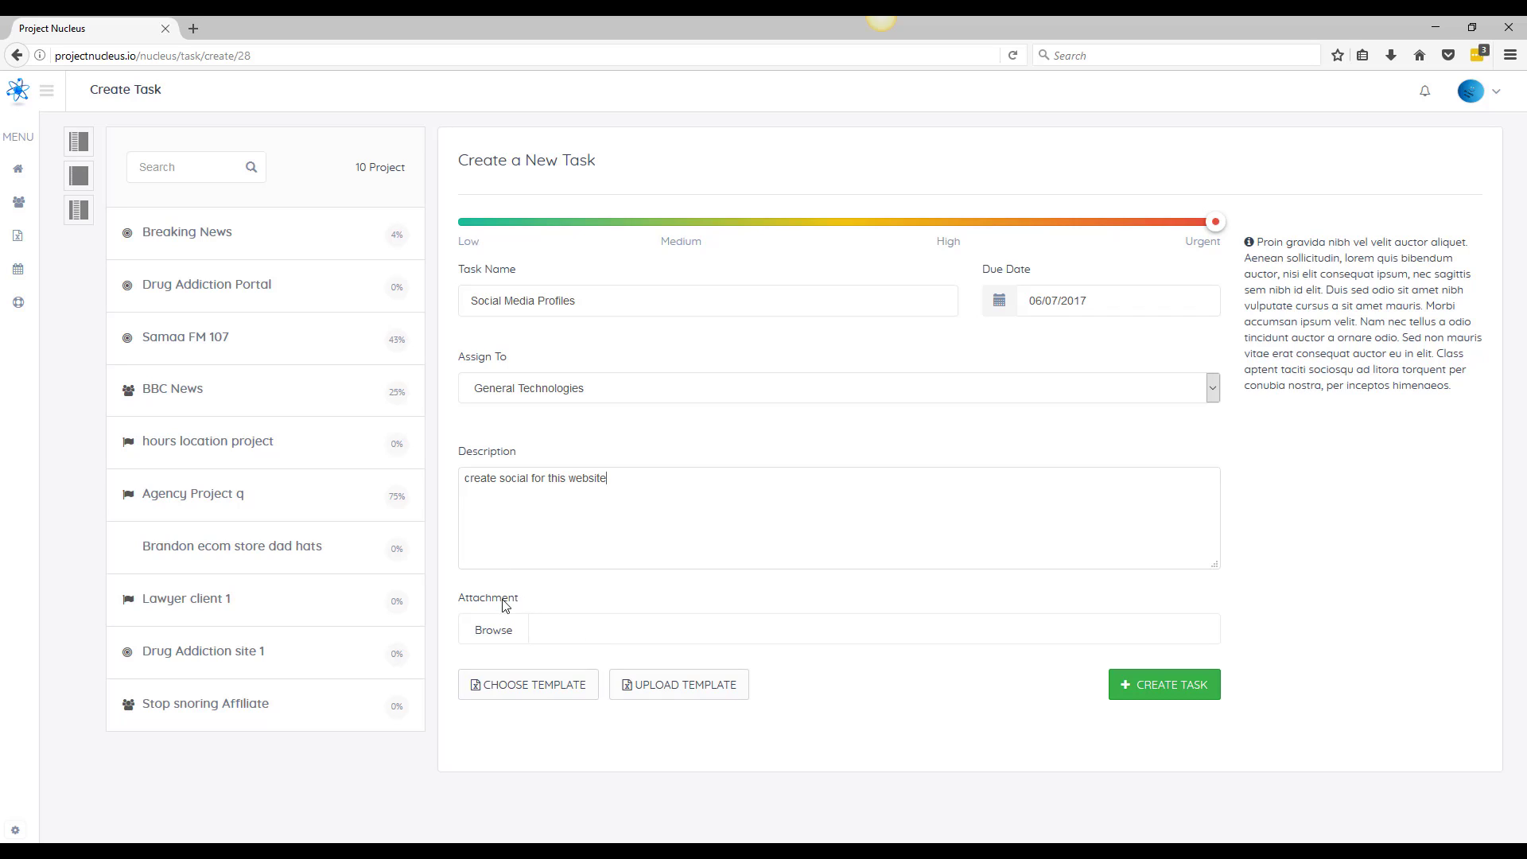
mouse_move(507, 591)
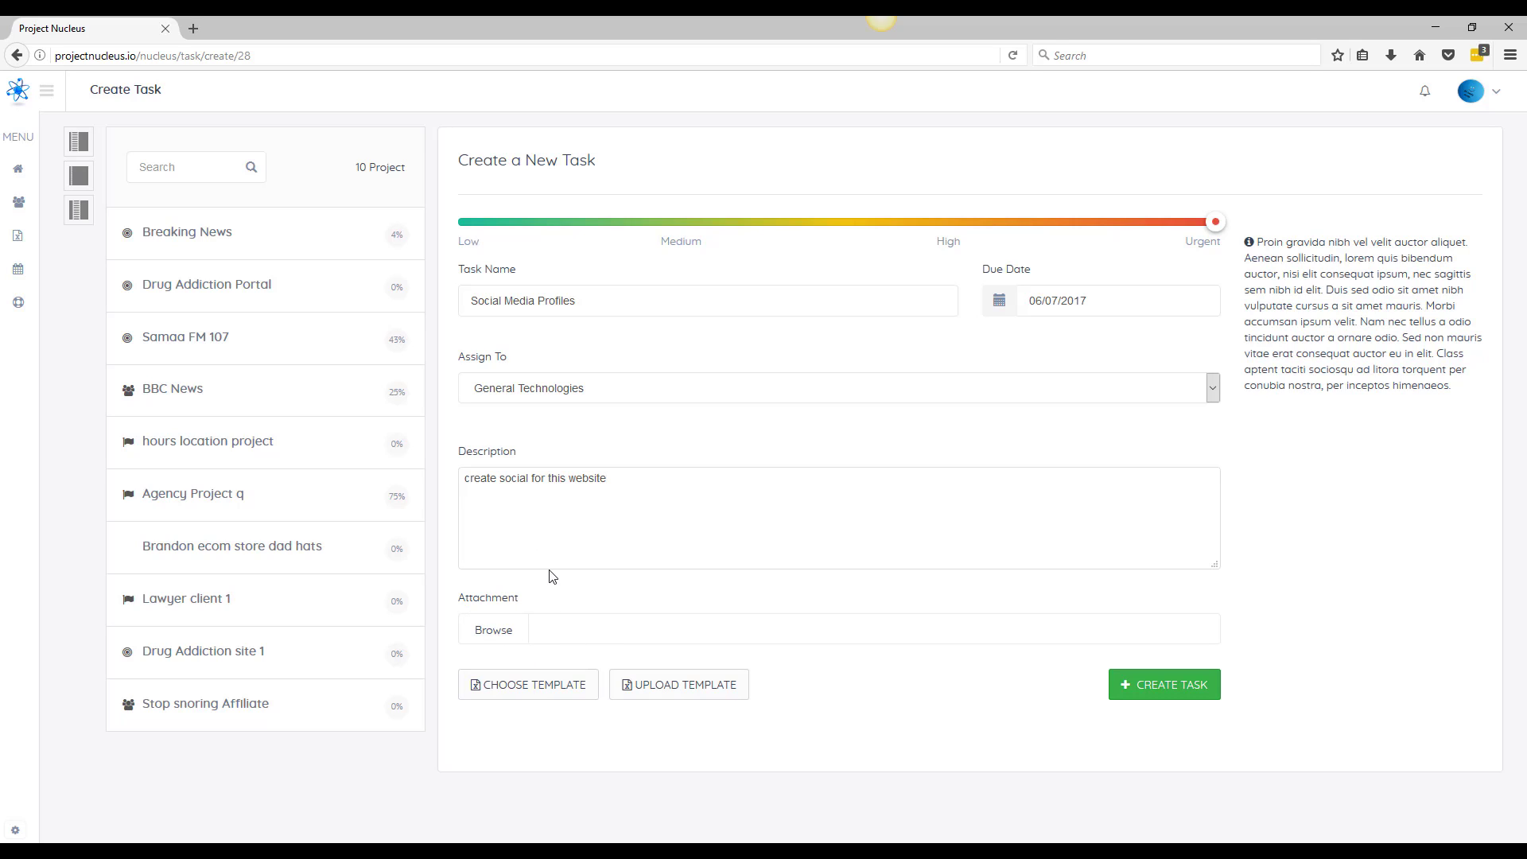
mouse_move(550, 636)
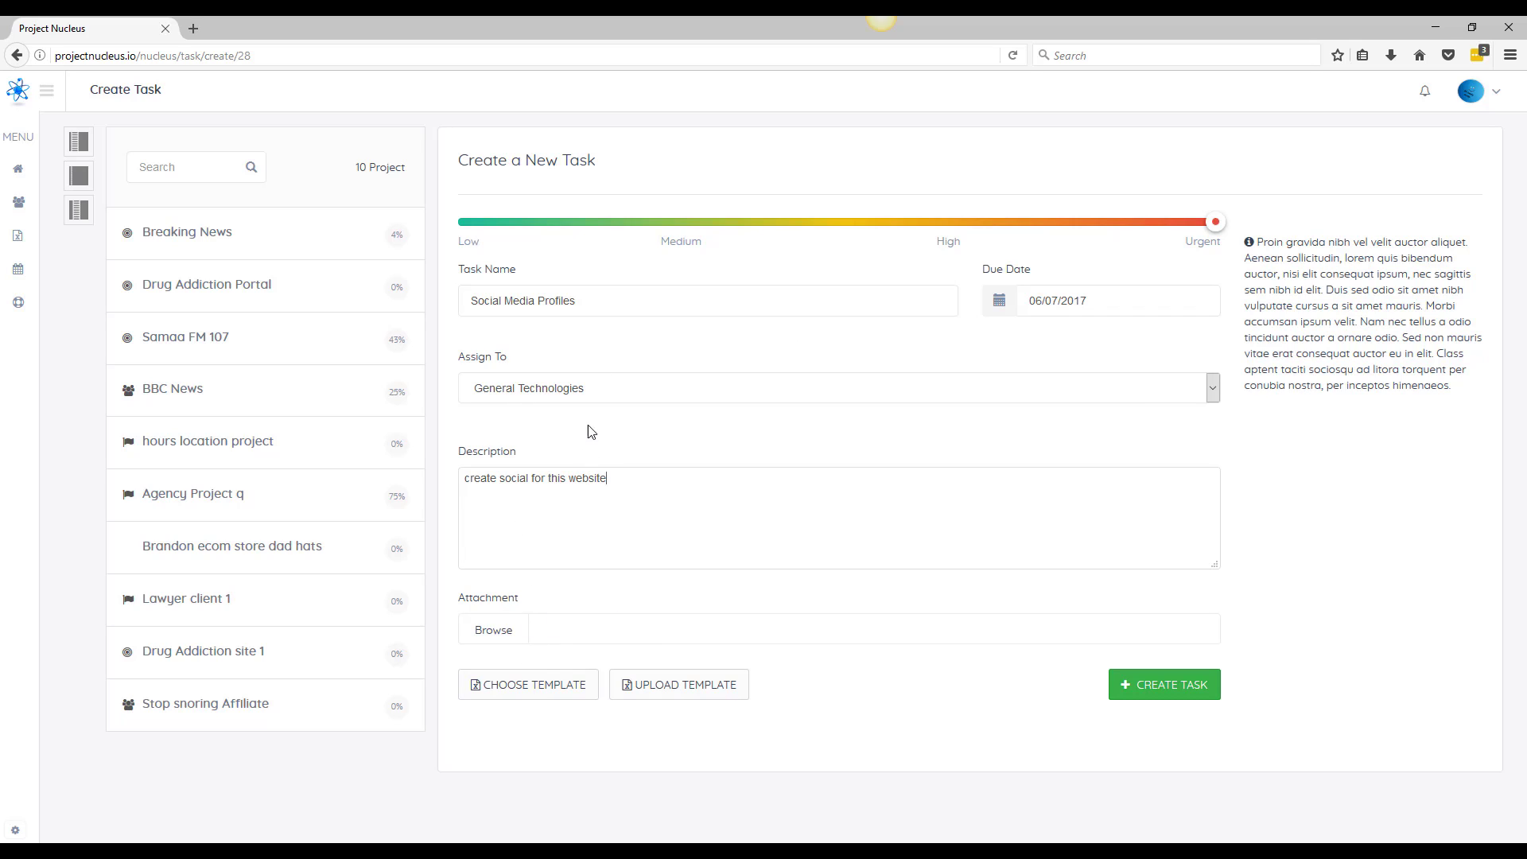
mouse_move(527, 700)
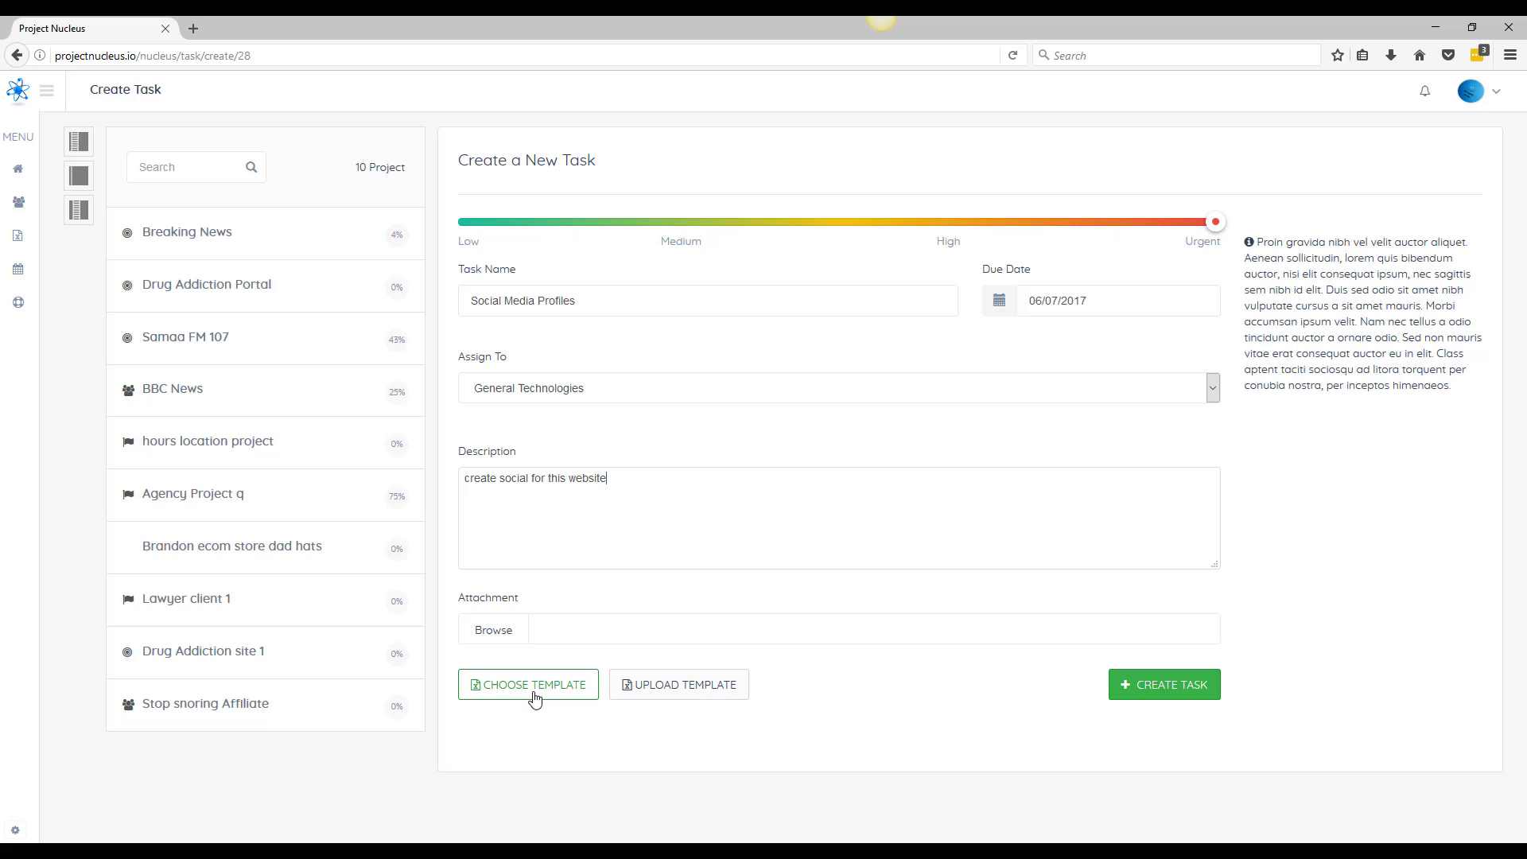
Import the Audio Submission Sites global template into the task
click(528, 684)
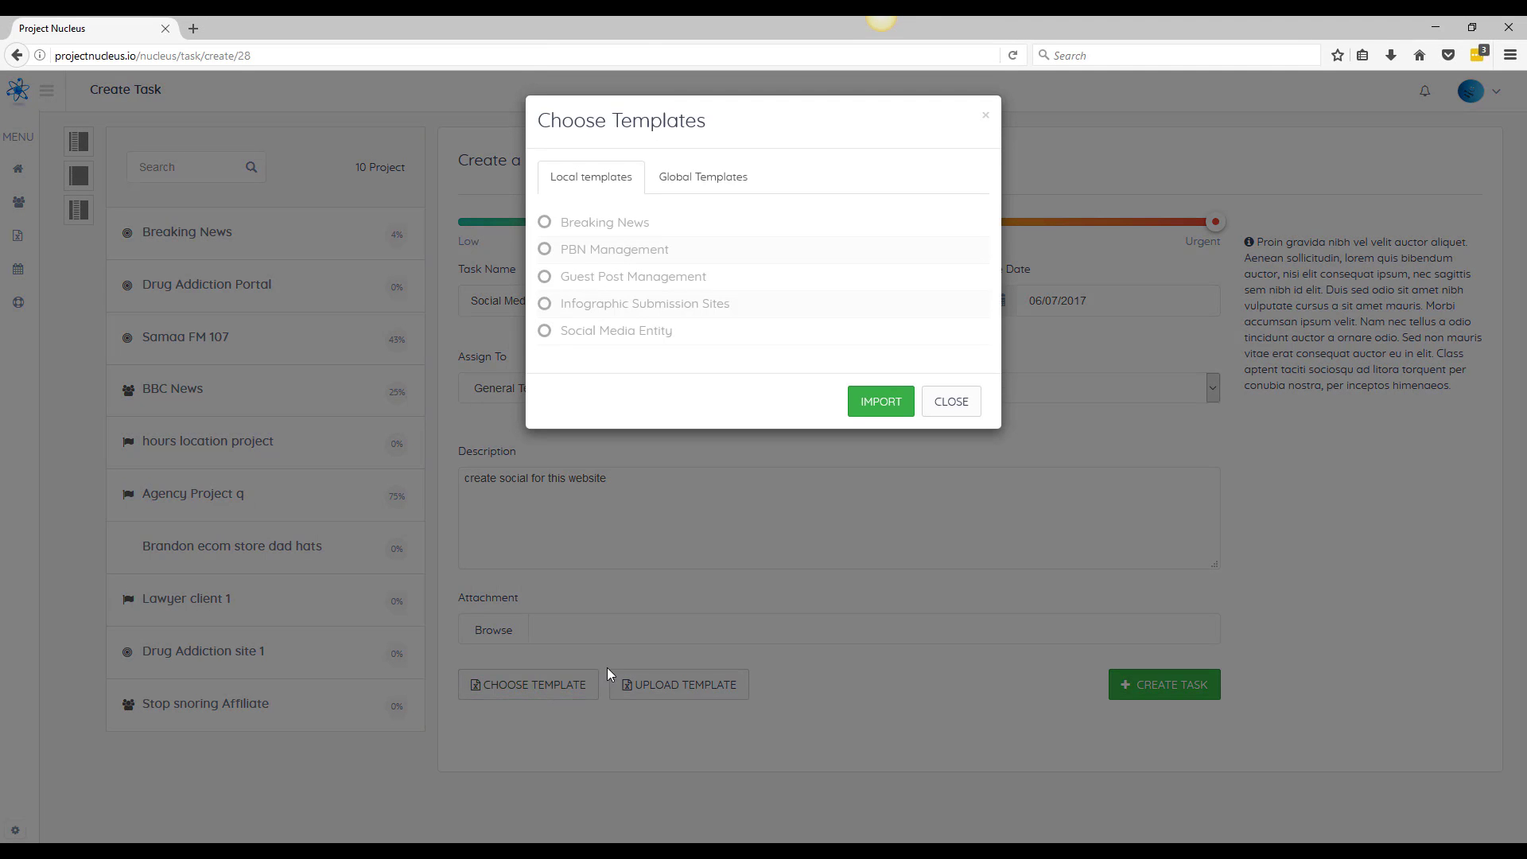
click(703, 177)
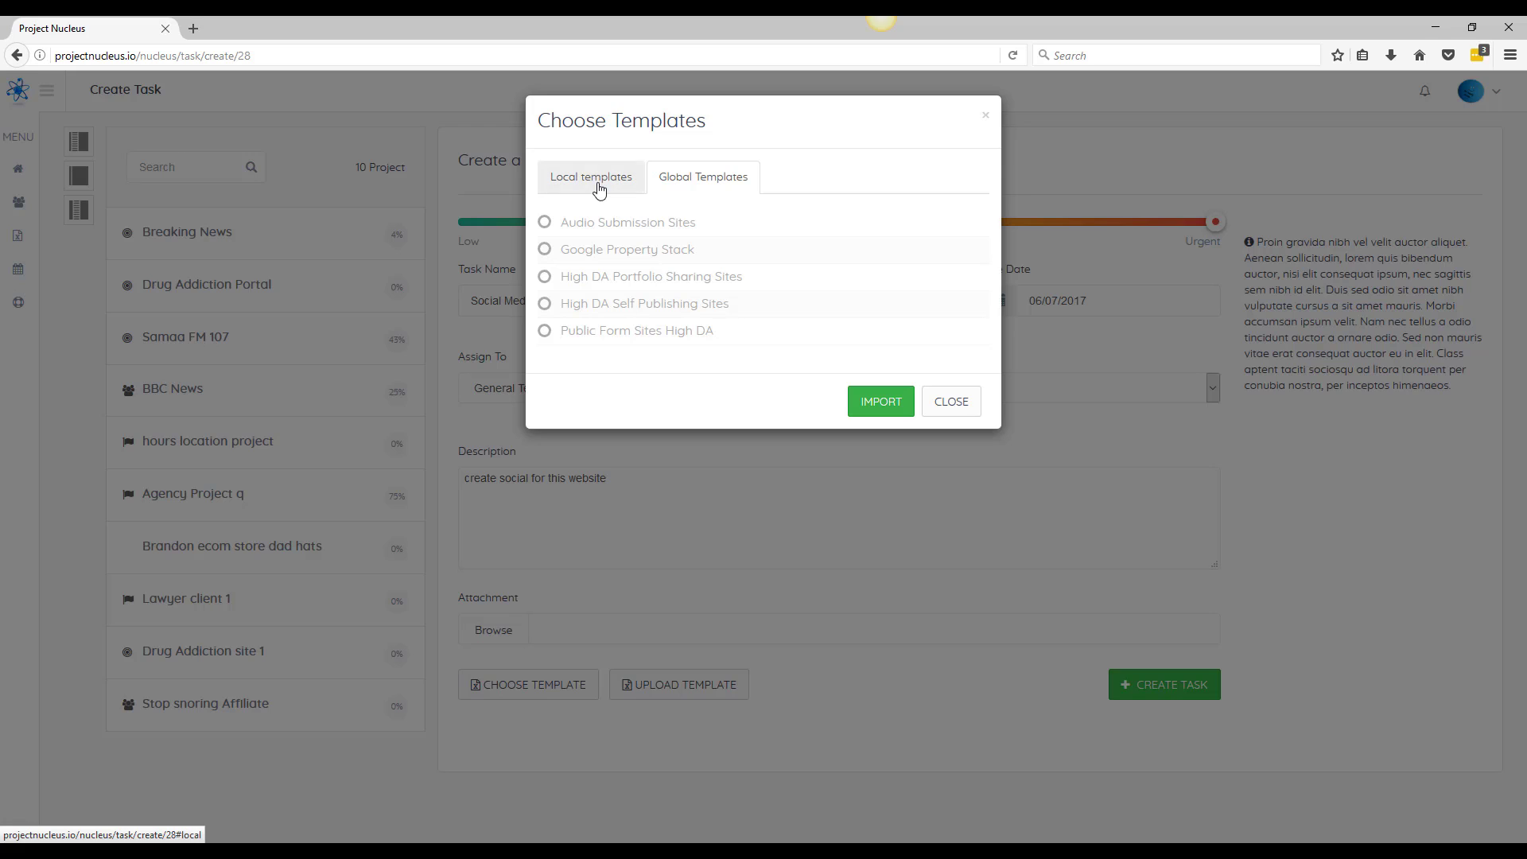
click(591, 176)
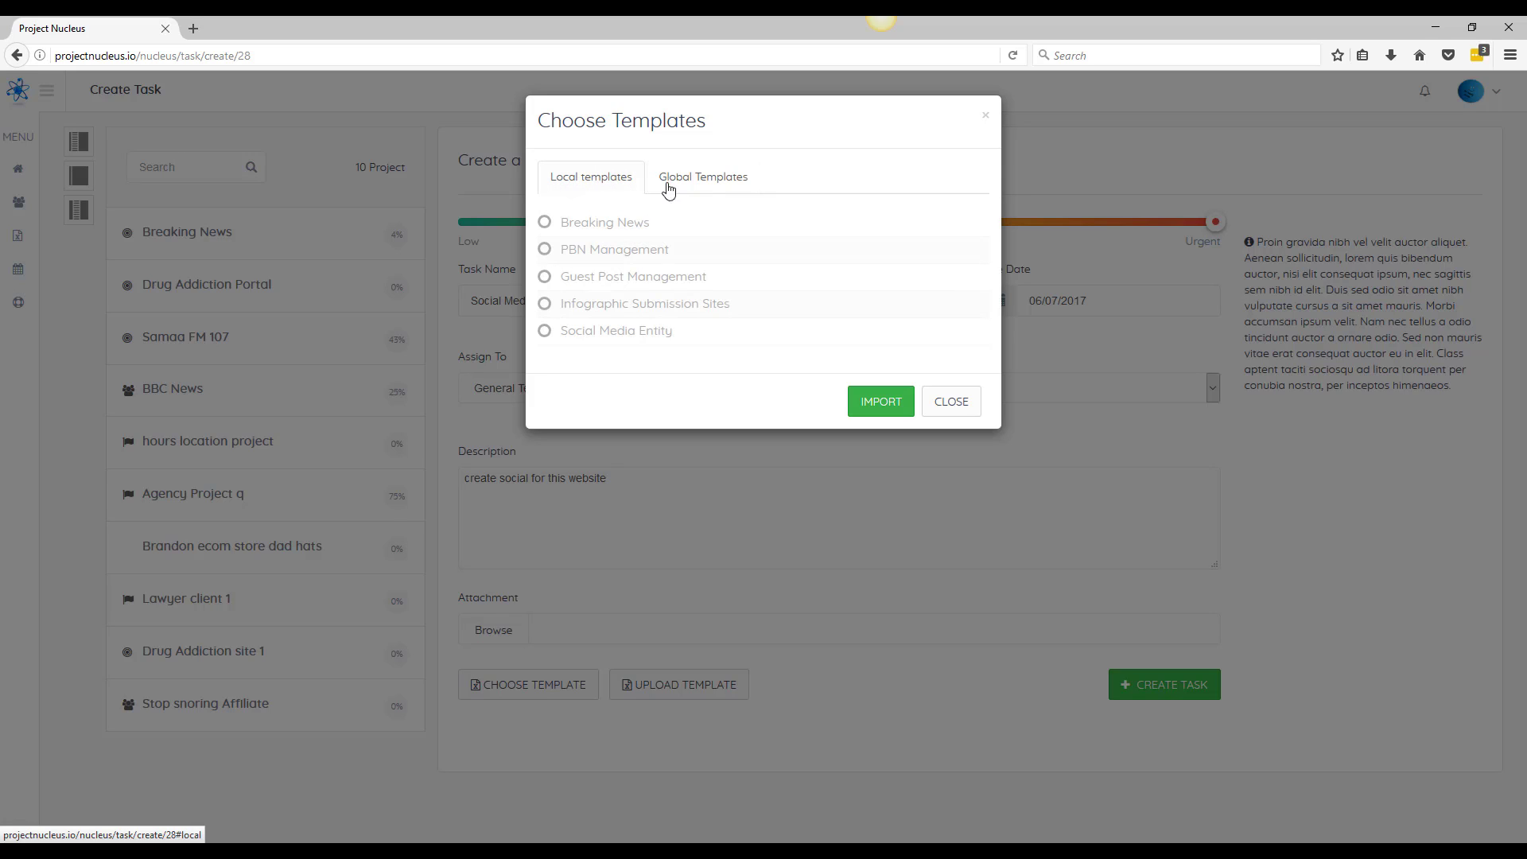
click(703, 176)
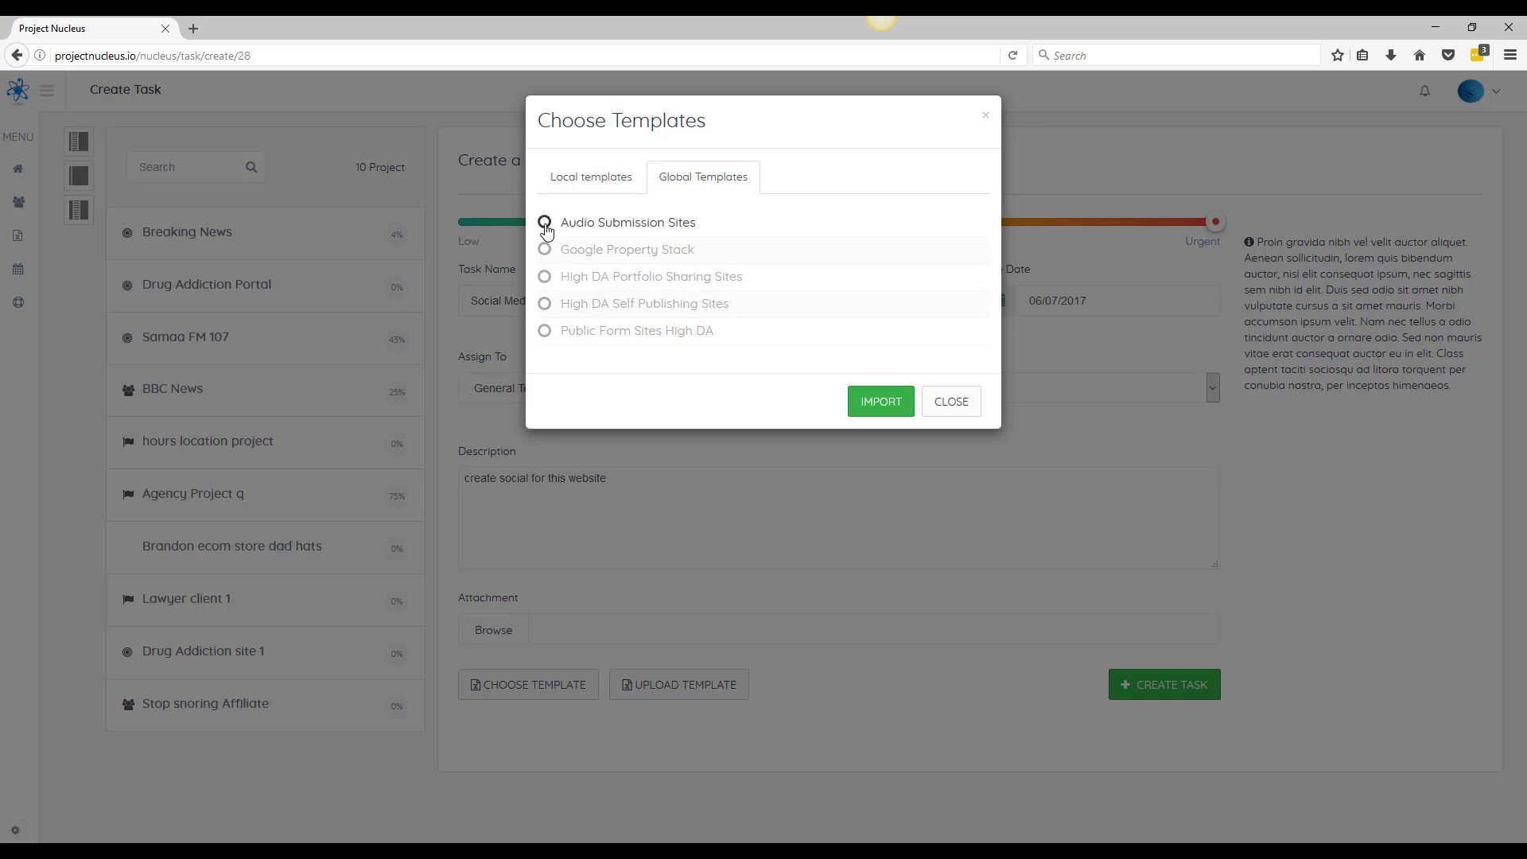
click(547, 223)
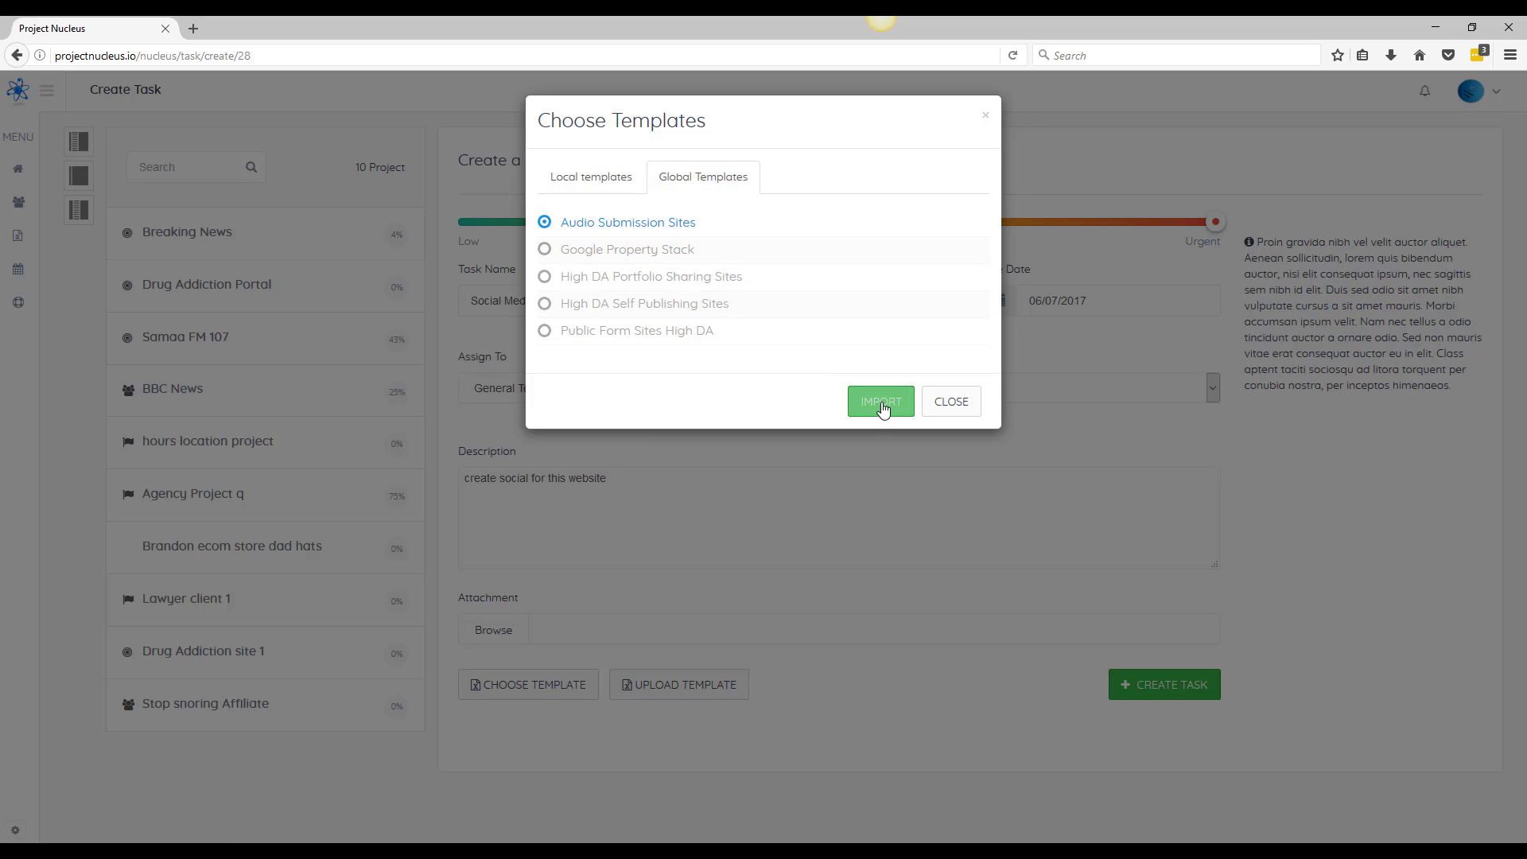
click(881, 401)
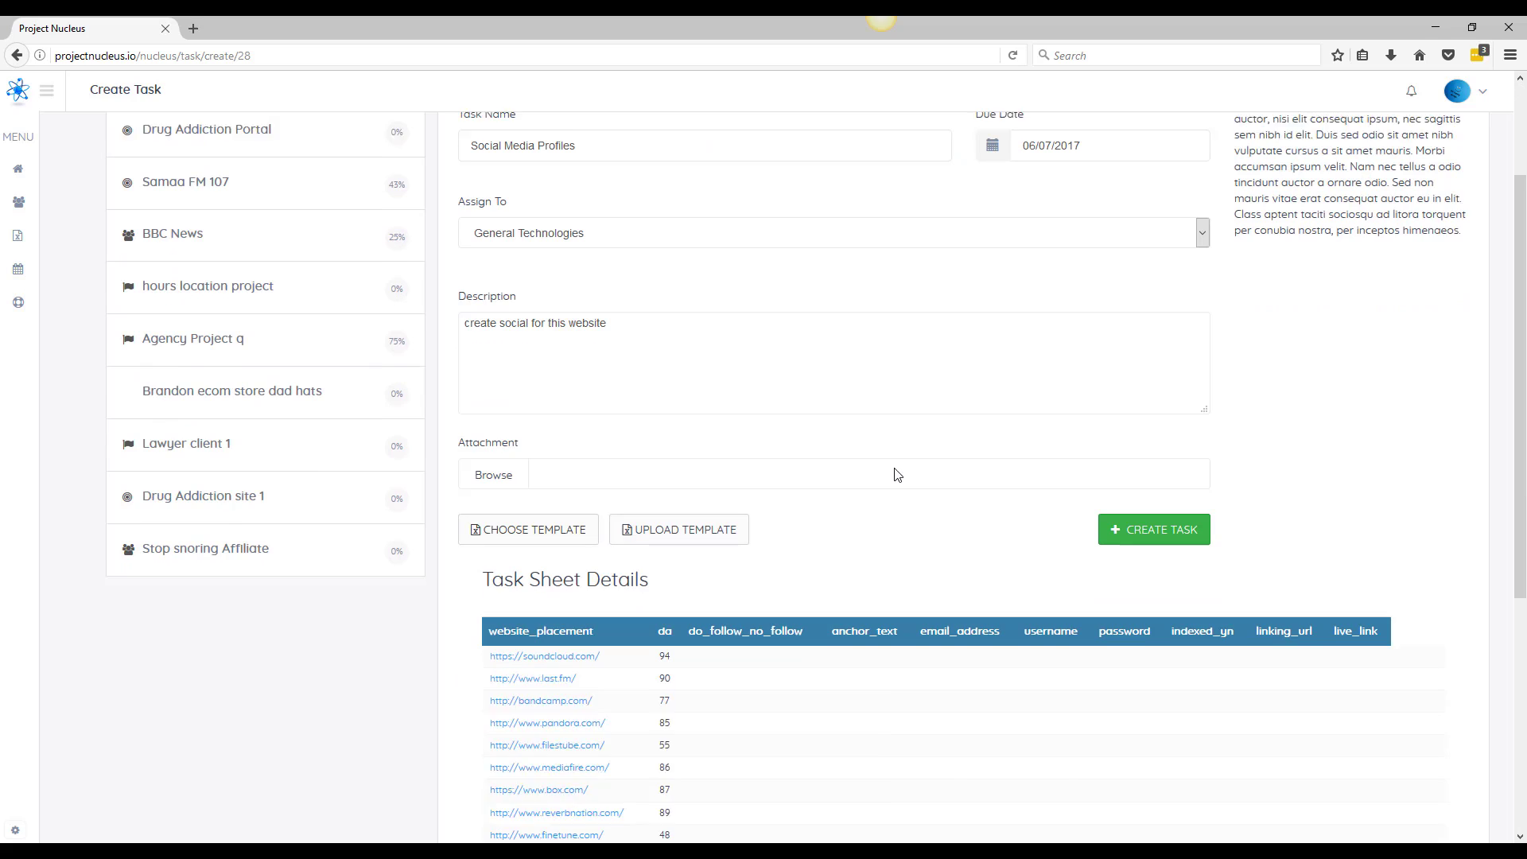
scroll(down, 3)
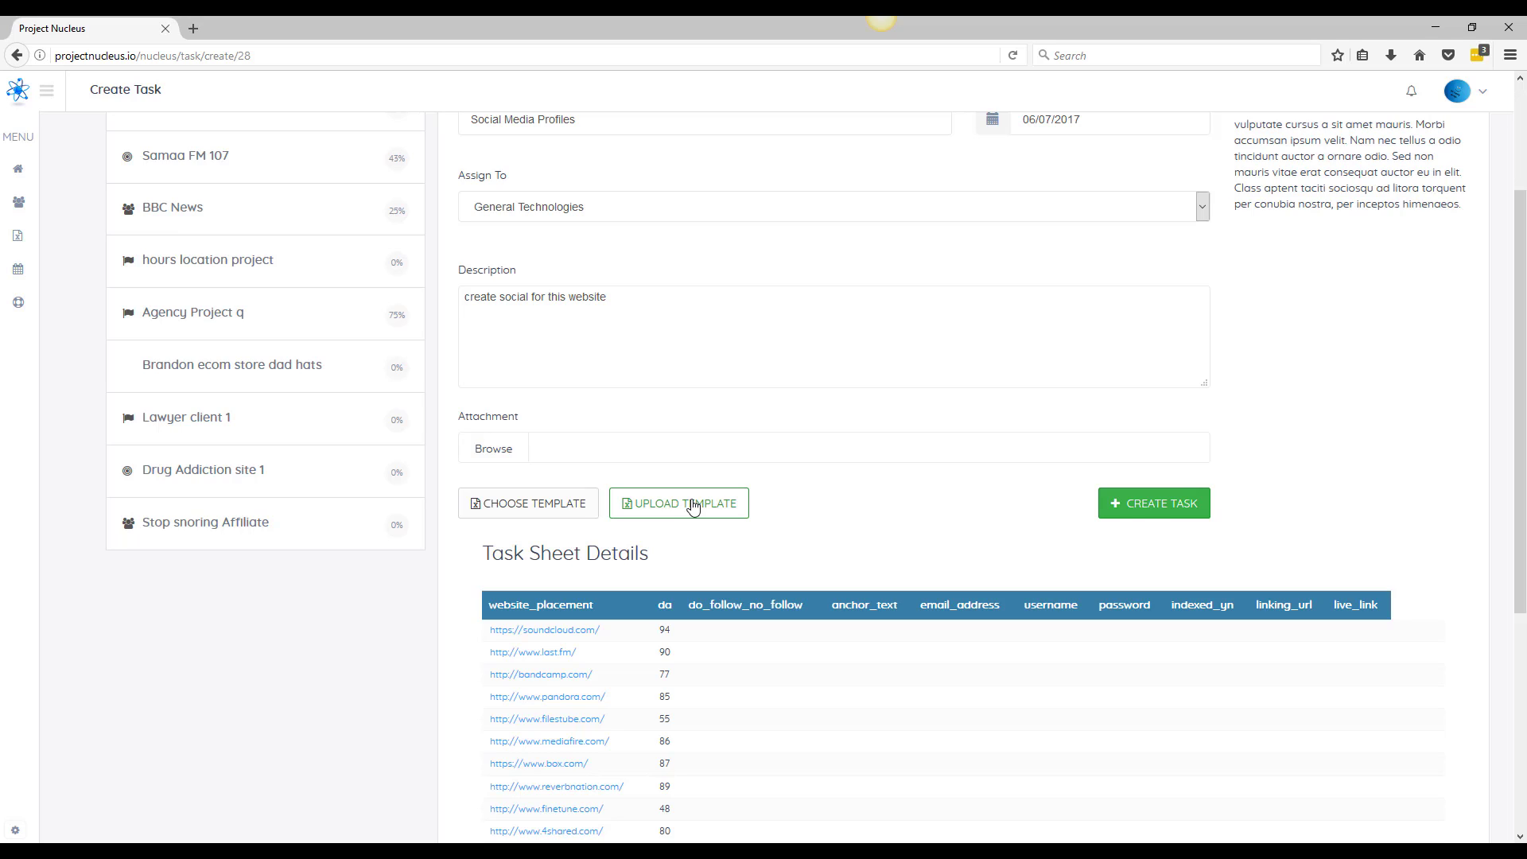
mouse_move(714, 531)
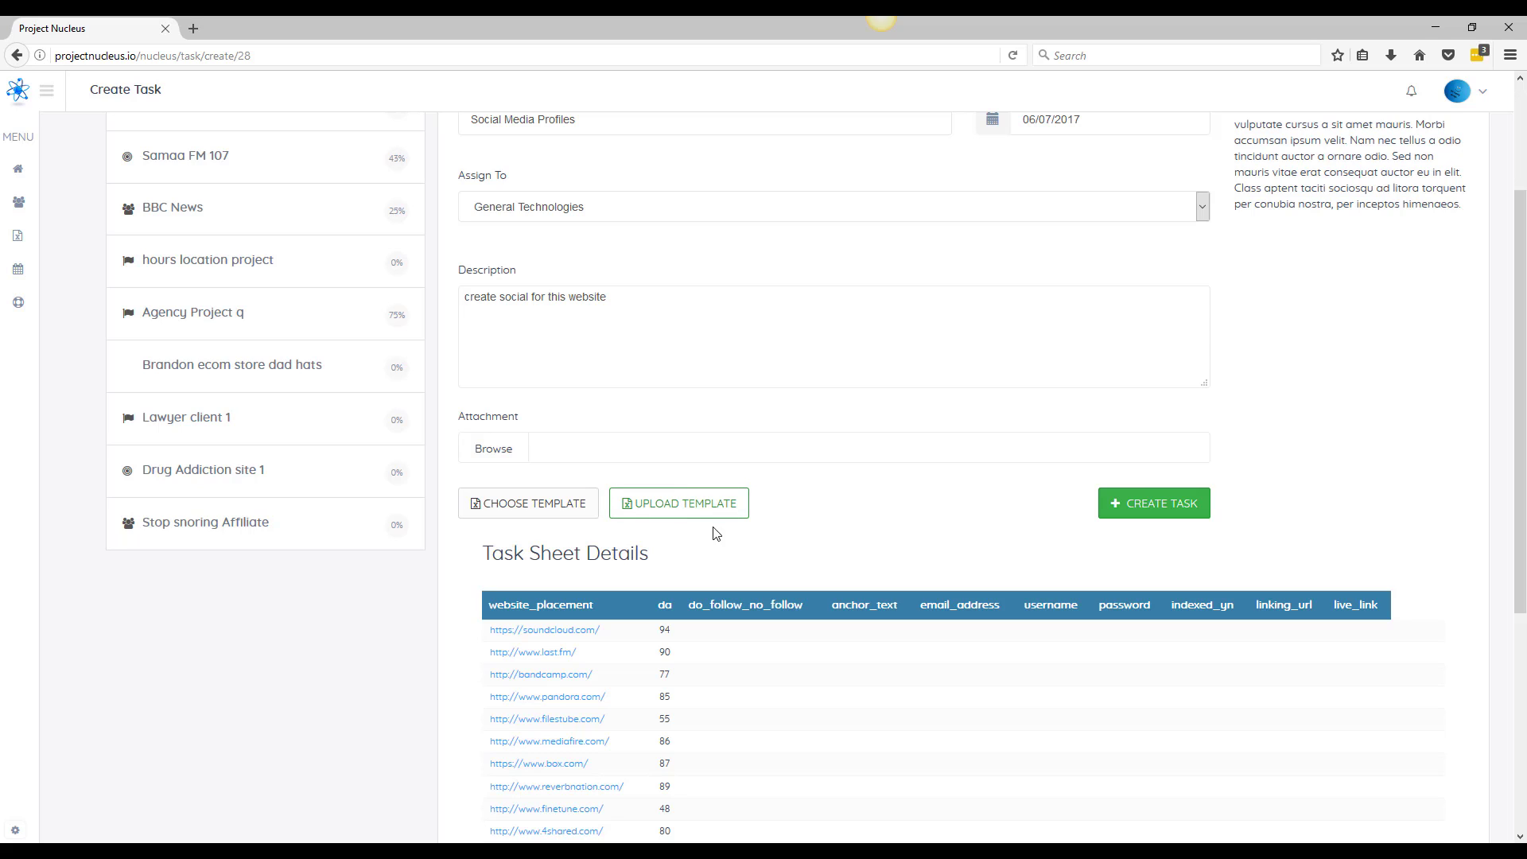
mouse_move(699, 512)
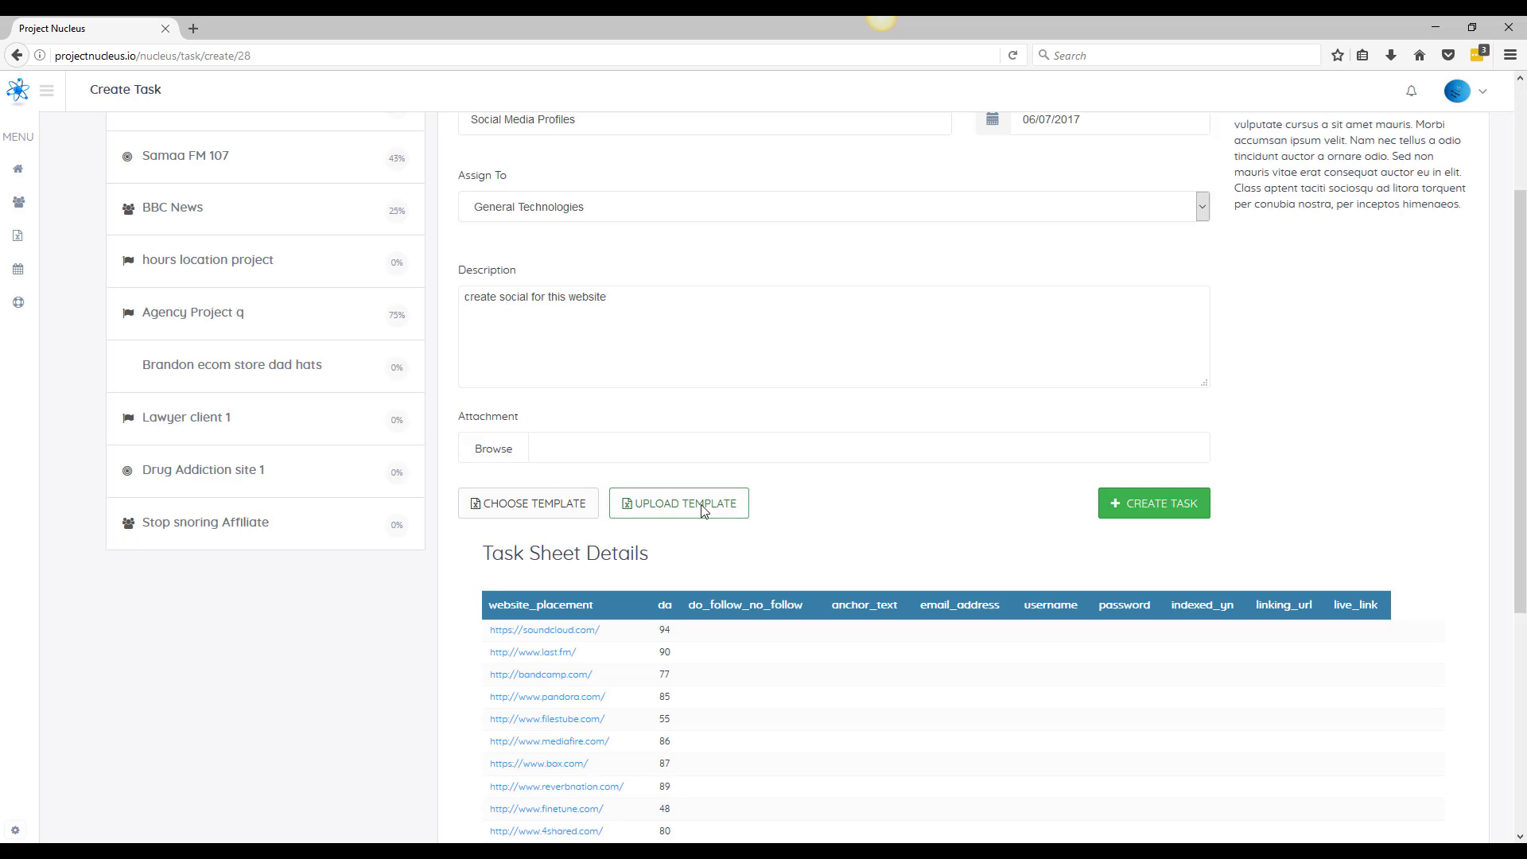
scroll(down, 3)
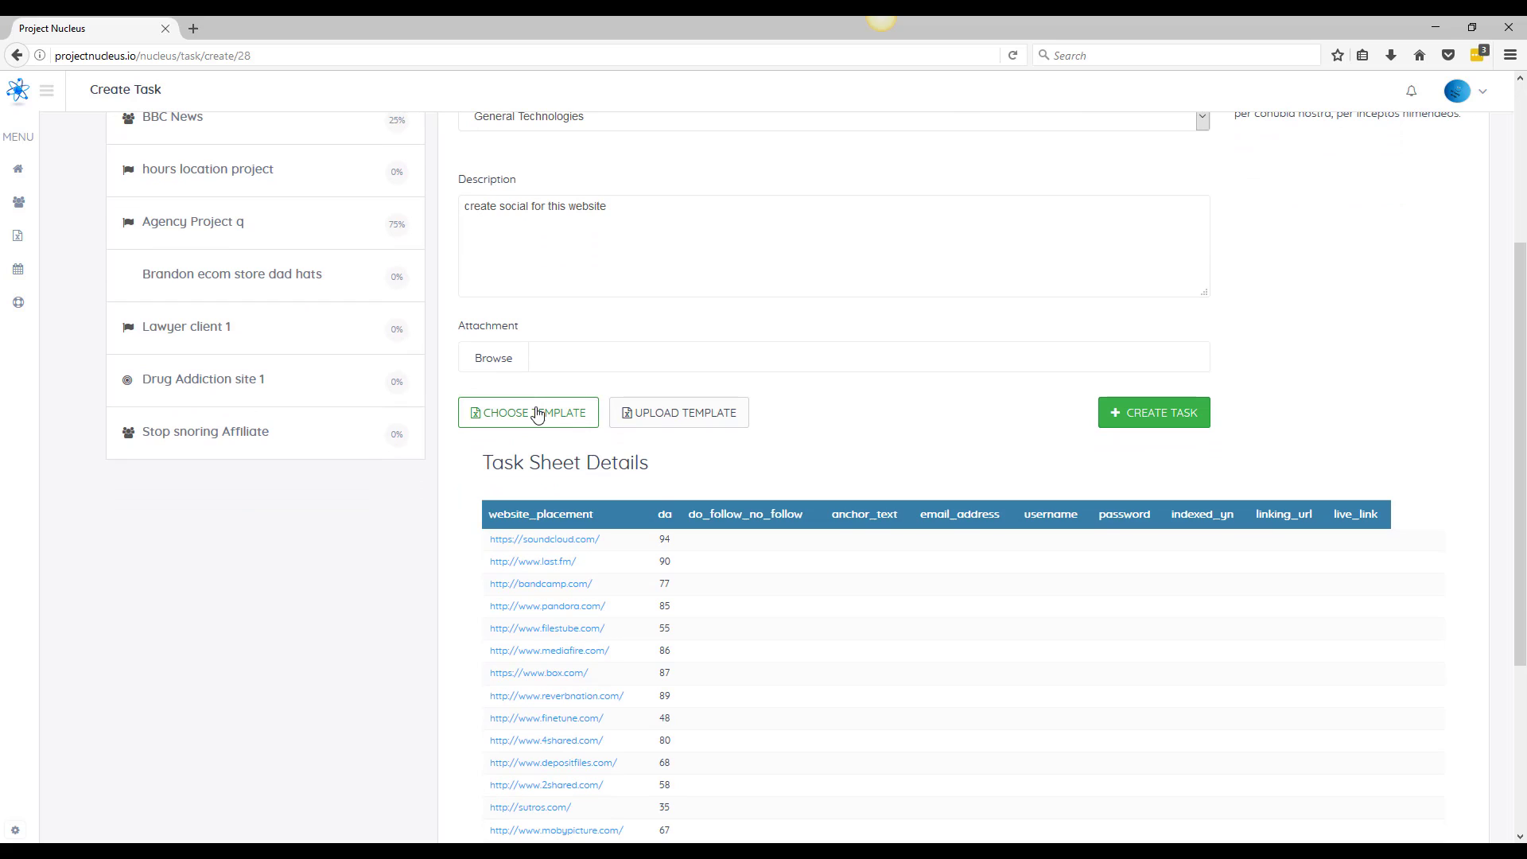
mouse_move(1137, 408)
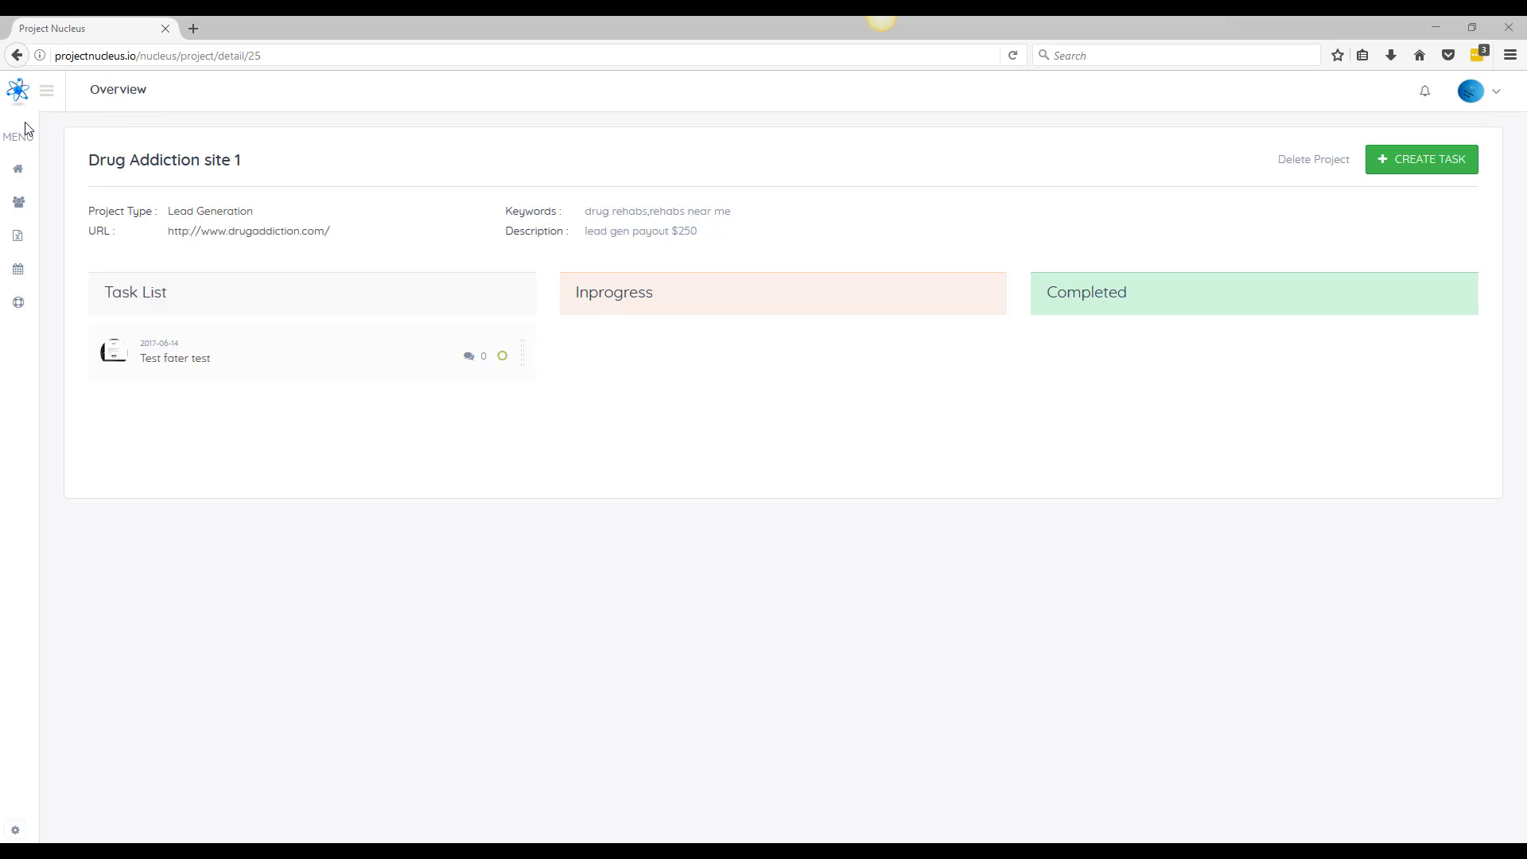
mouse_move(170, 314)
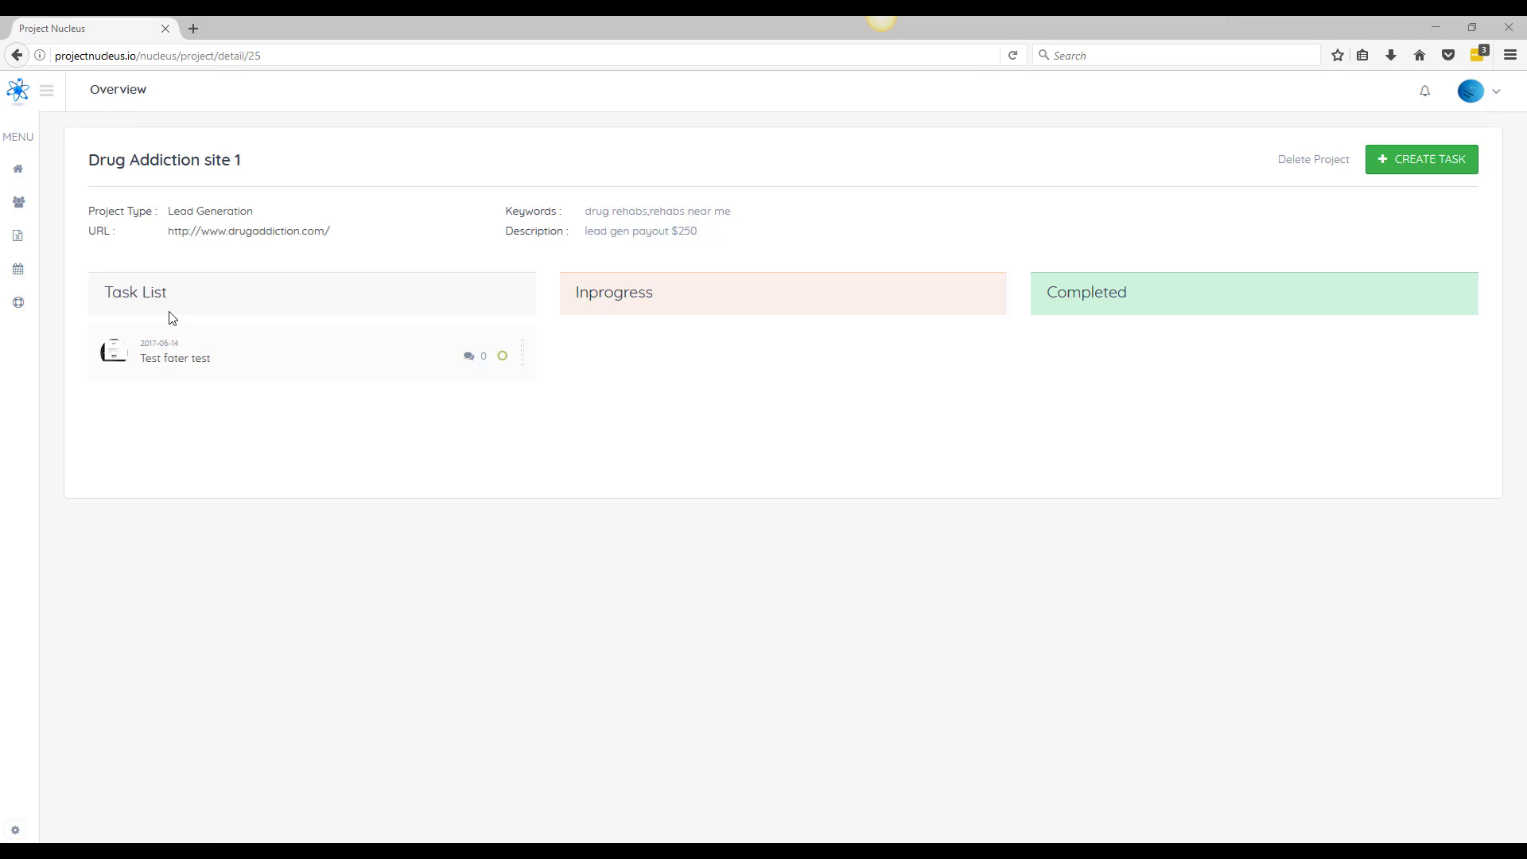
mouse_move(168, 364)
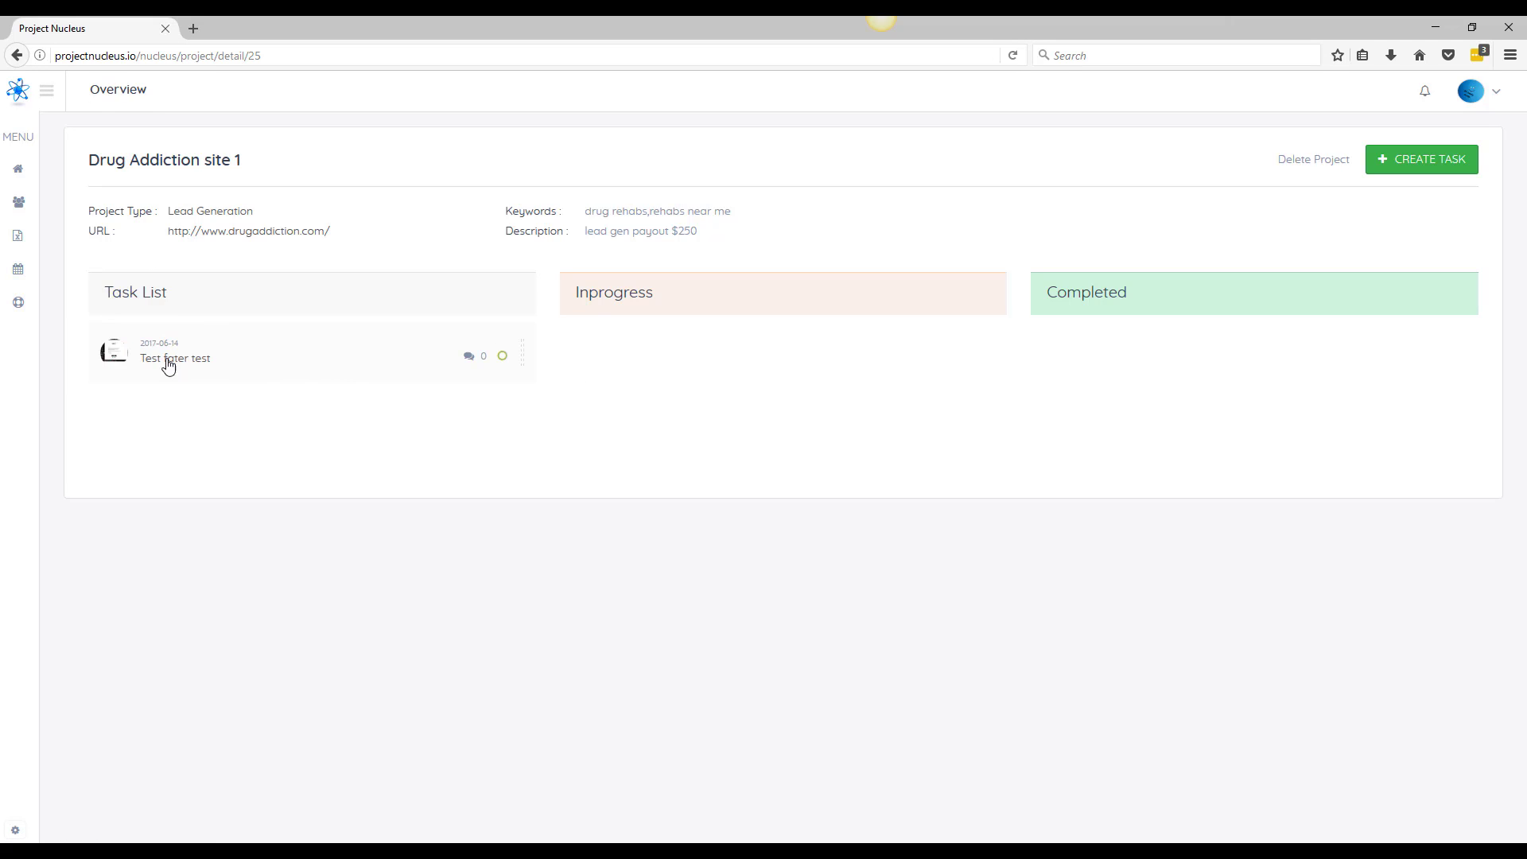
Open the Test fater test task from the Drug Addiction site 1 board
click(175, 360)
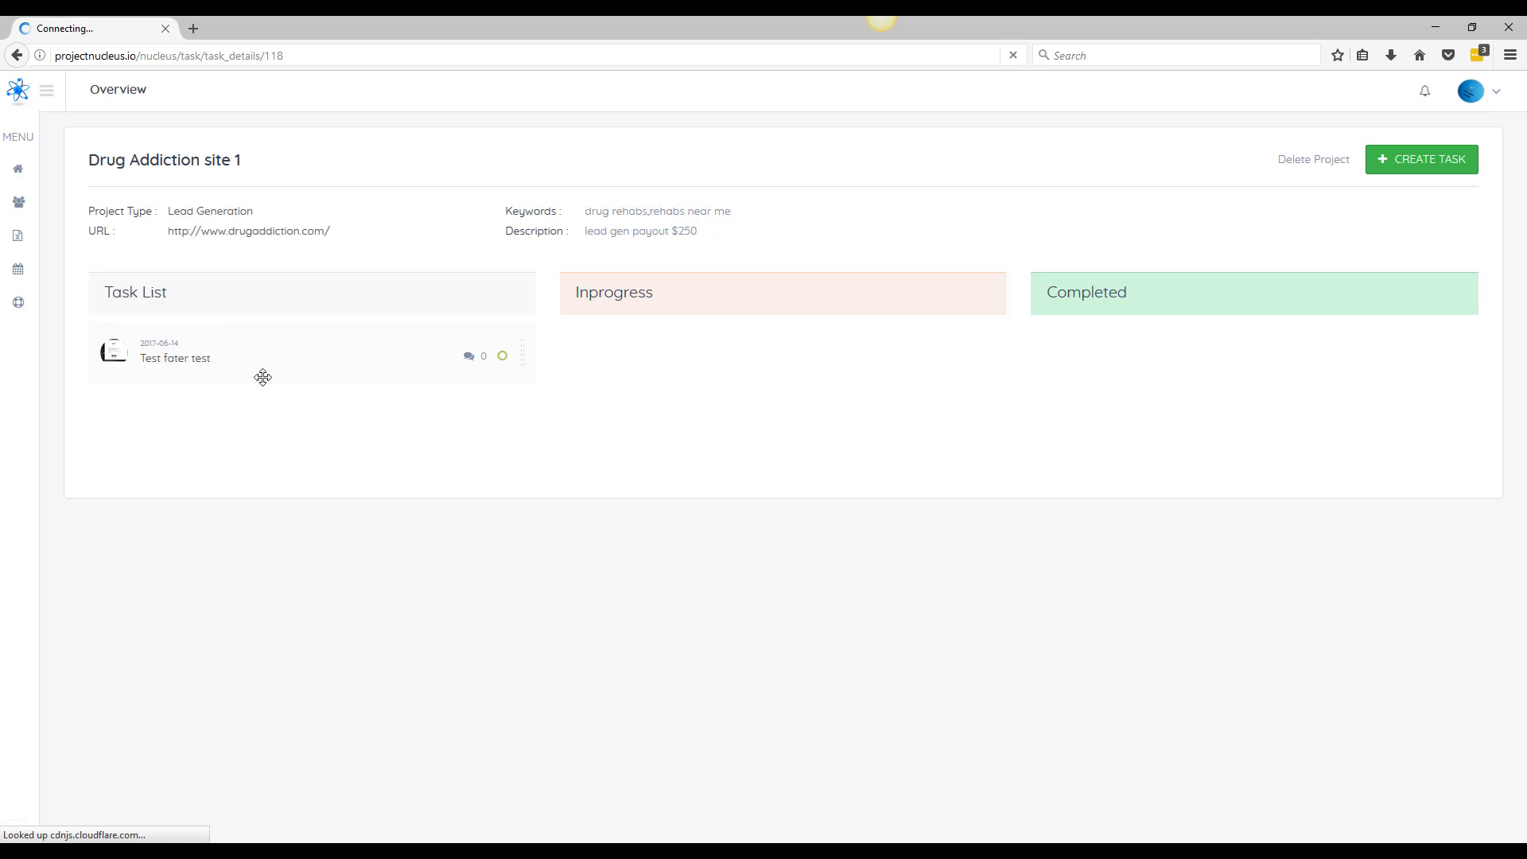
Set the first row's anchor text in the link table to 'link her'
click(175, 358)
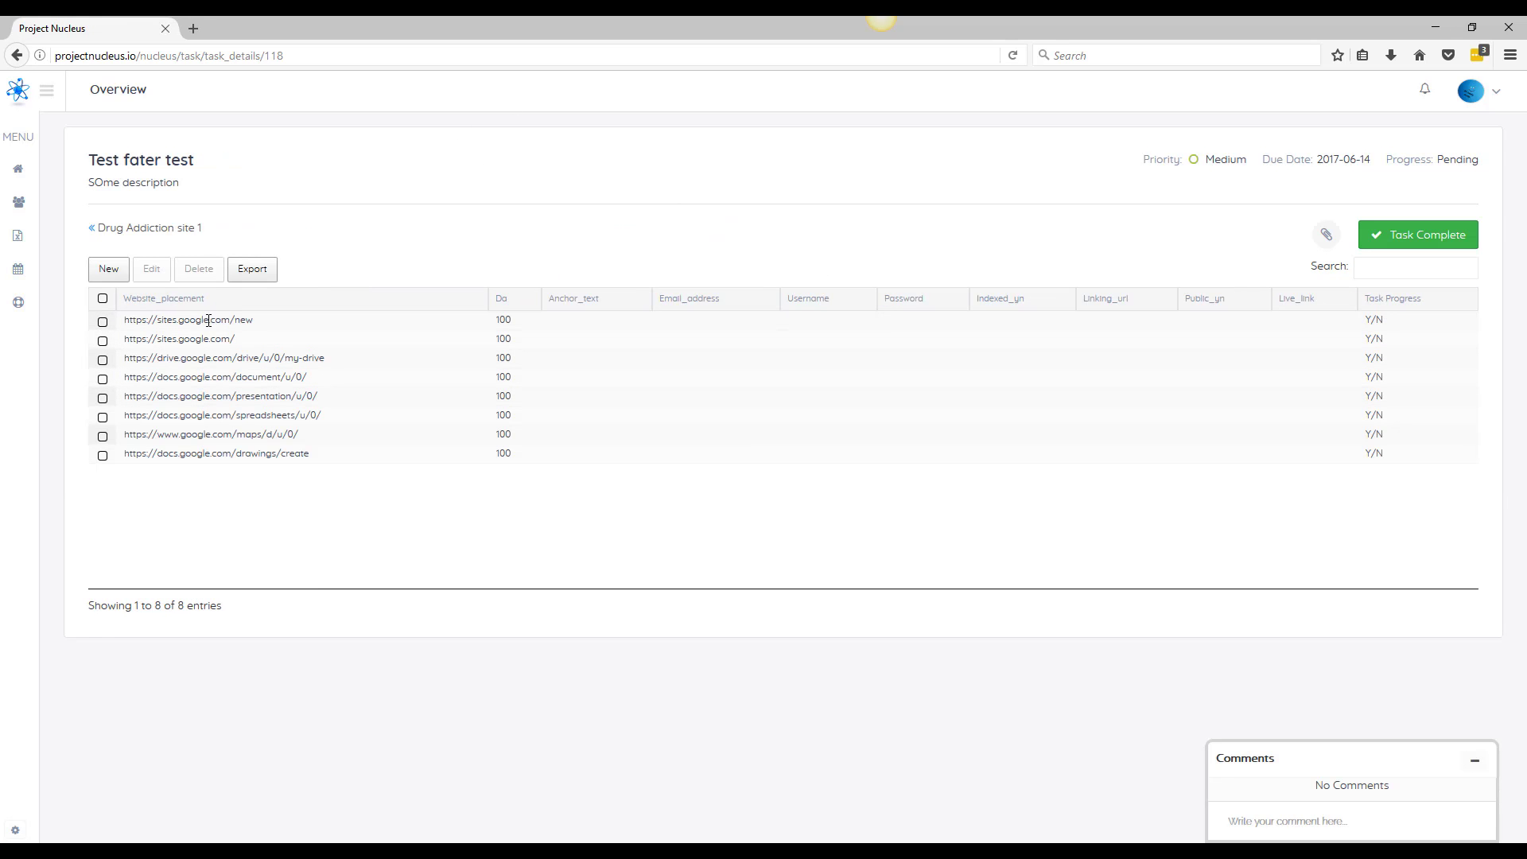
mouse_move(397, 412)
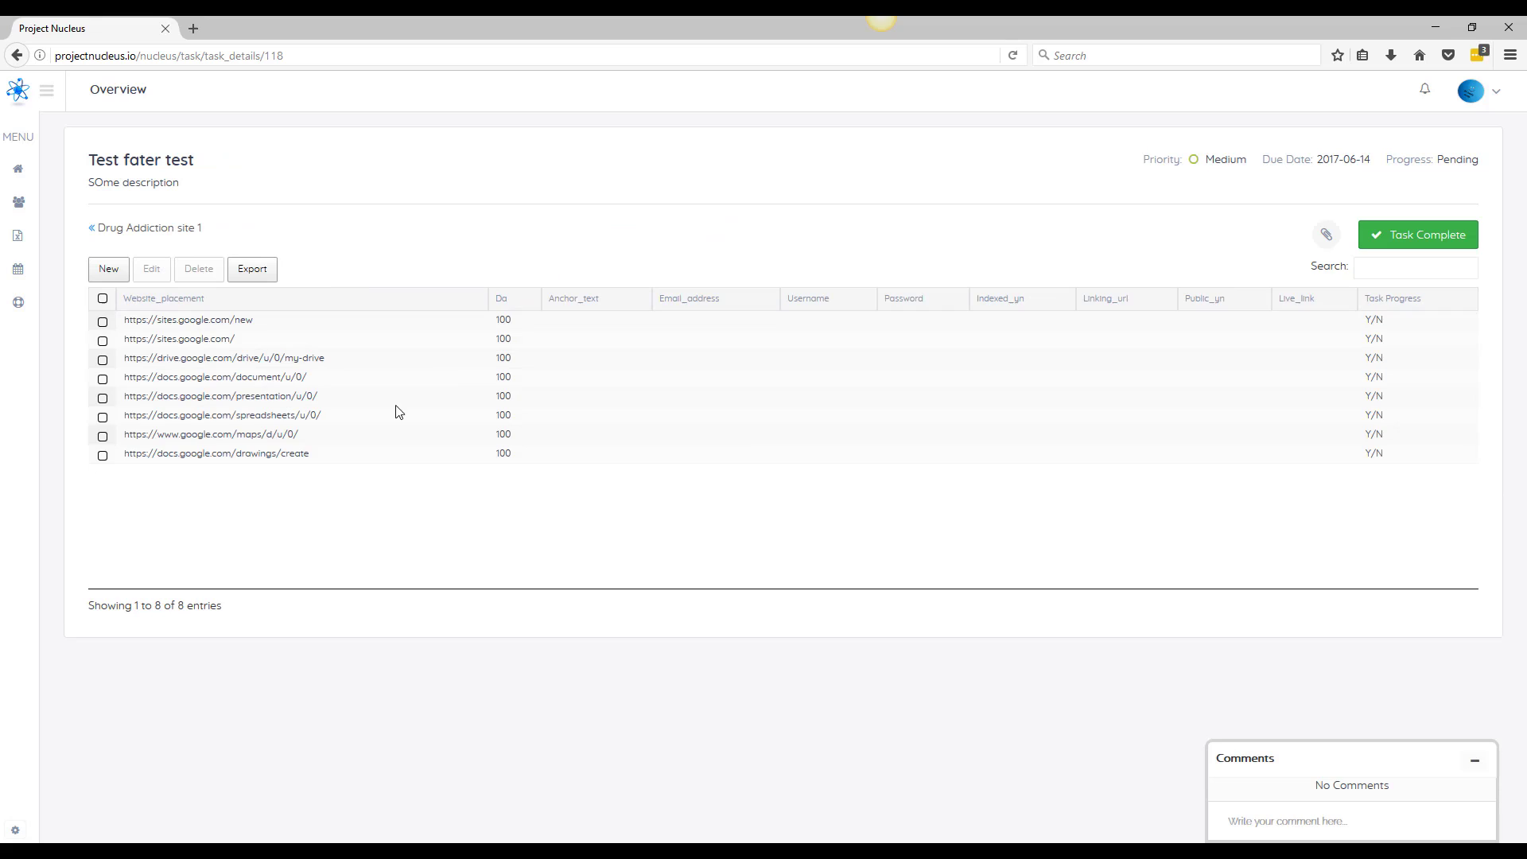
mouse_move(588, 325)
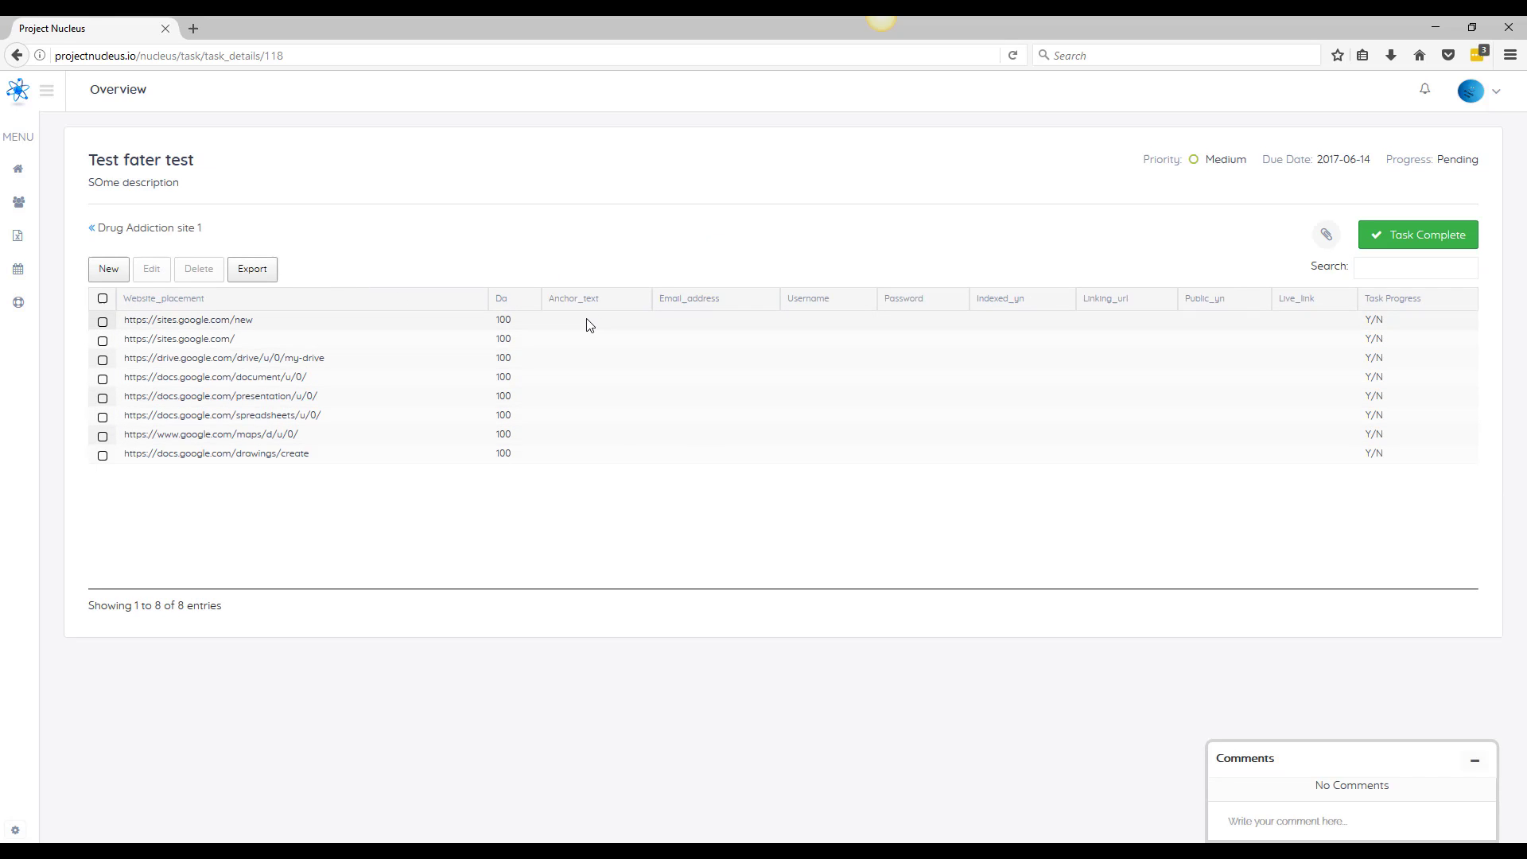
click(595, 321)
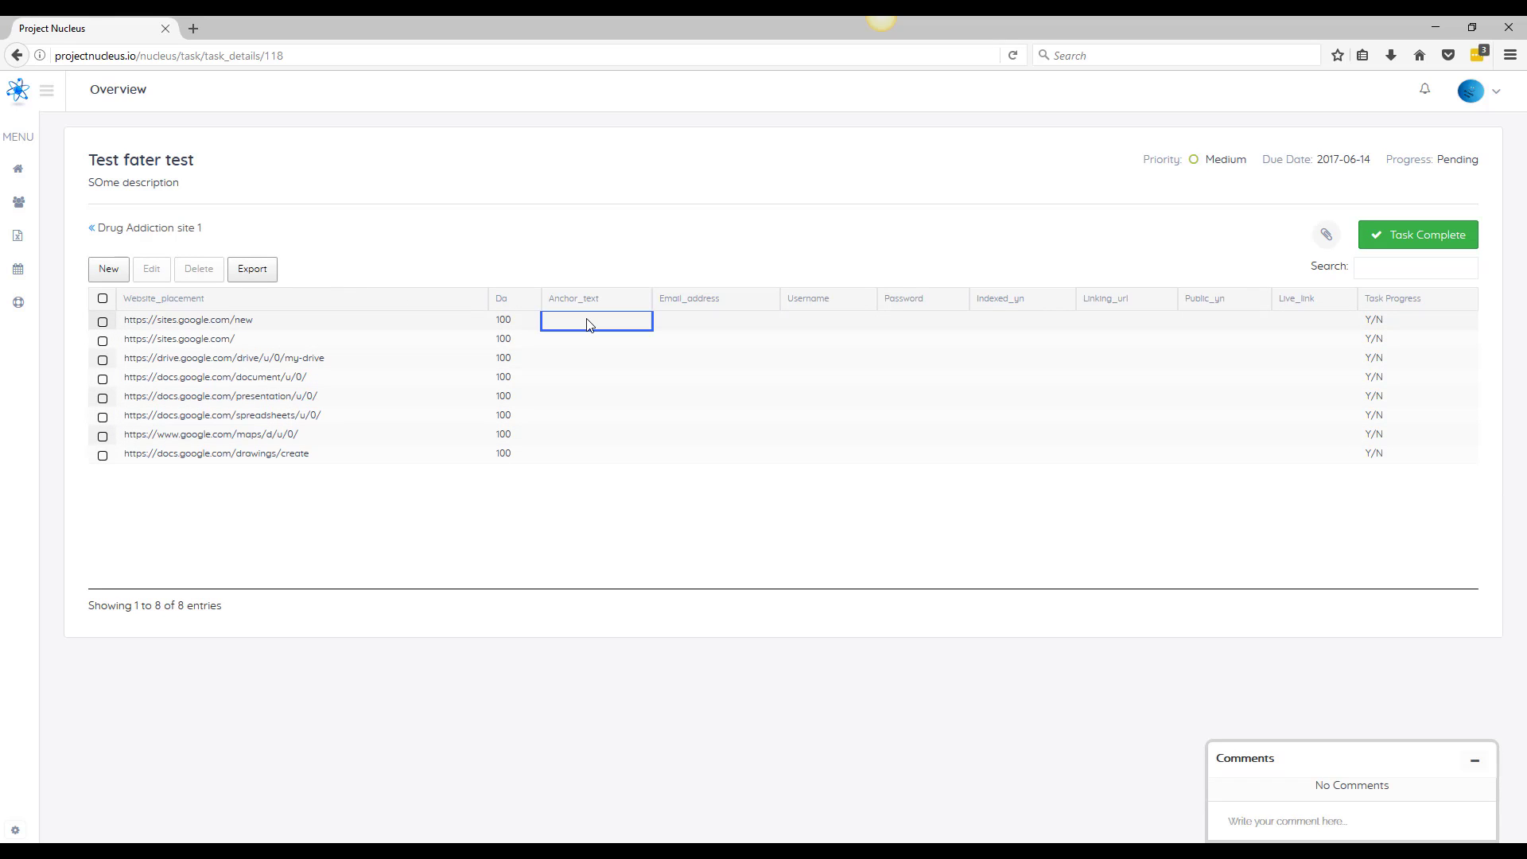
click(595, 322)
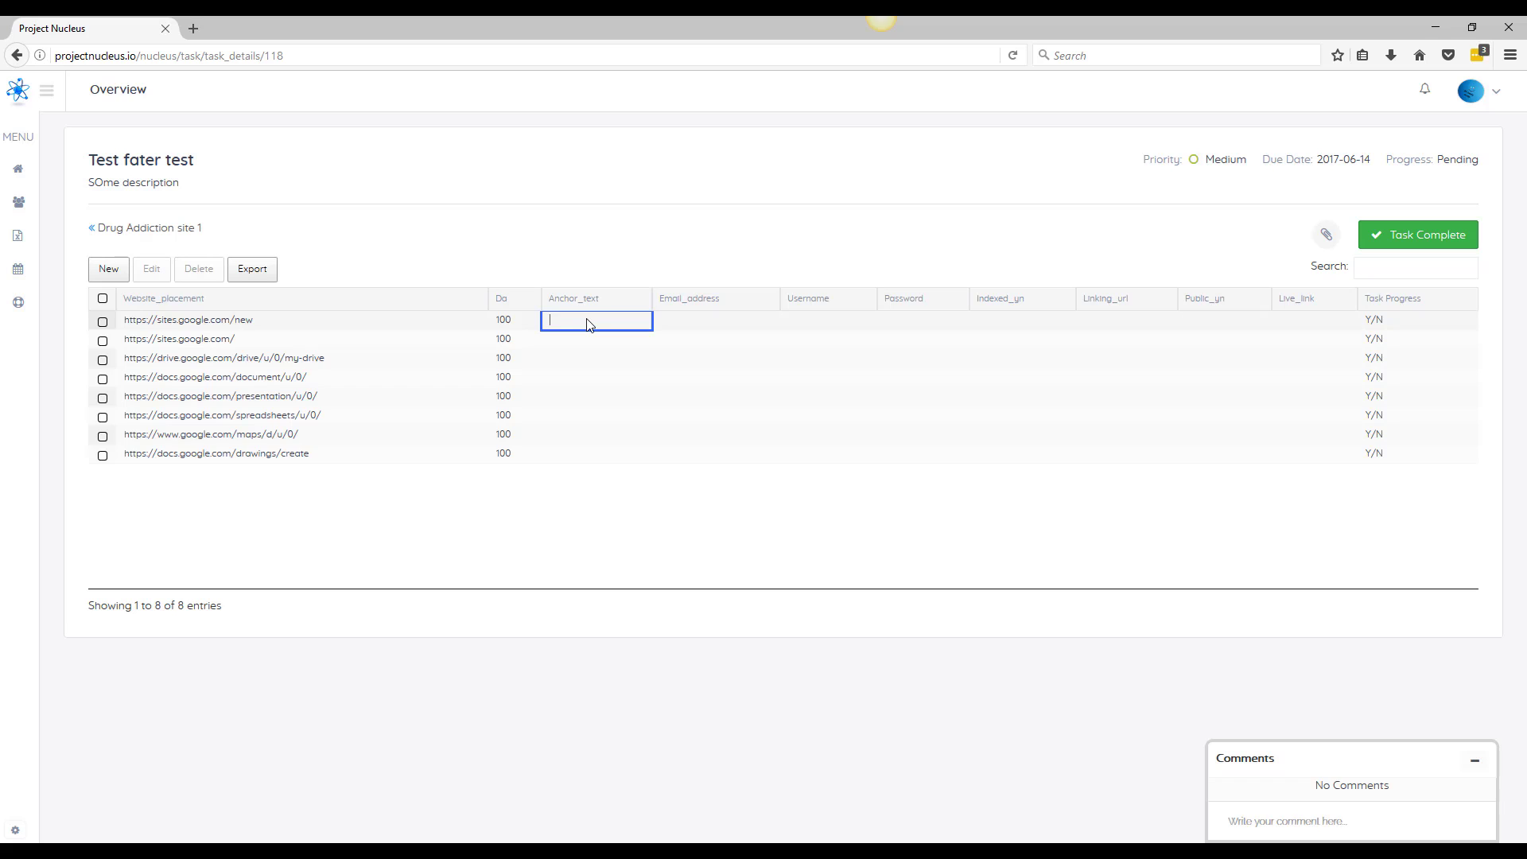
text(link her)
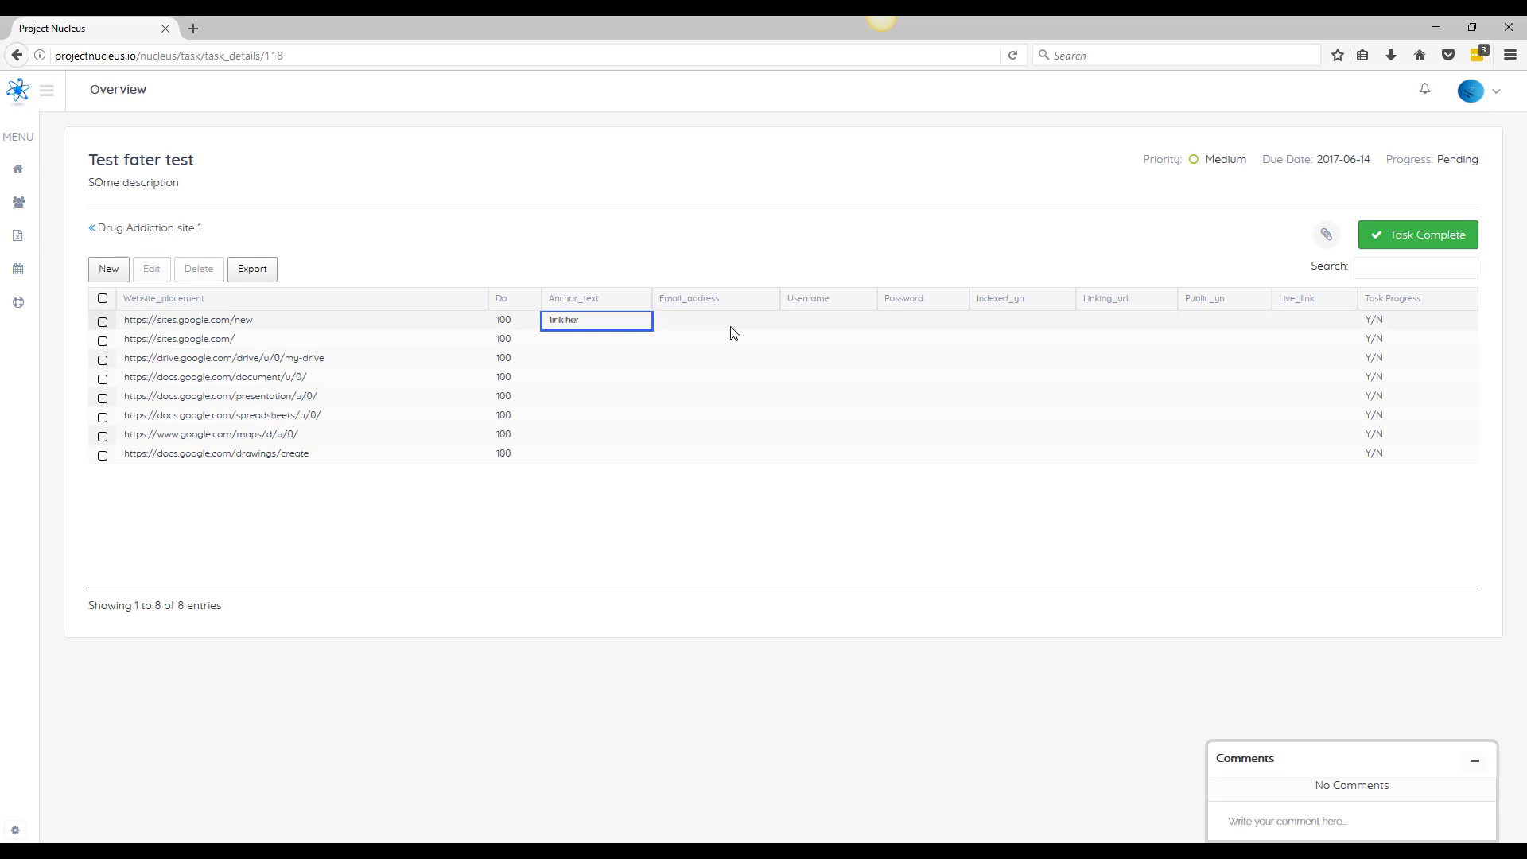
click(716, 321)
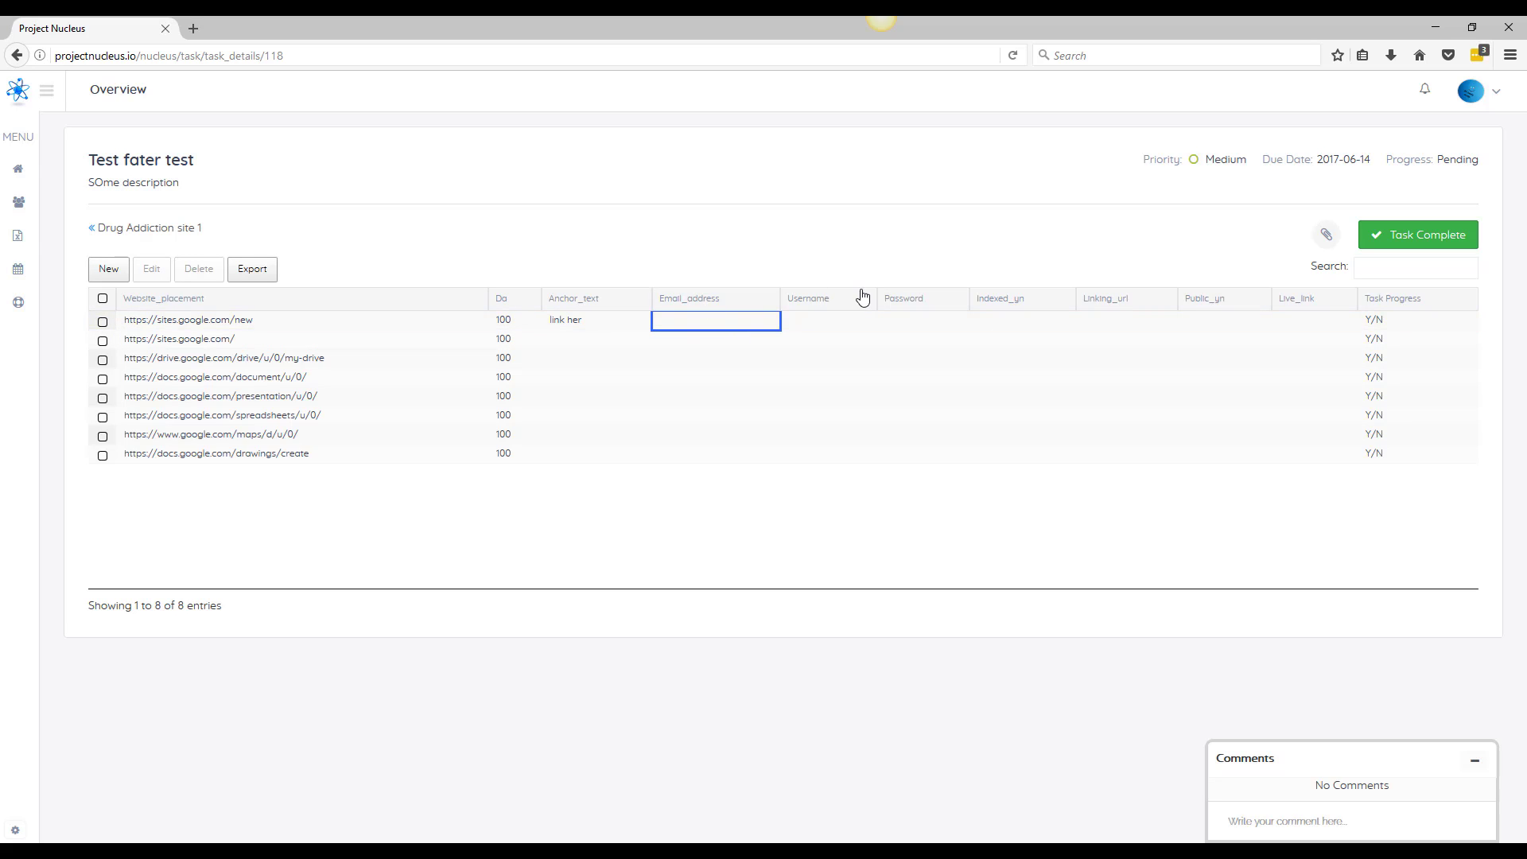
mouse_move(1062, 327)
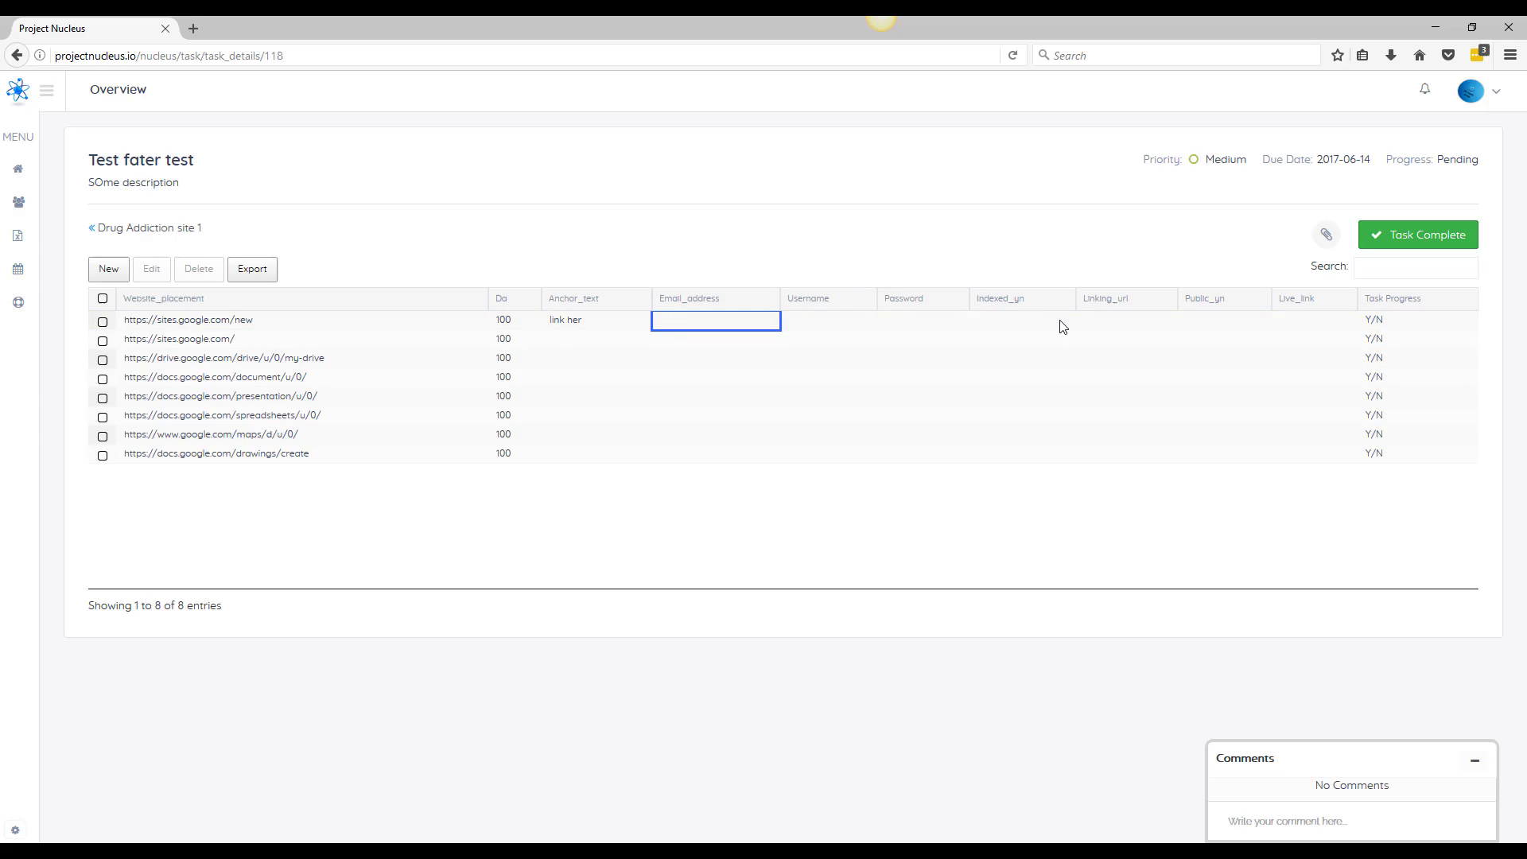
mouse_move(1215, 309)
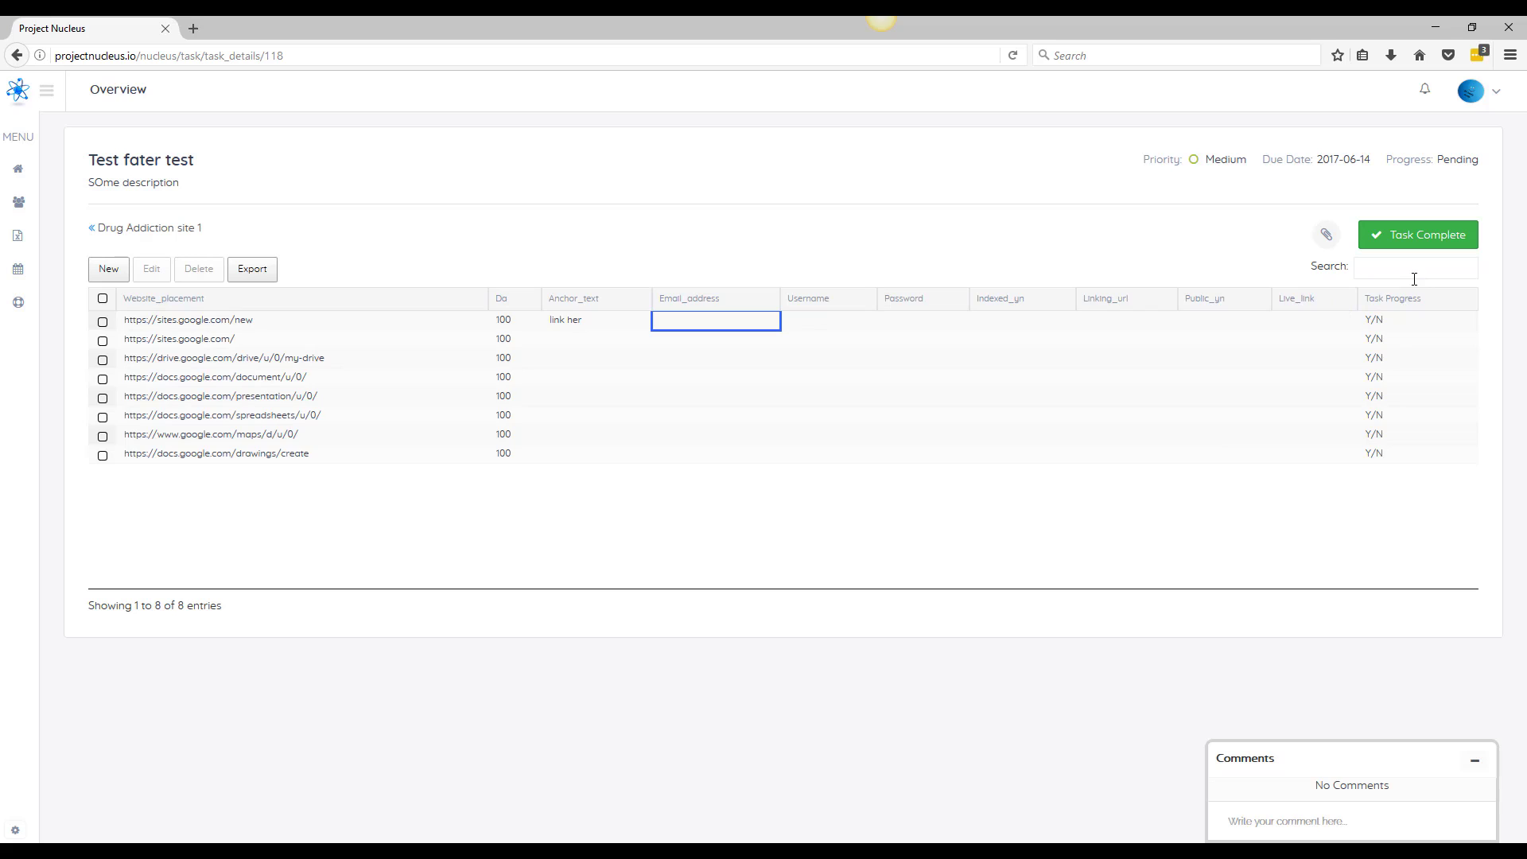
mouse_move(902, 363)
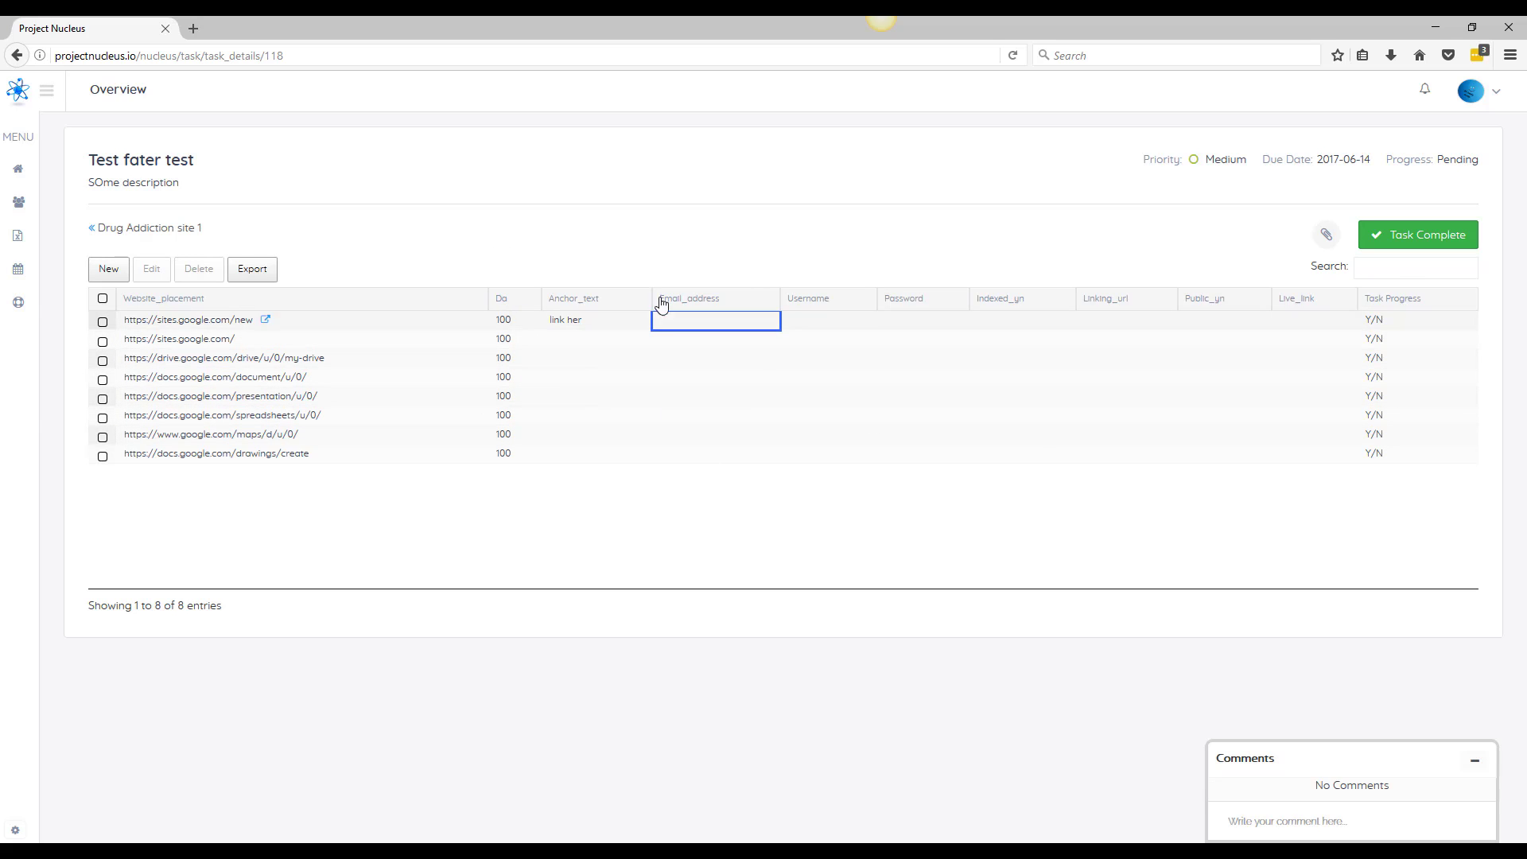
mouse_move(1189, 319)
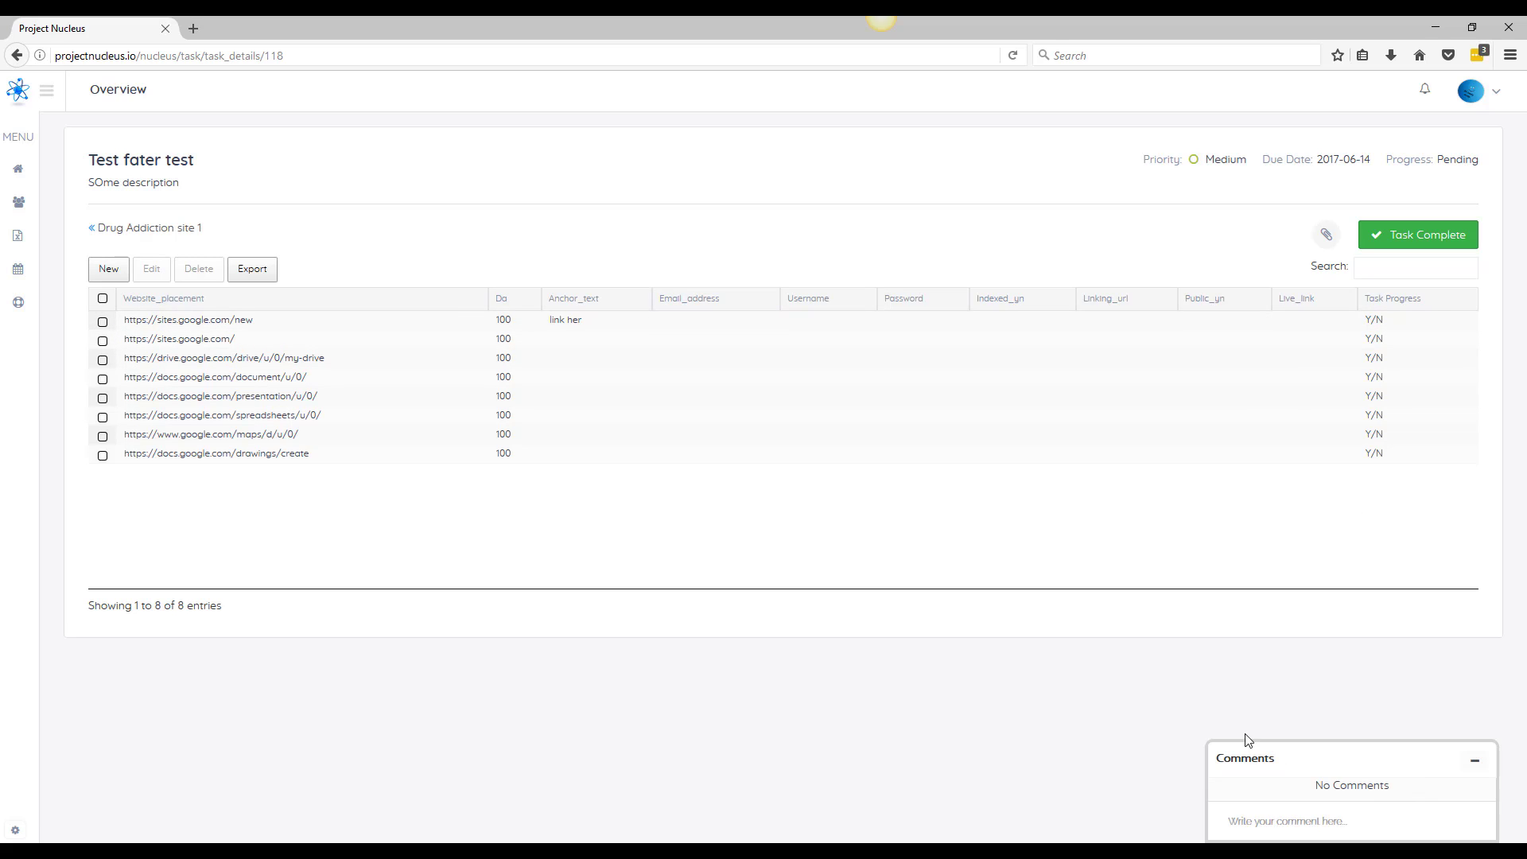
mouse_move(1279, 787)
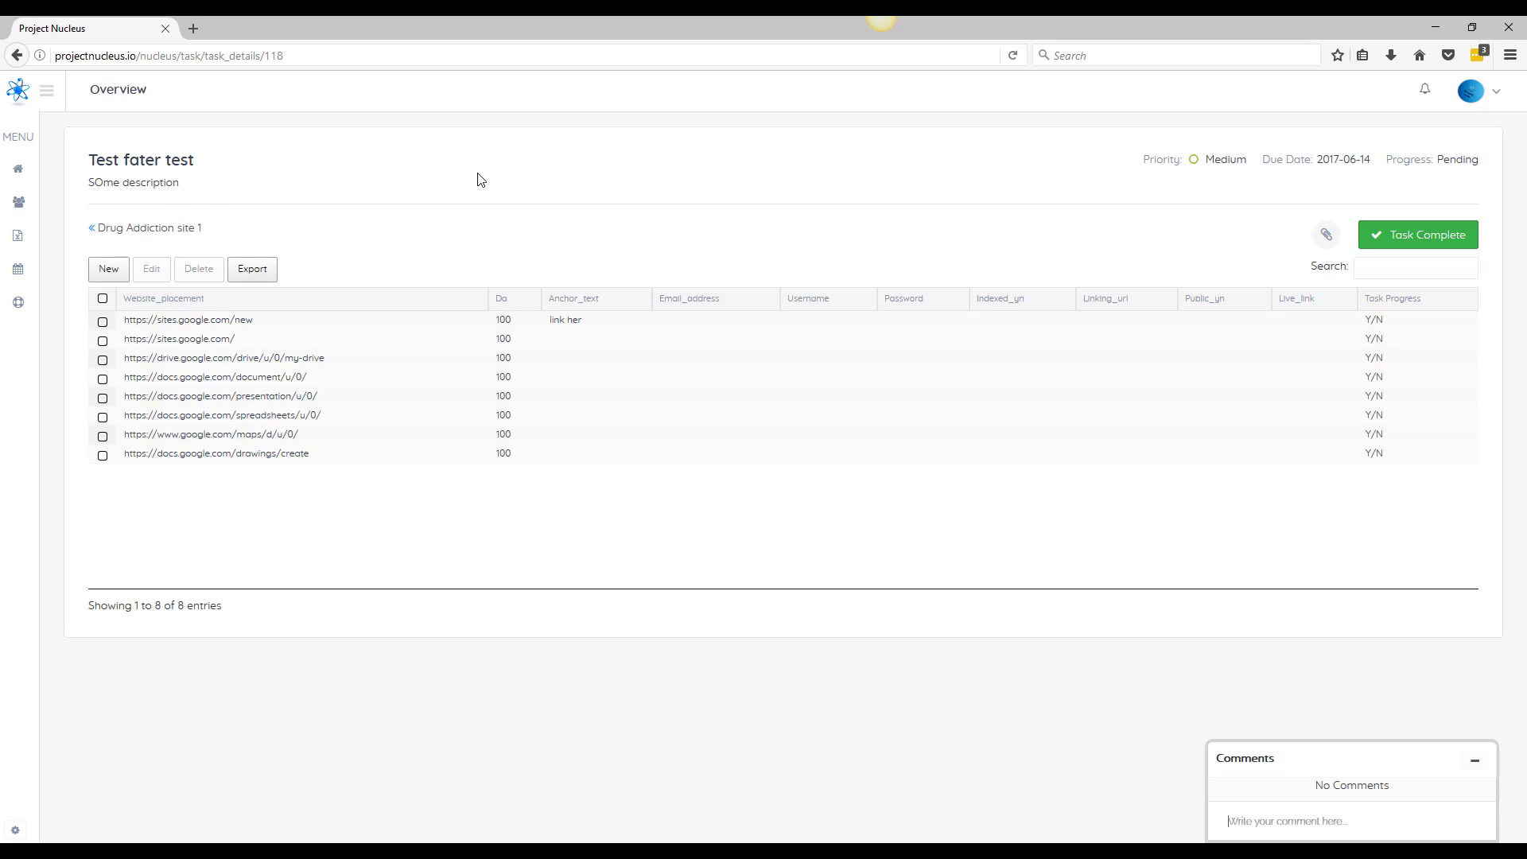
Post the comments, including 'check out links again', on the task
click(1289, 821)
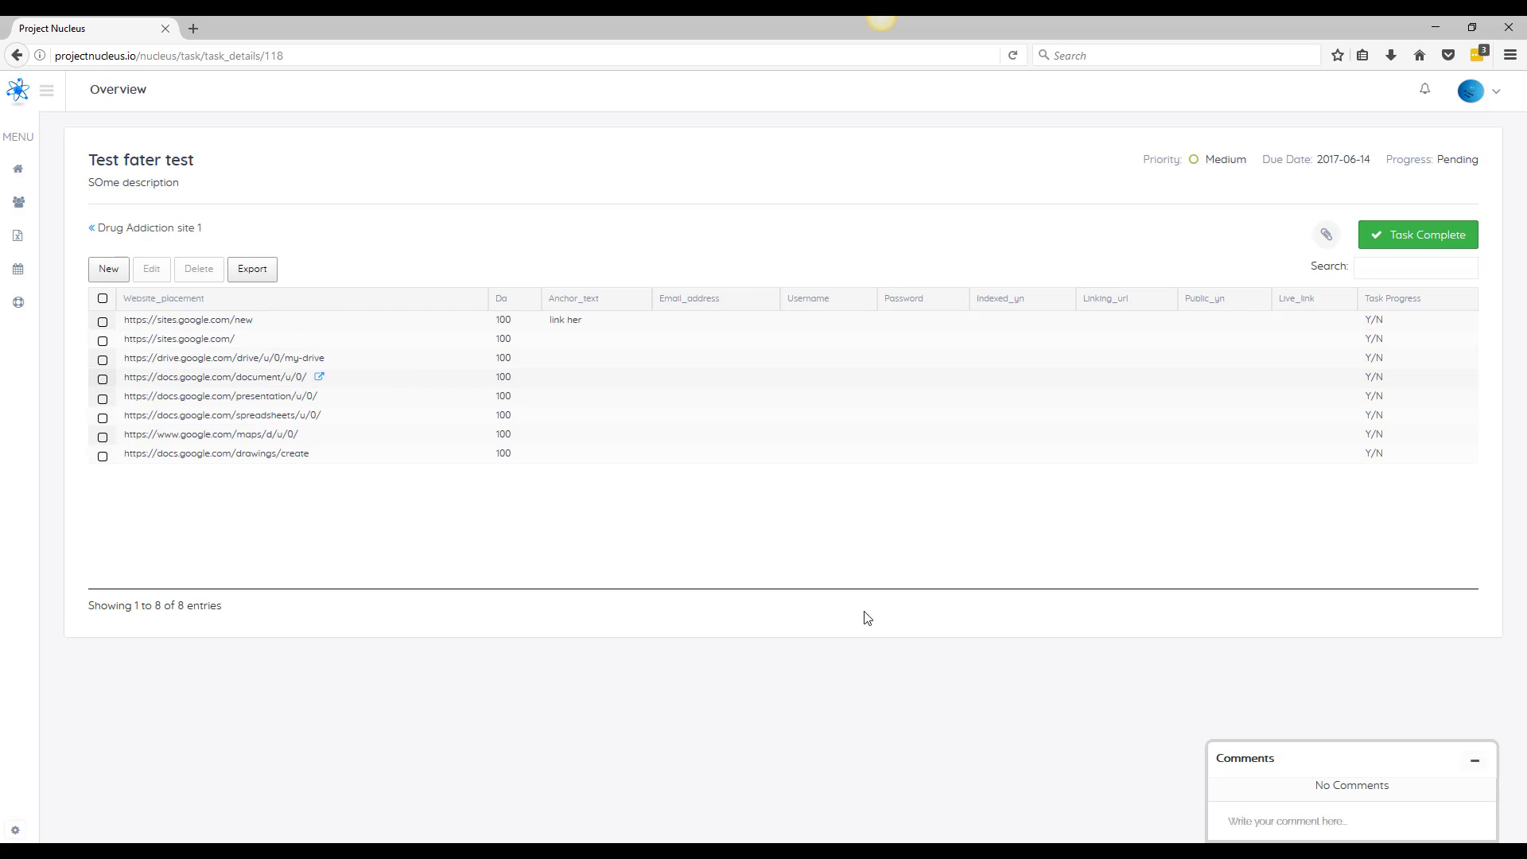
click(1272, 821)
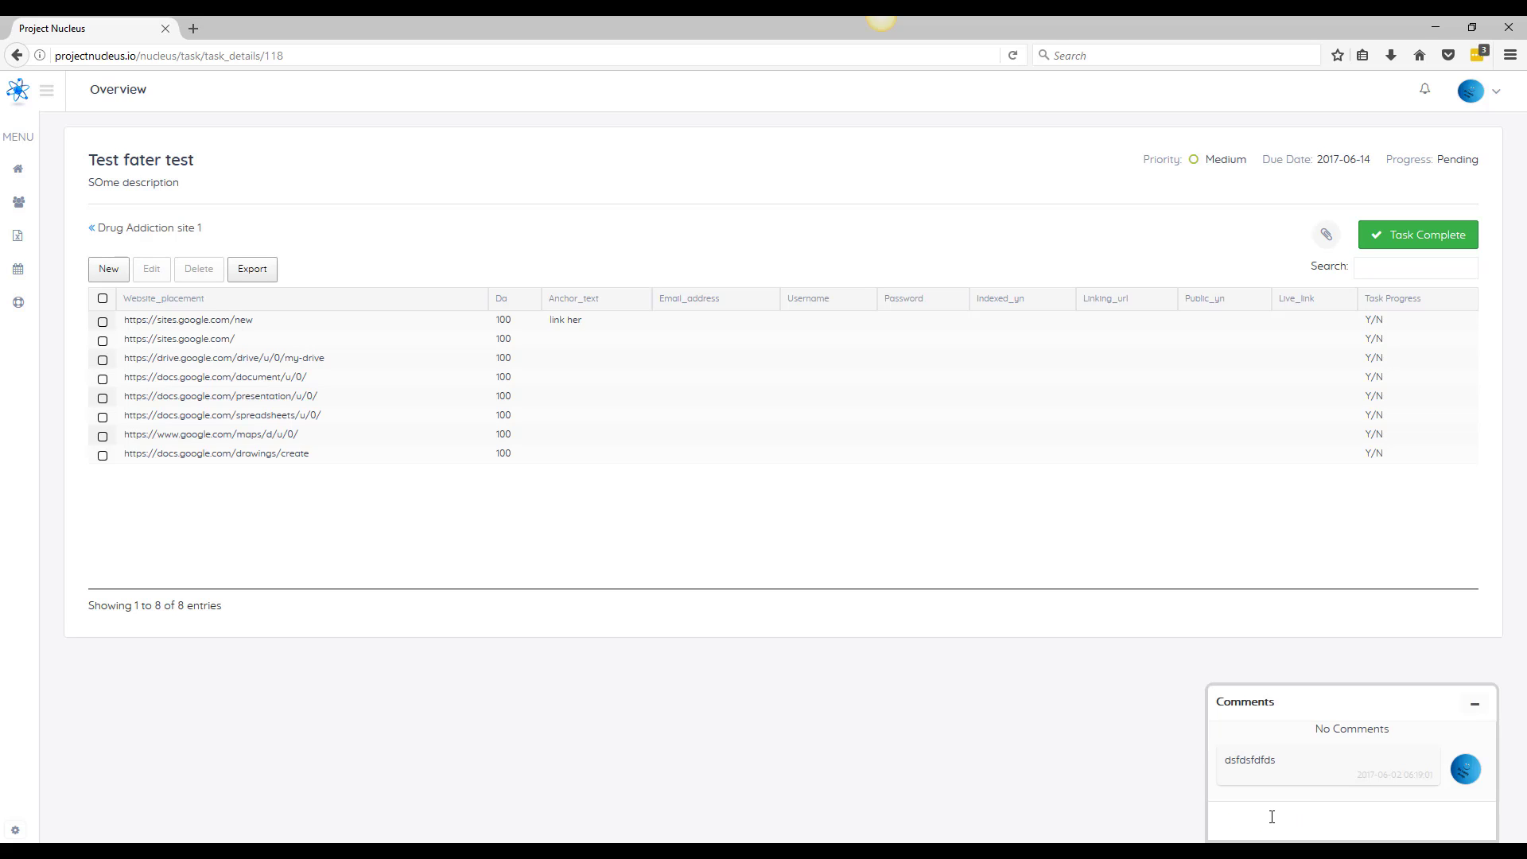
text(check out link)
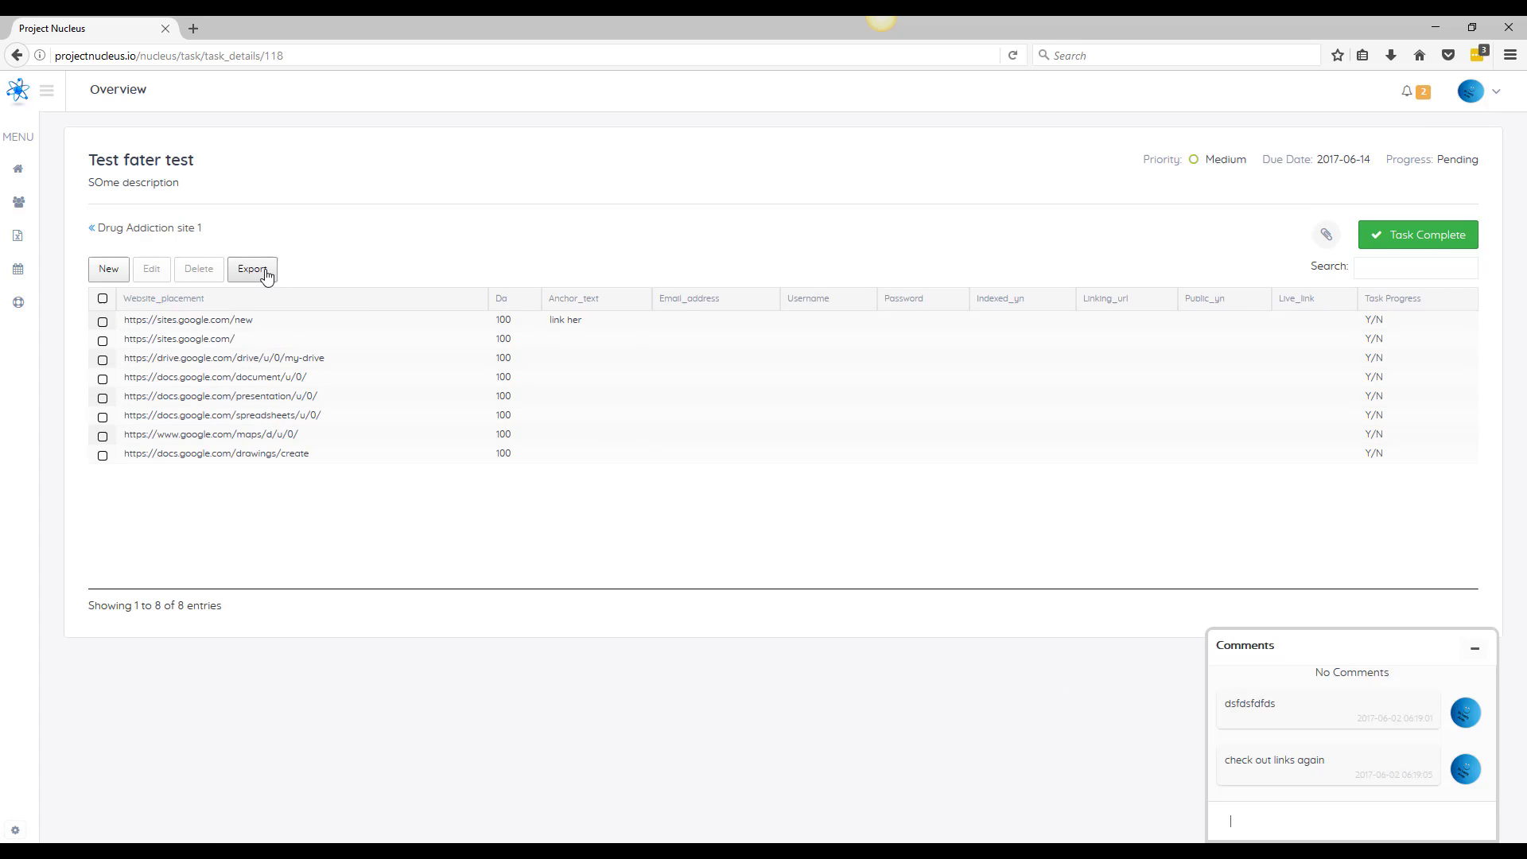
click(251, 269)
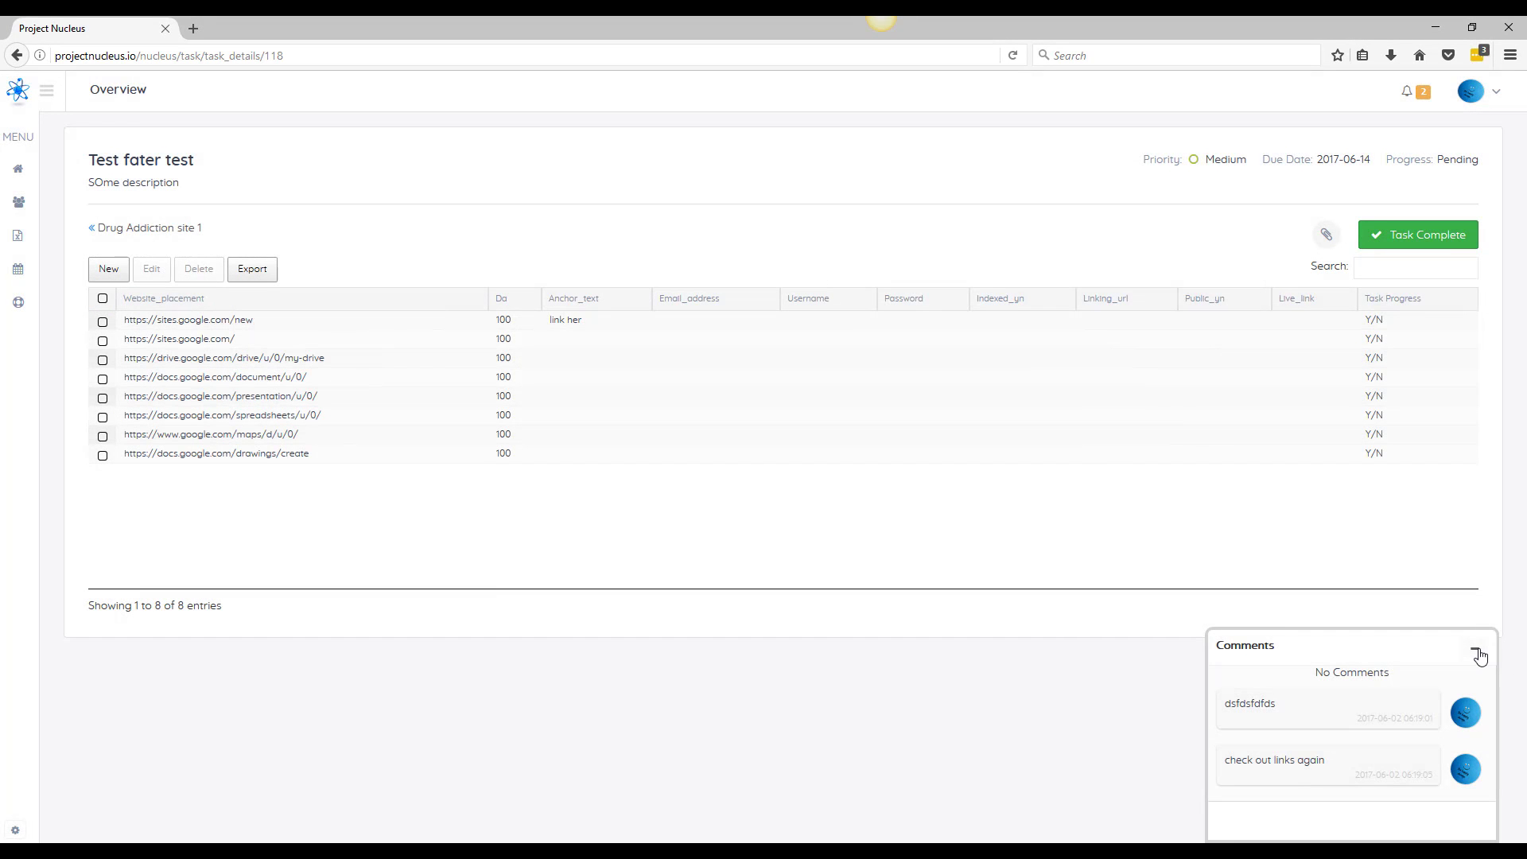
Collapse the Comments panel and return to the Drug Addiction site 1 board
click(1476, 655)
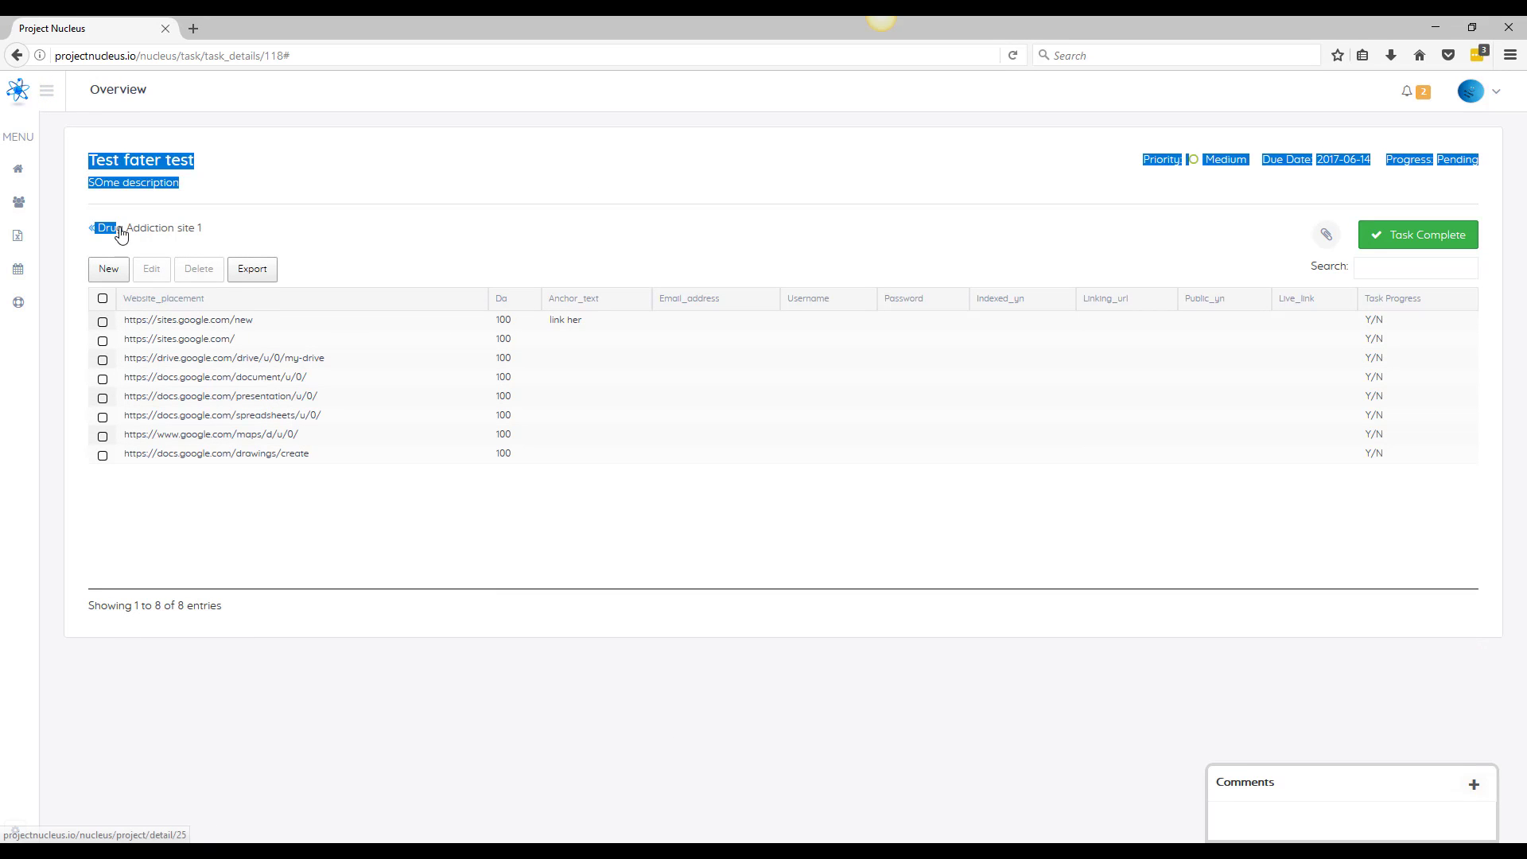
click(110, 227)
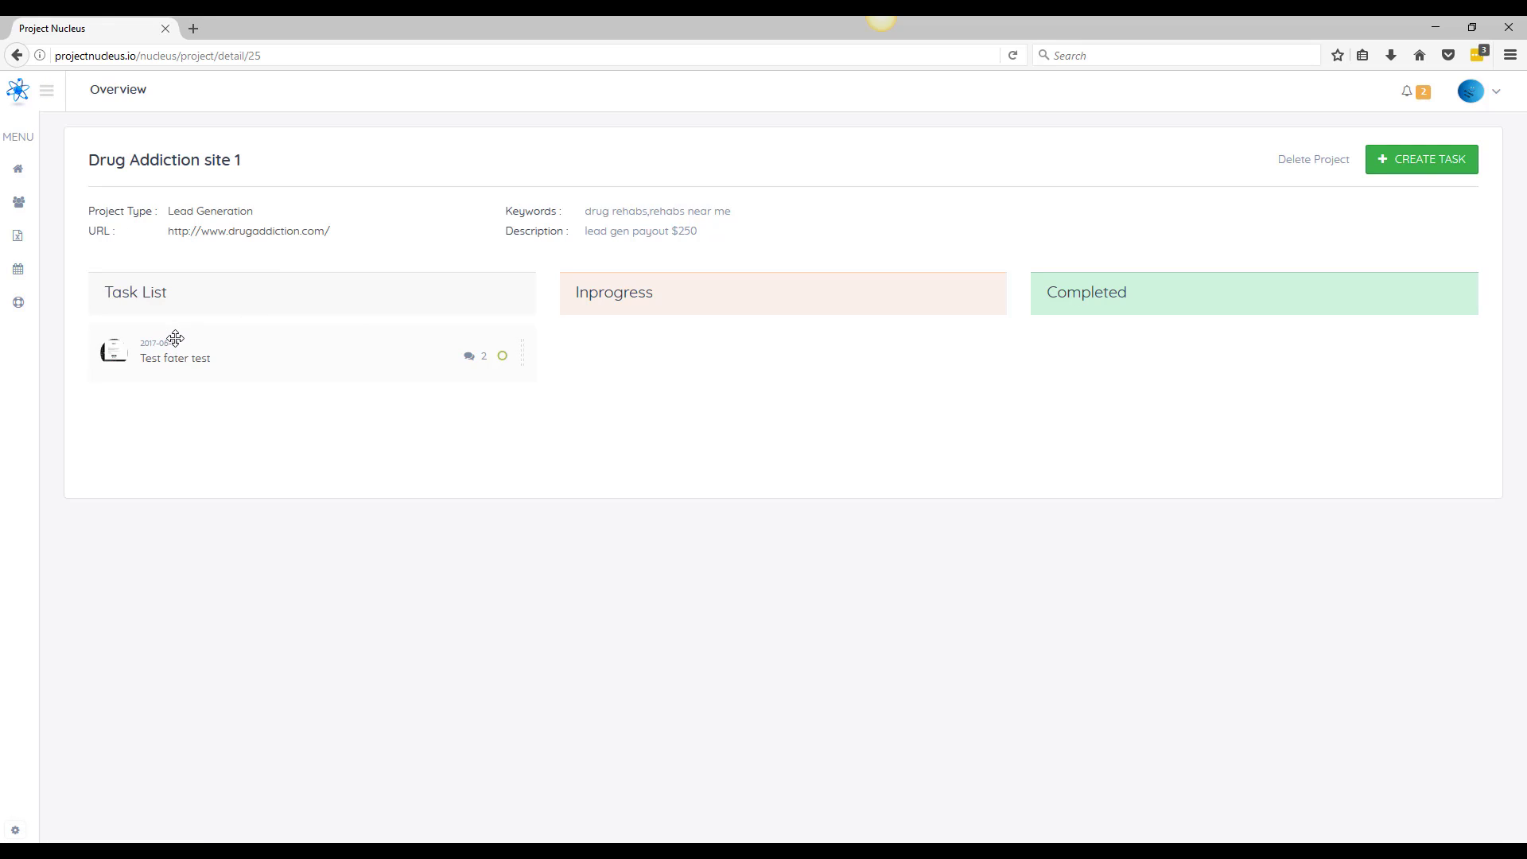
Drag a task card across the board, then open the Team members page
drag(175, 349, 683, 358)
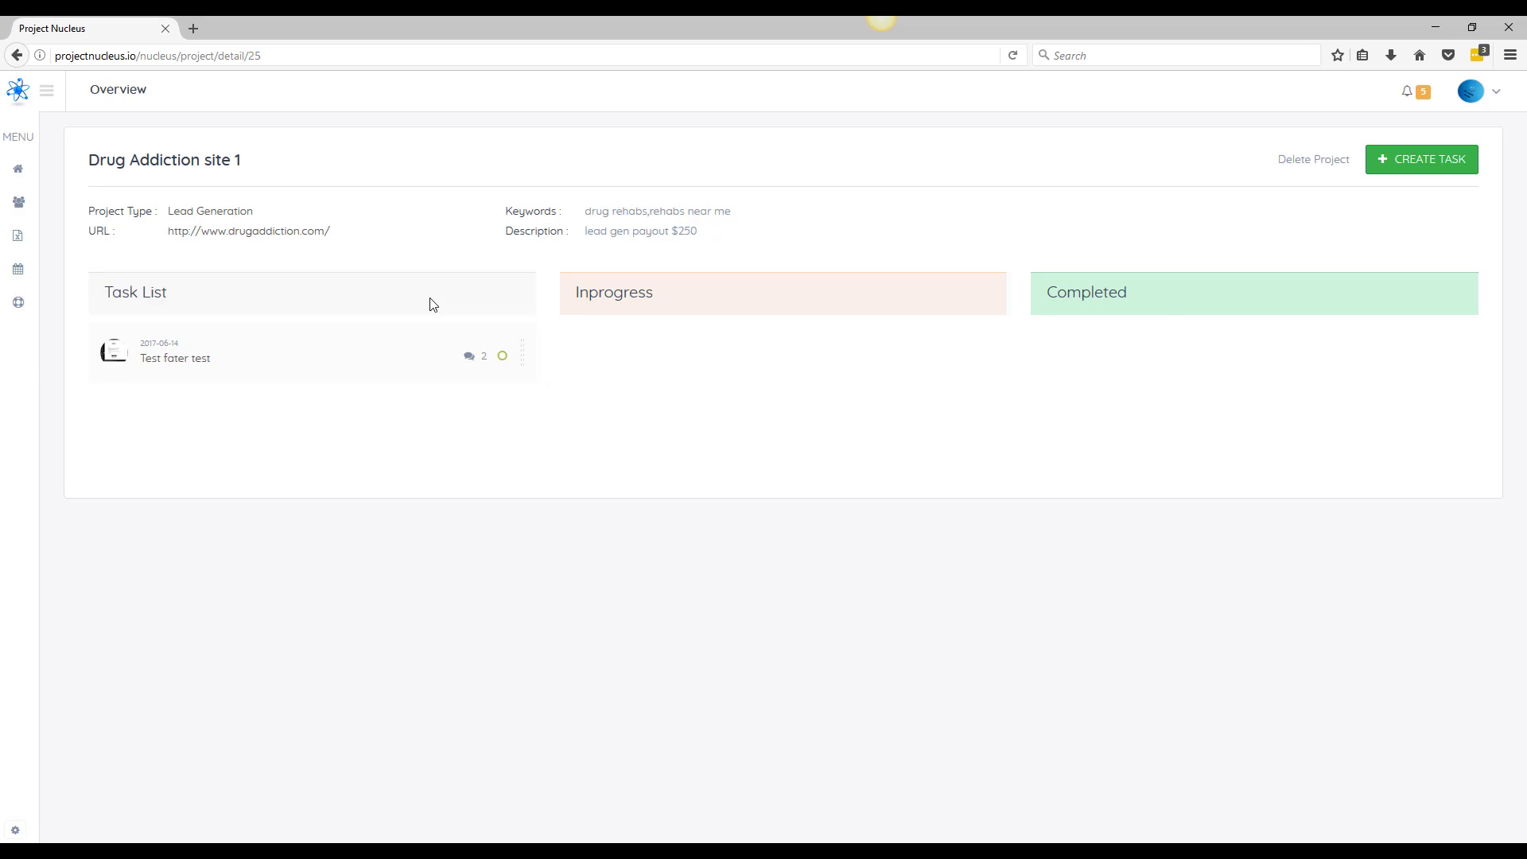
mouse_move(248, 221)
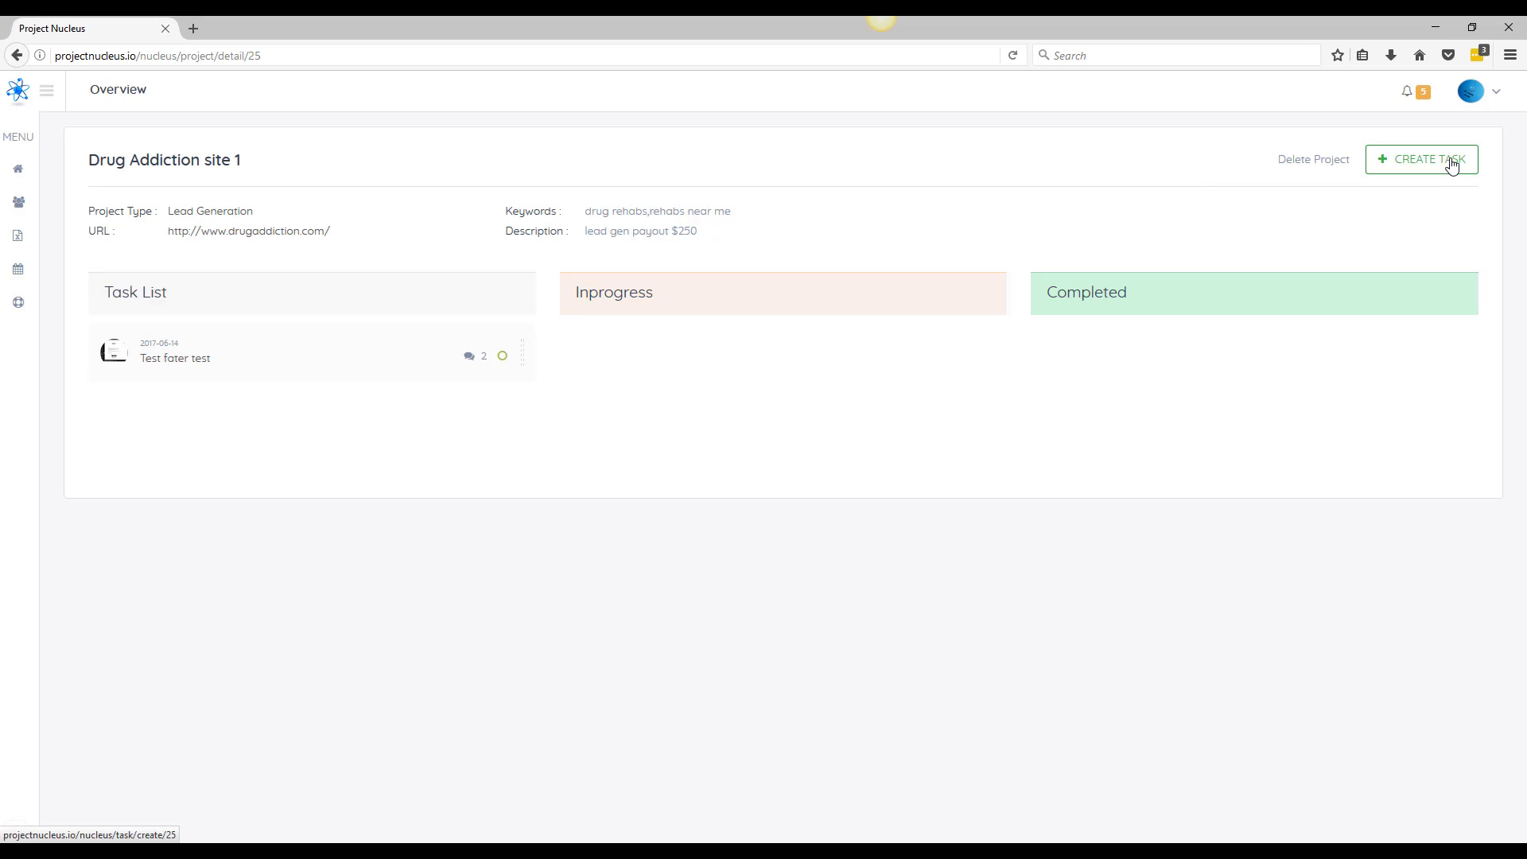
mouse_move(445, 283)
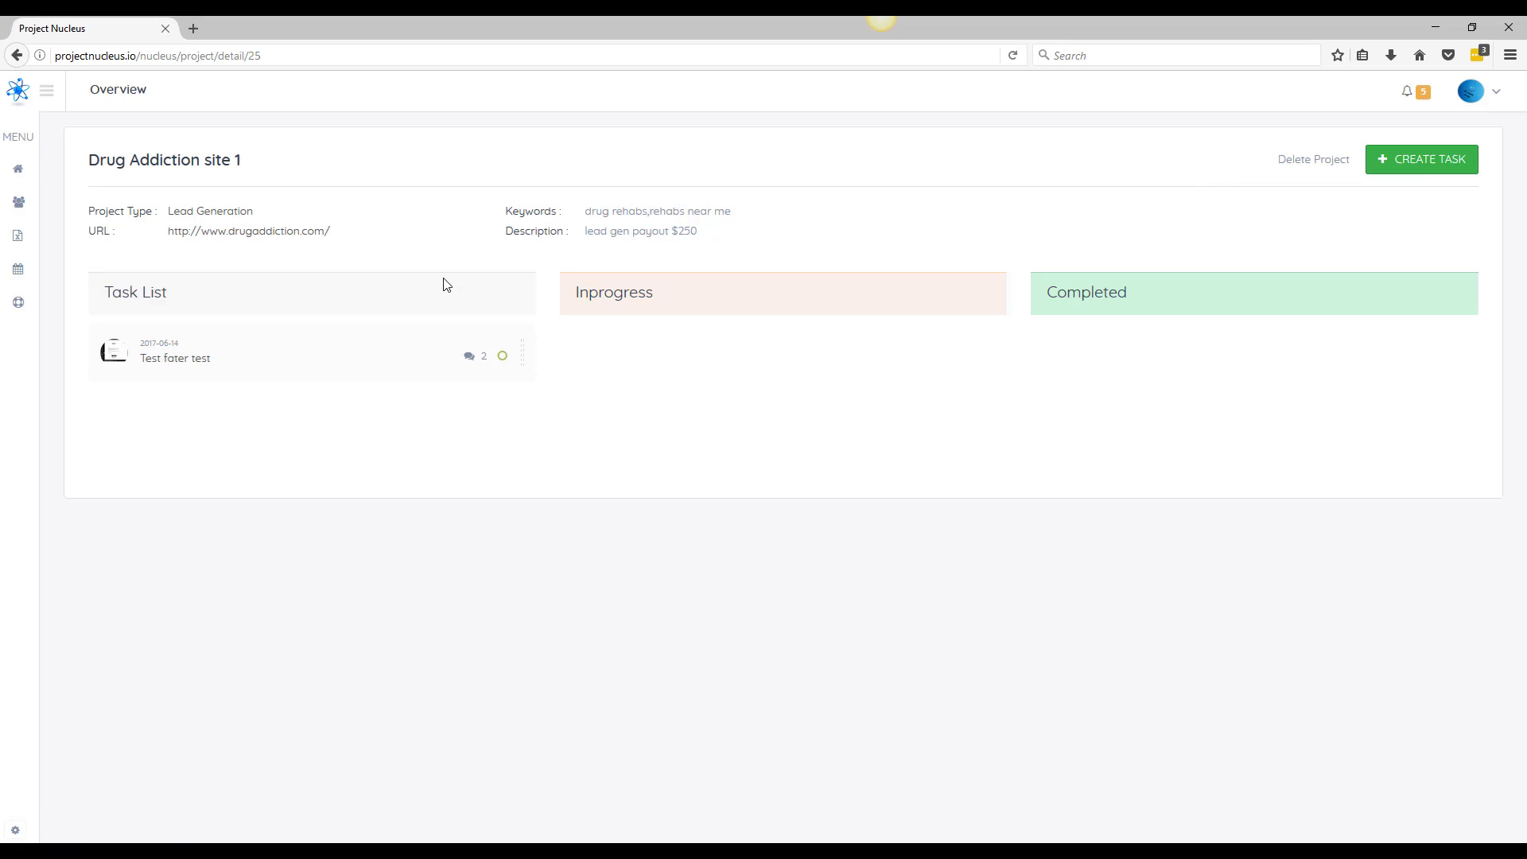
mouse_move(1339, 163)
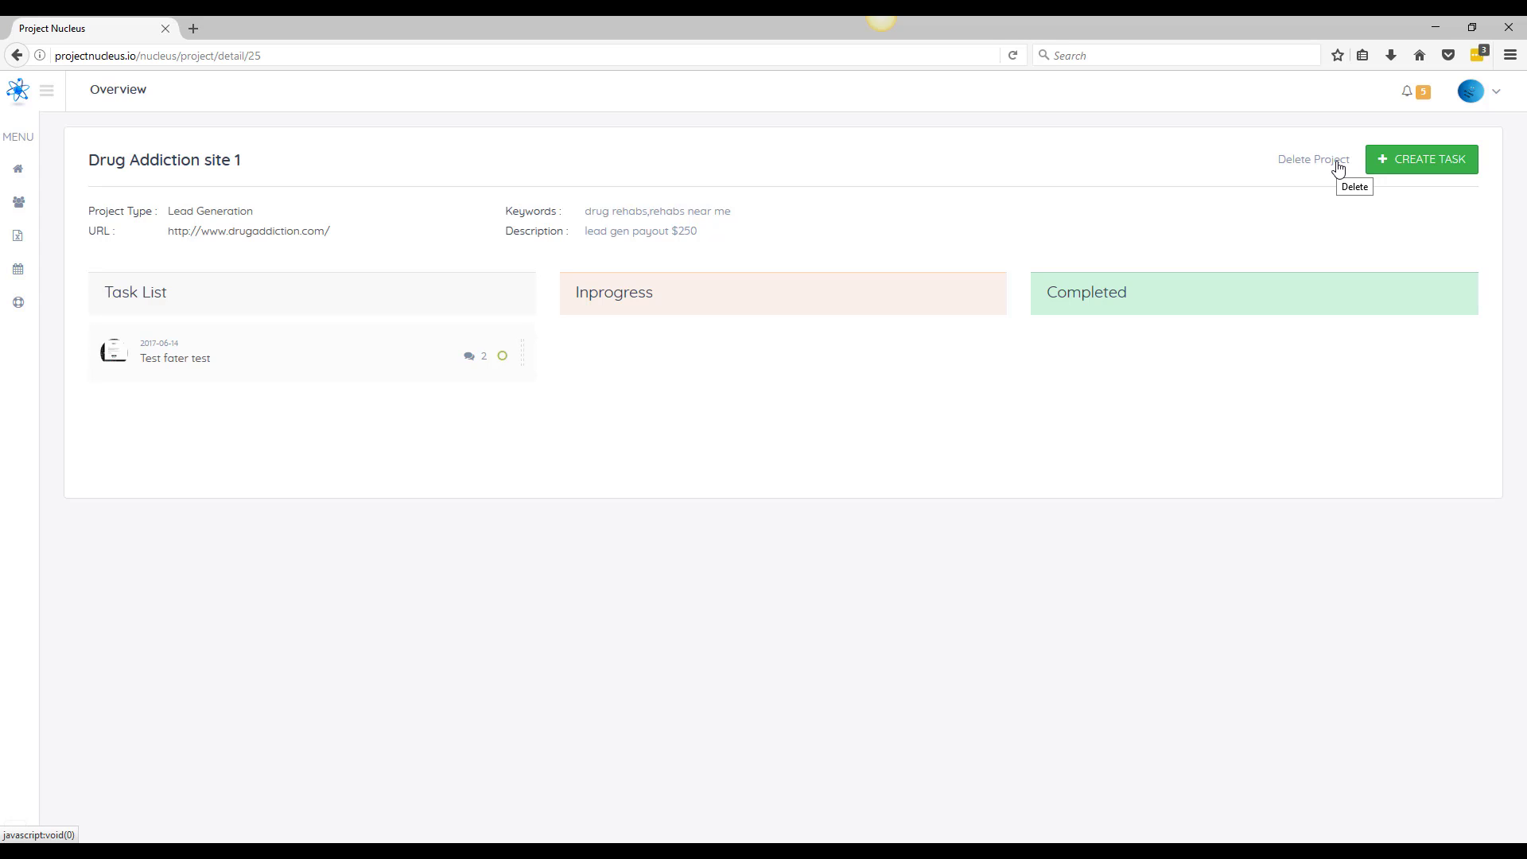
mouse_move(1158, 288)
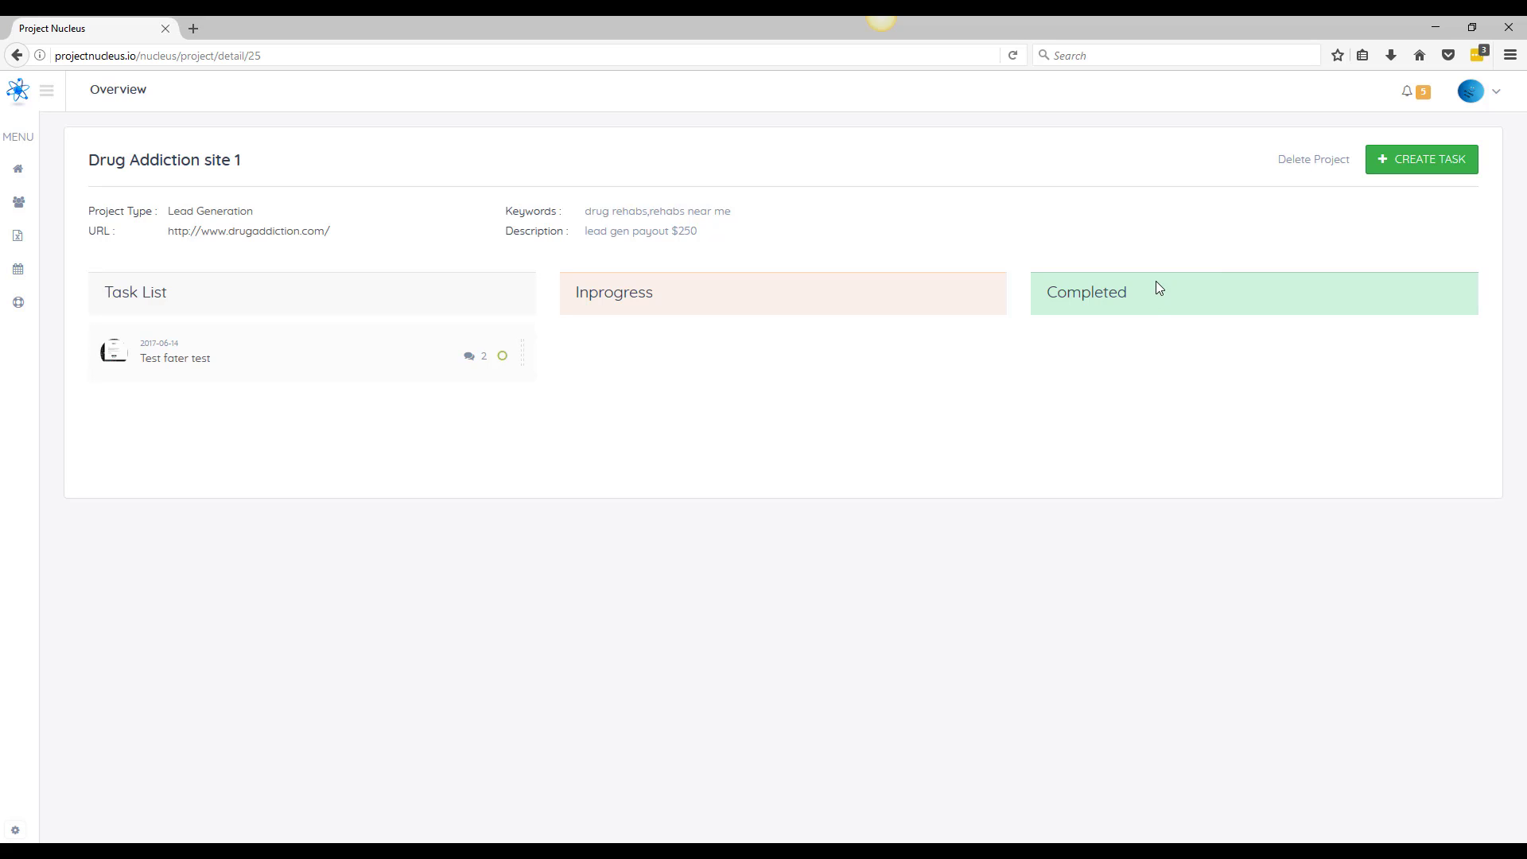
mouse_move(1123, 324)
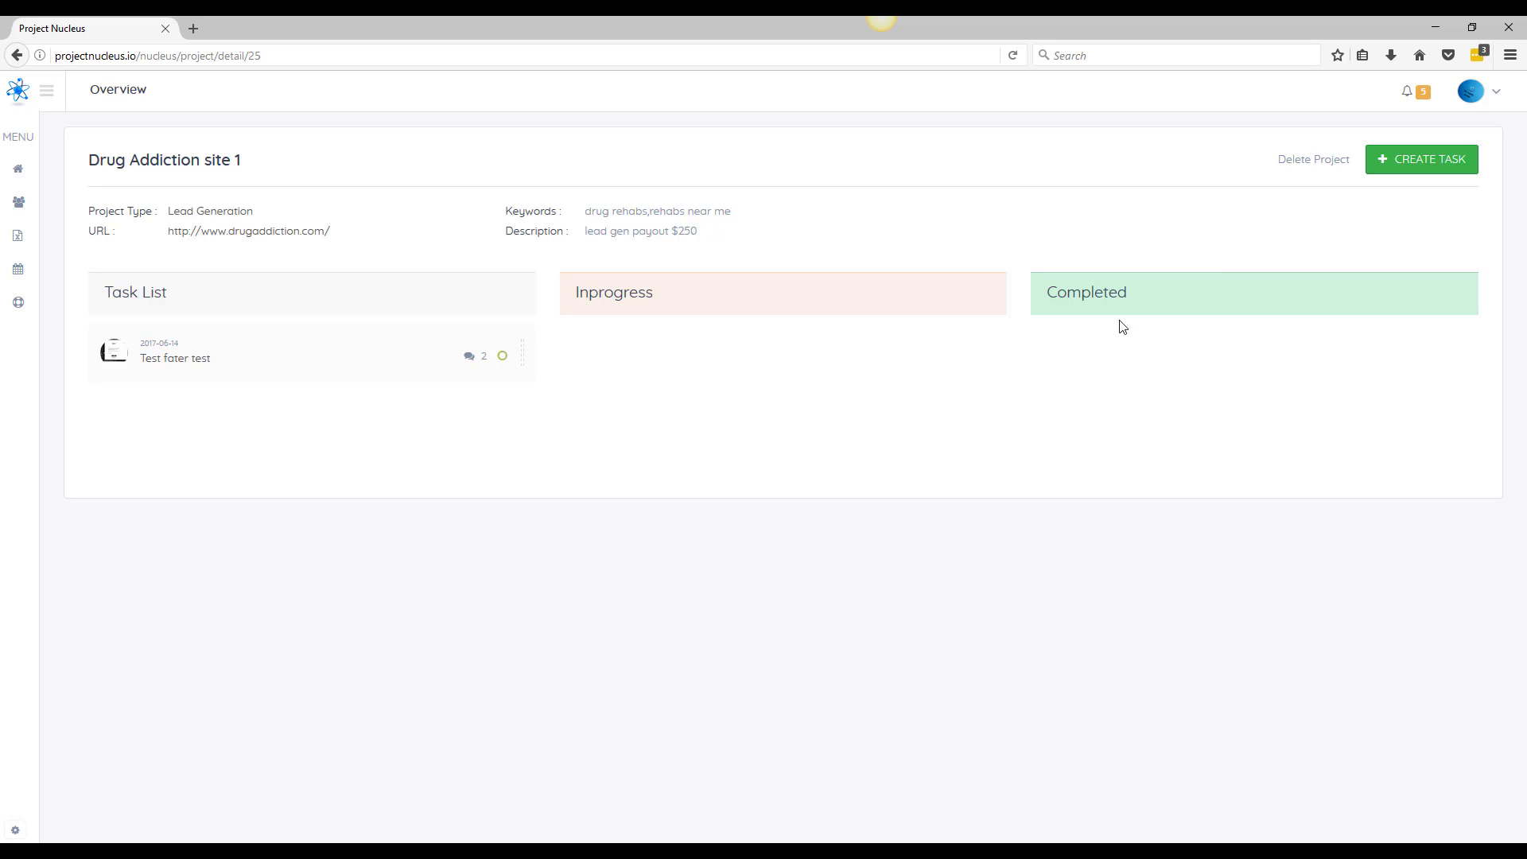
mouse_move(1111, 207)
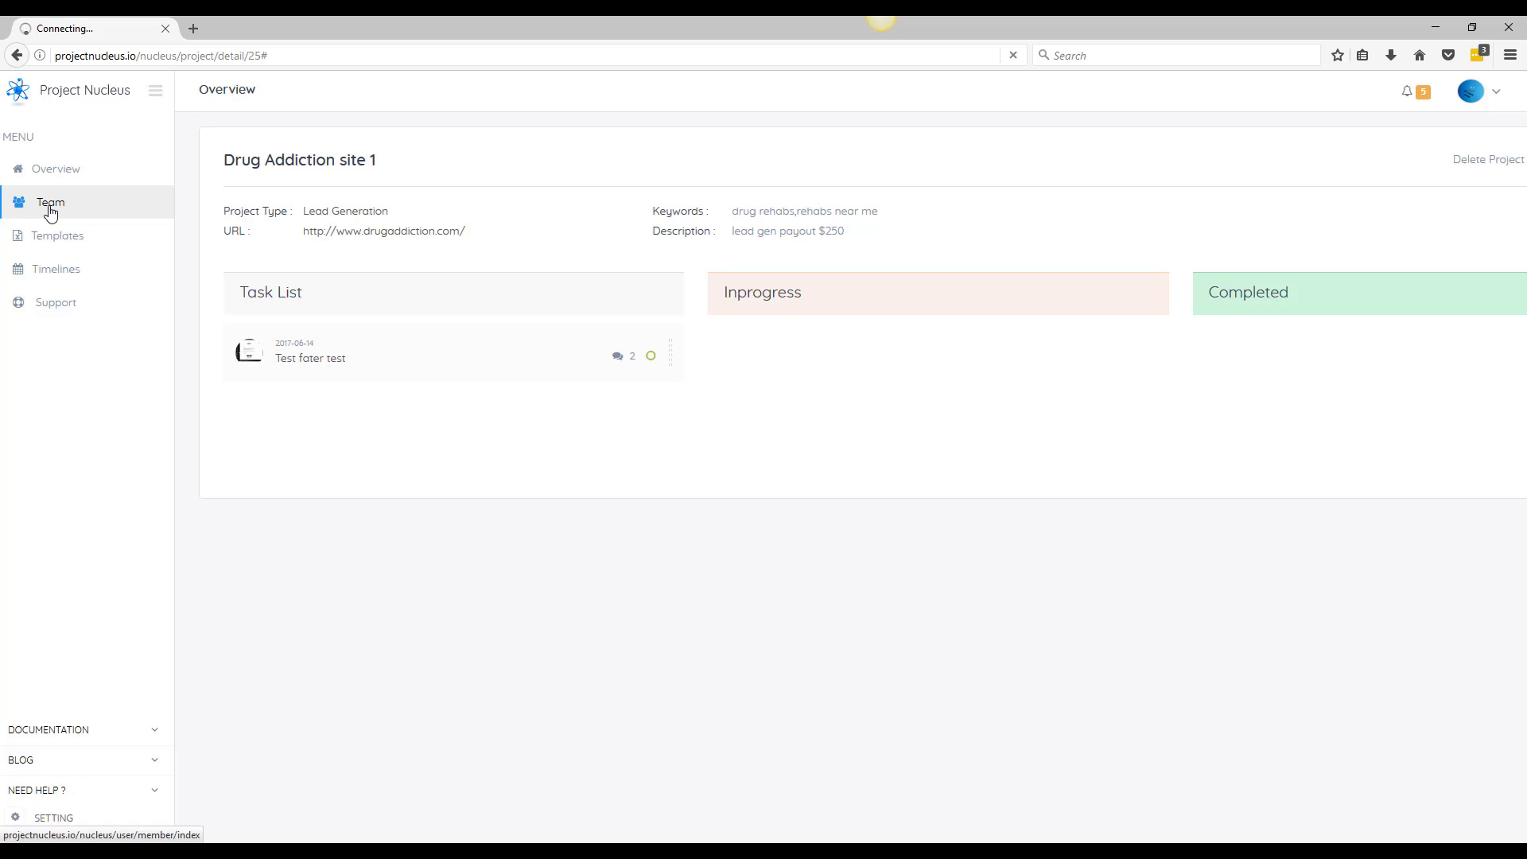
click(50, 202)
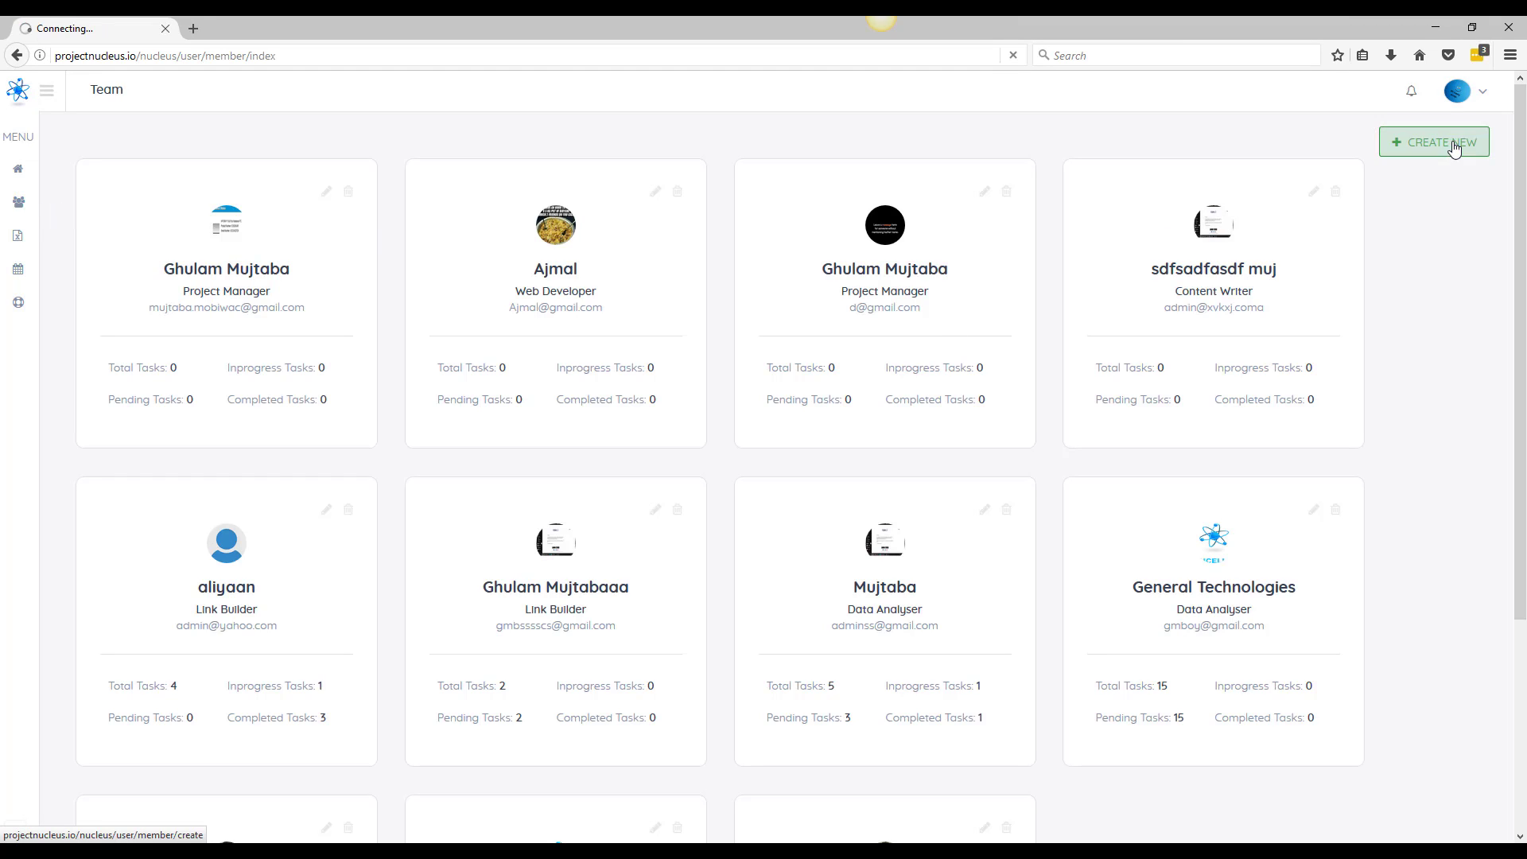
Open the Add Team Member form, view its fields, and expand the navigation menu
click(1435, 142)
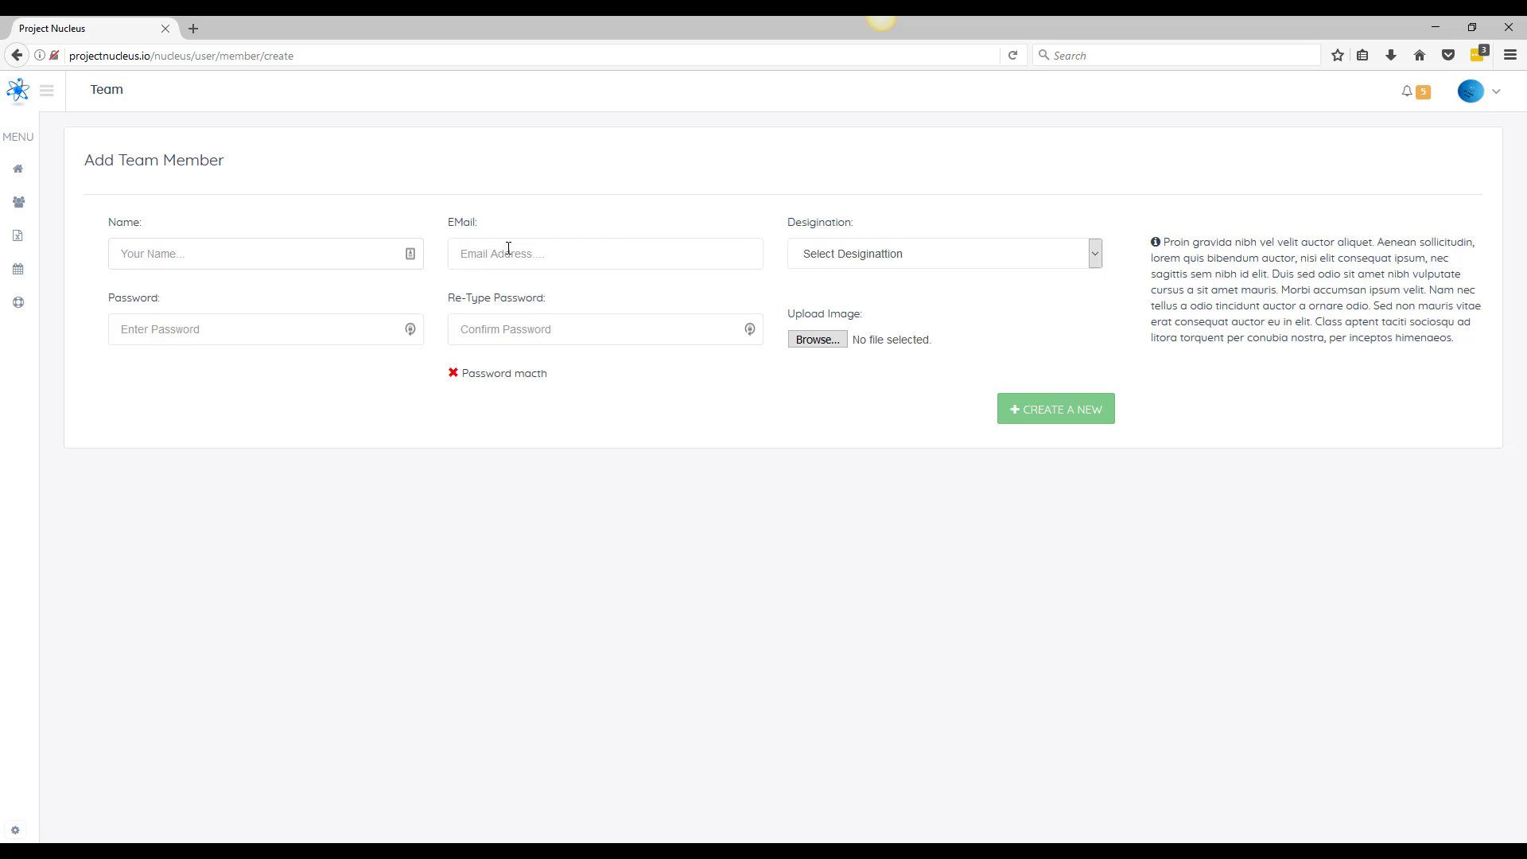
click(944, 252)
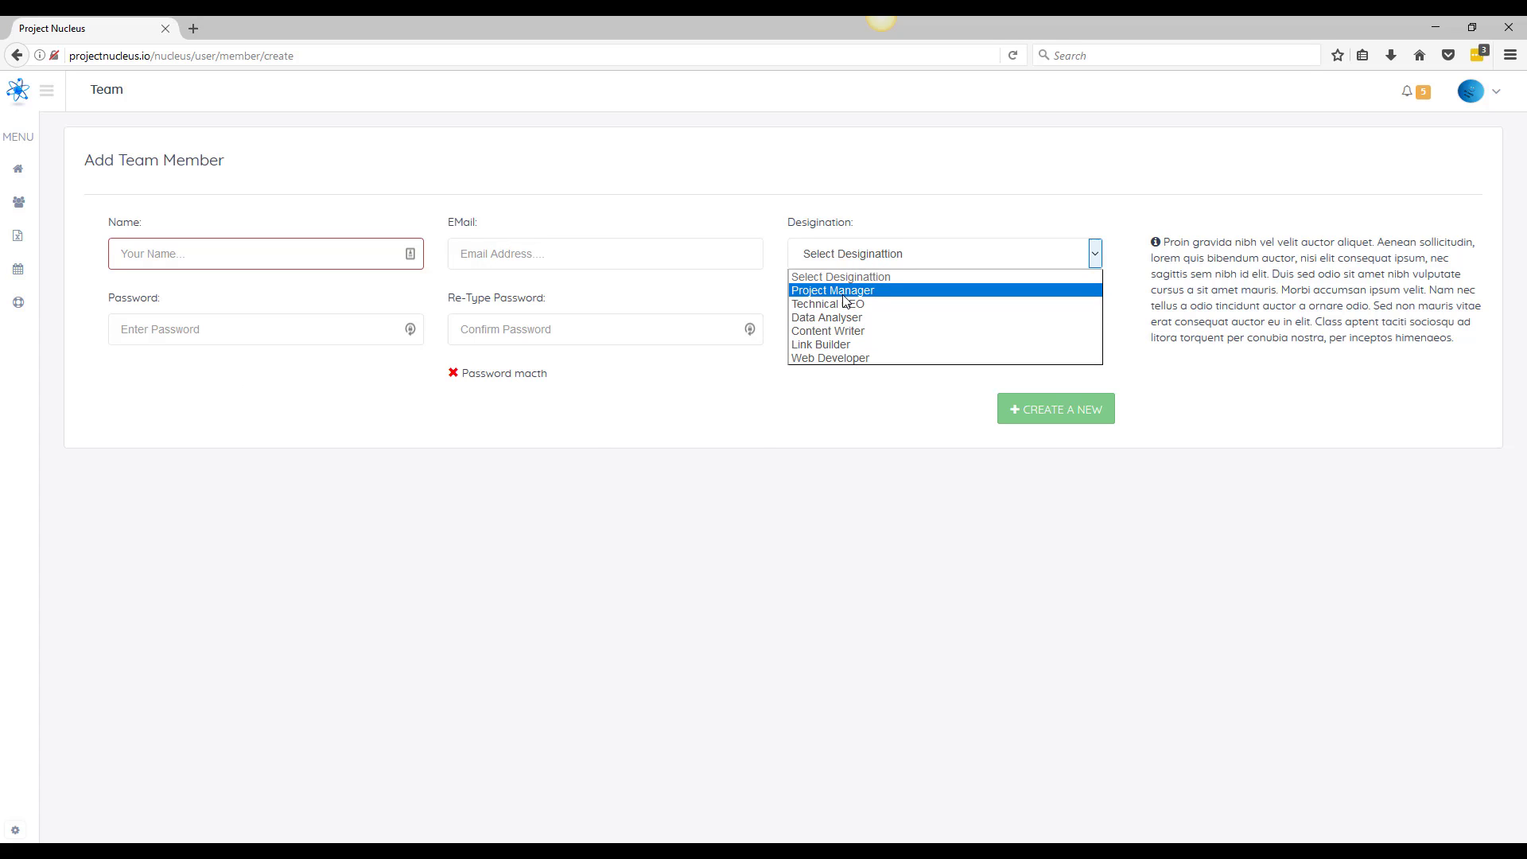
mouse_move(849, 299)
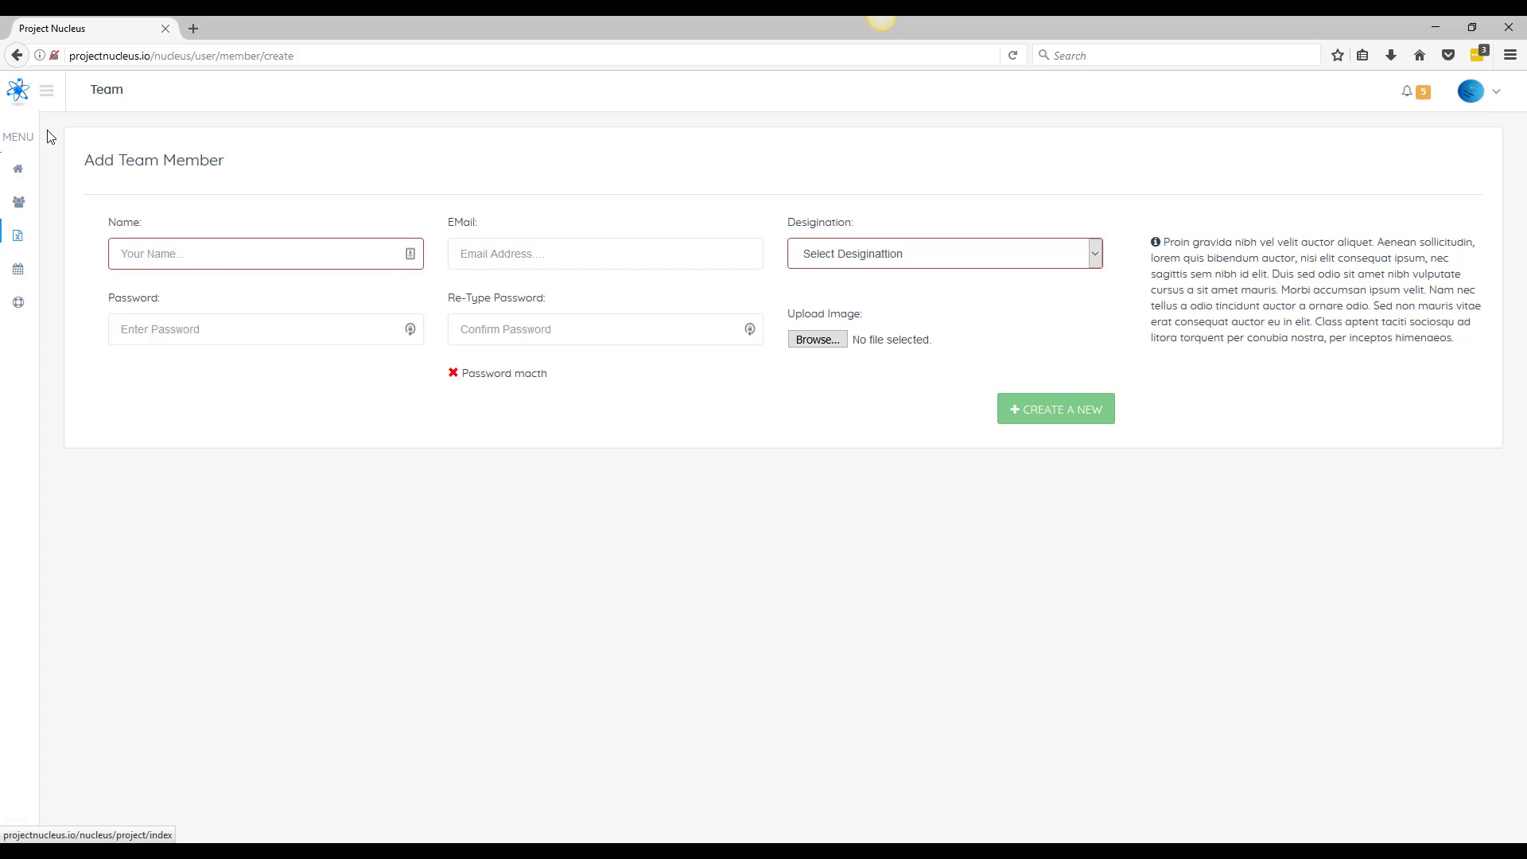
click(52, 267)
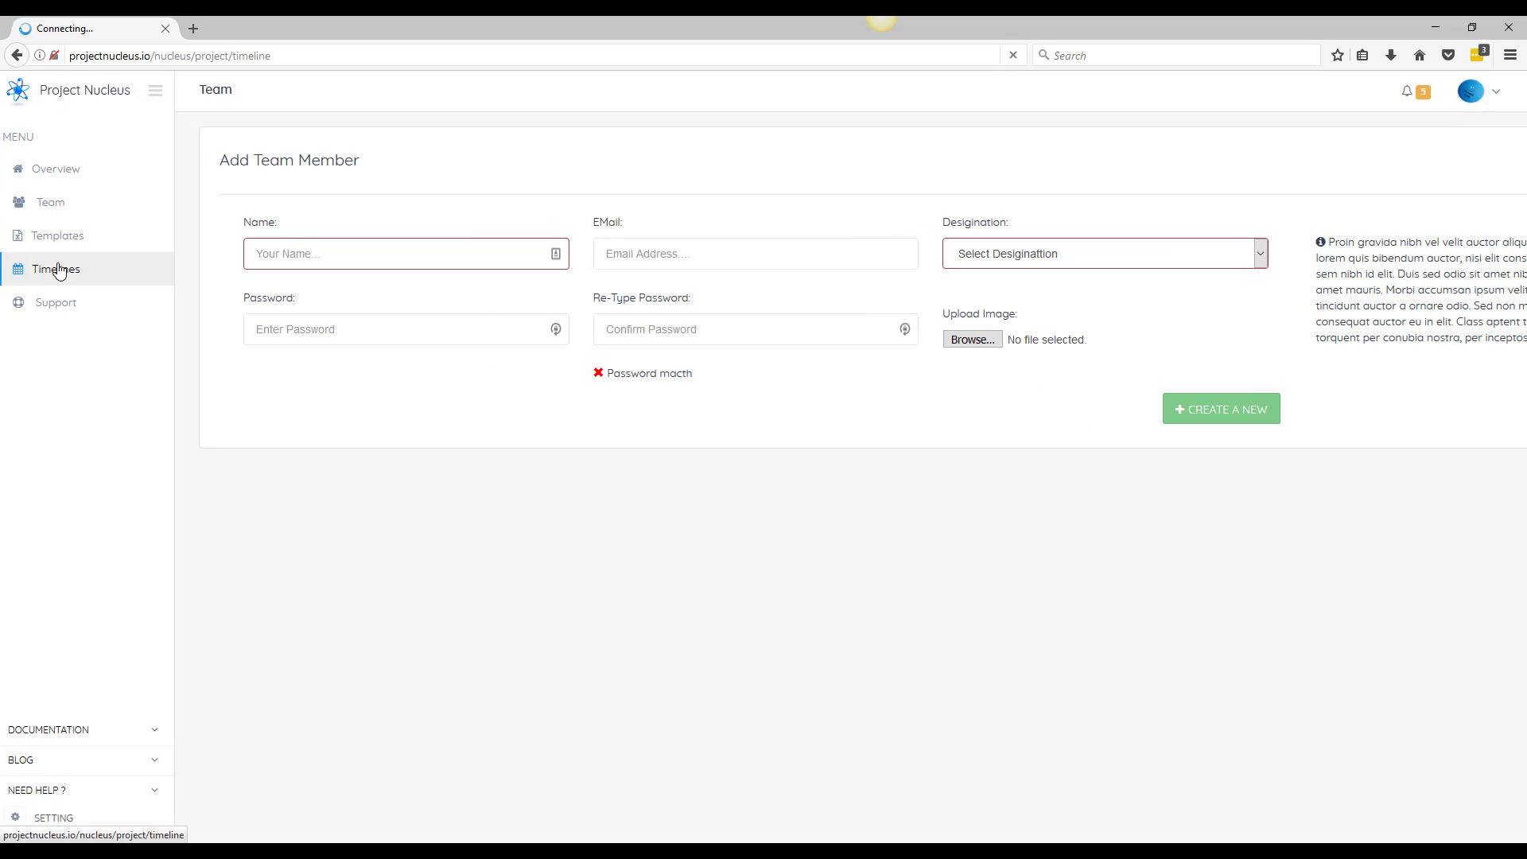
View the May 2017 timelines for the Breaking News and Drug Addiction Portal projects
click(54, 269)
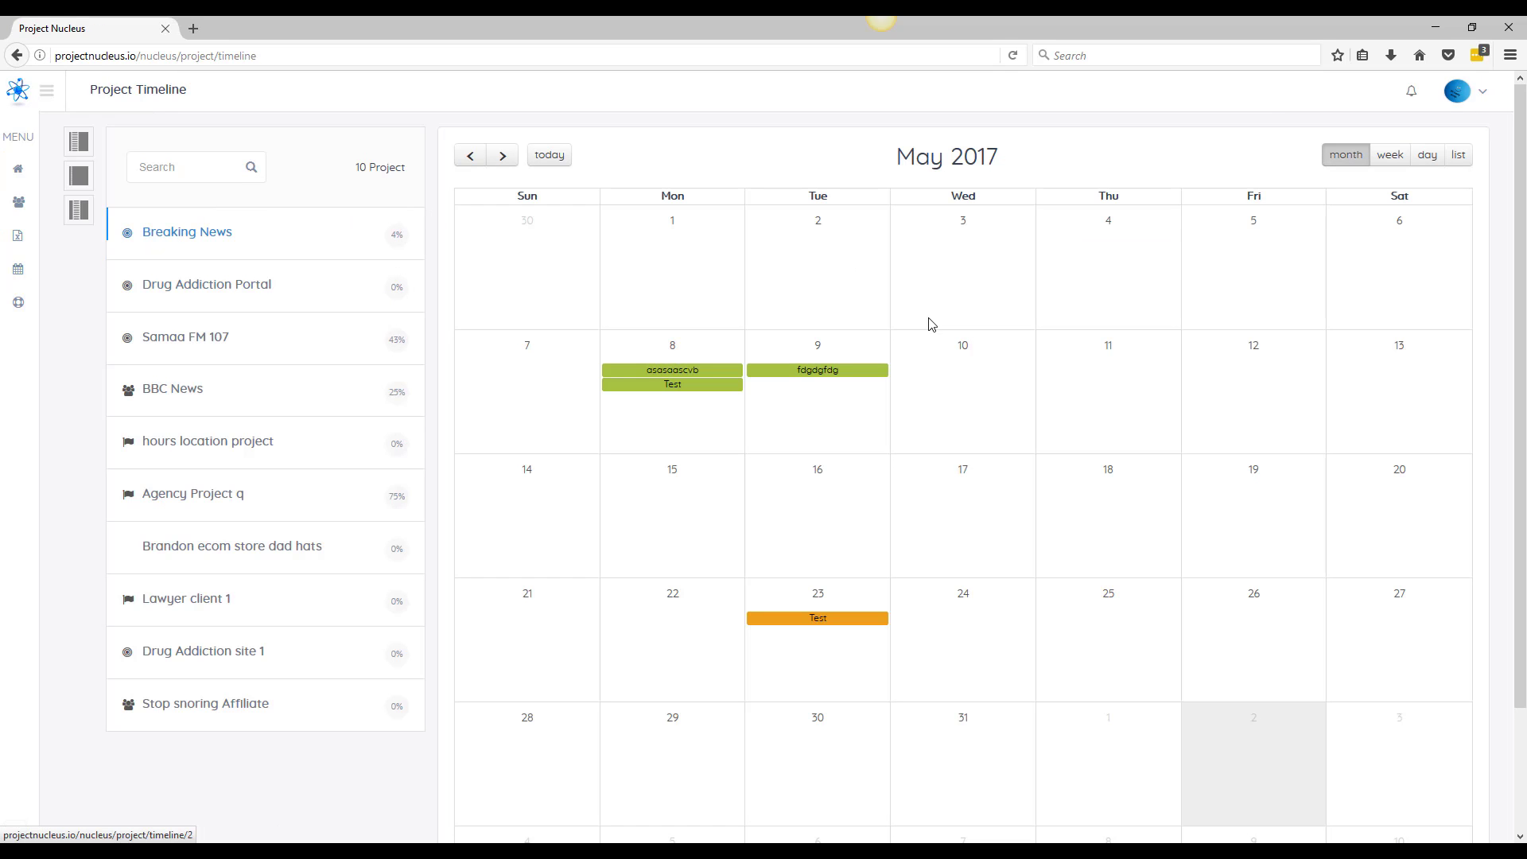
click(207, 283)
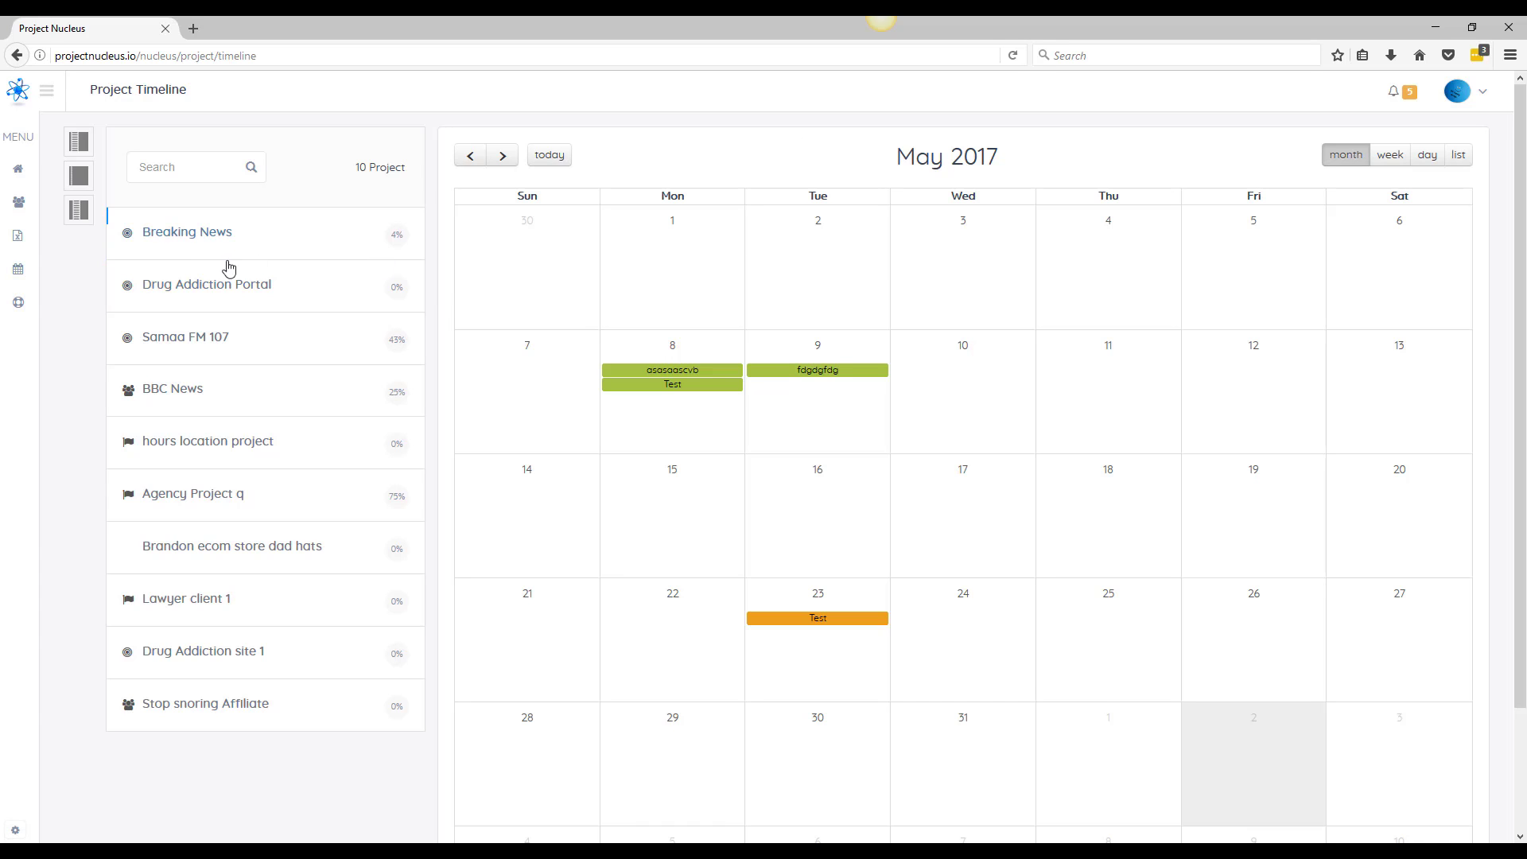
click(187, 232)
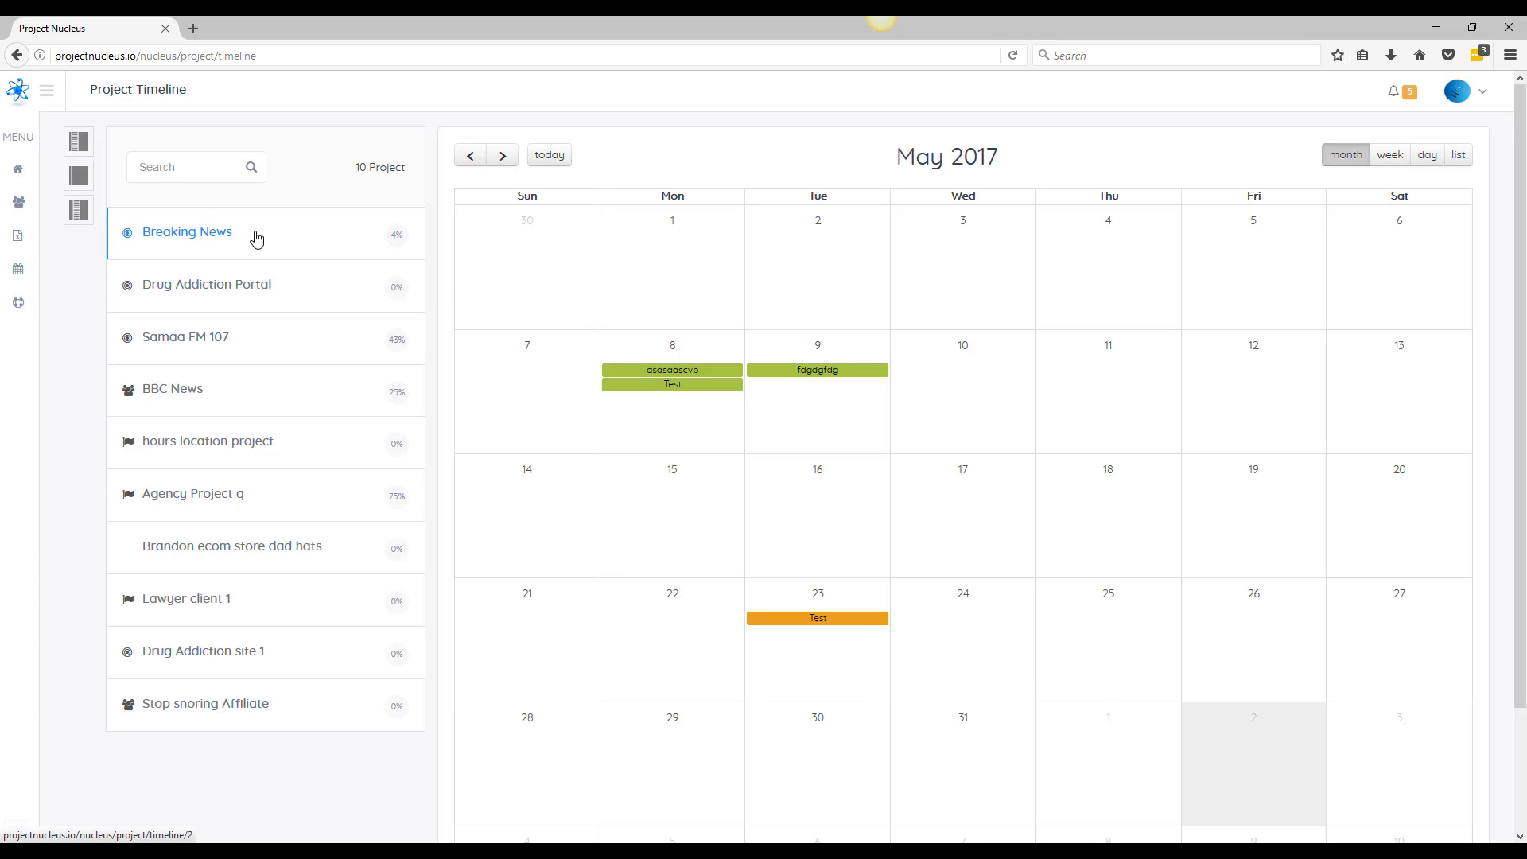
click(207, 283)
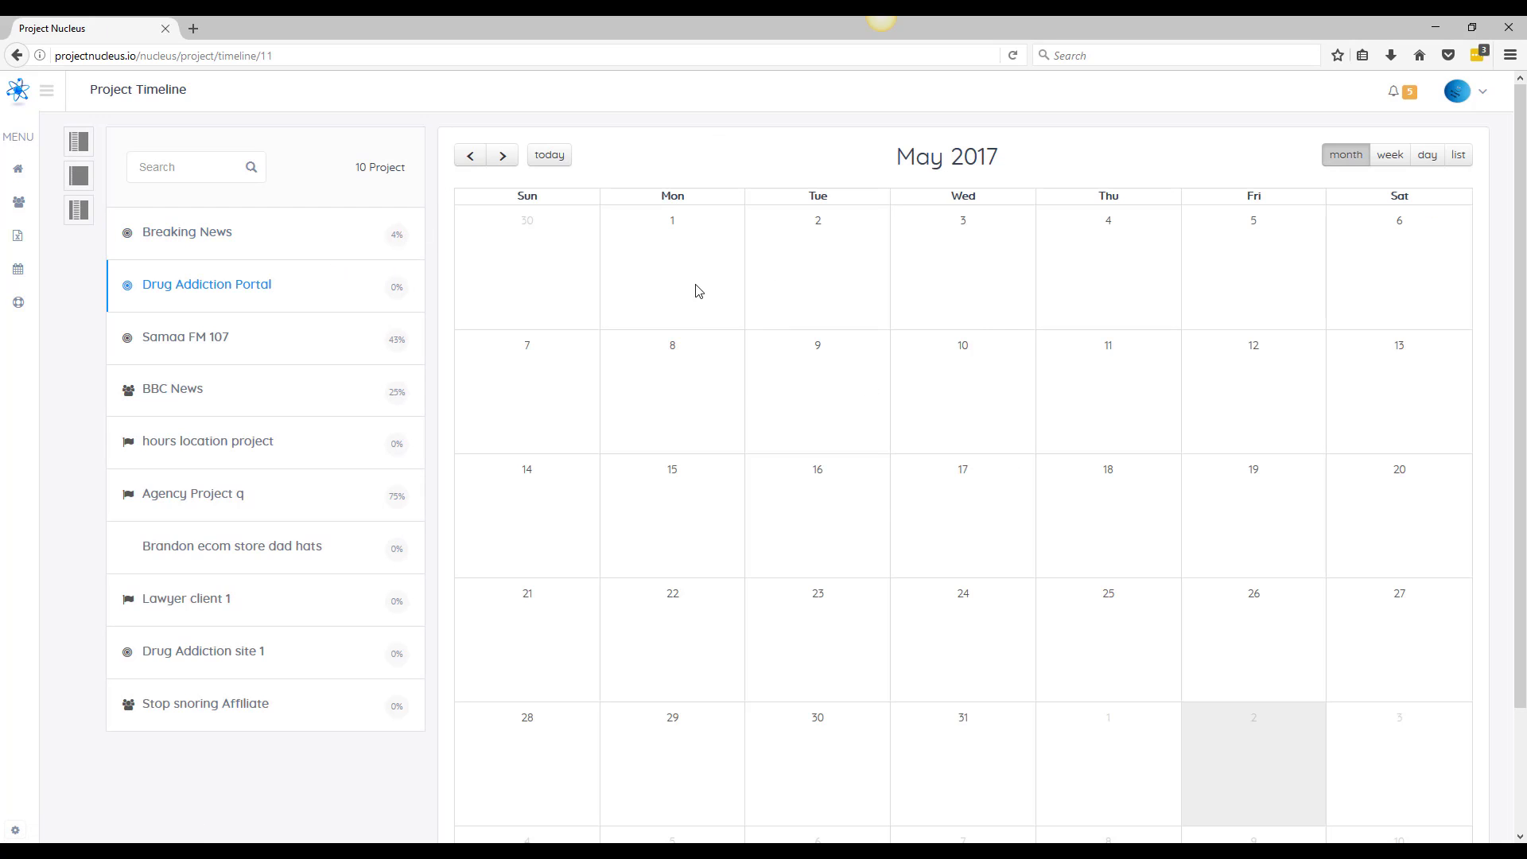
mouse_move(727, 283)
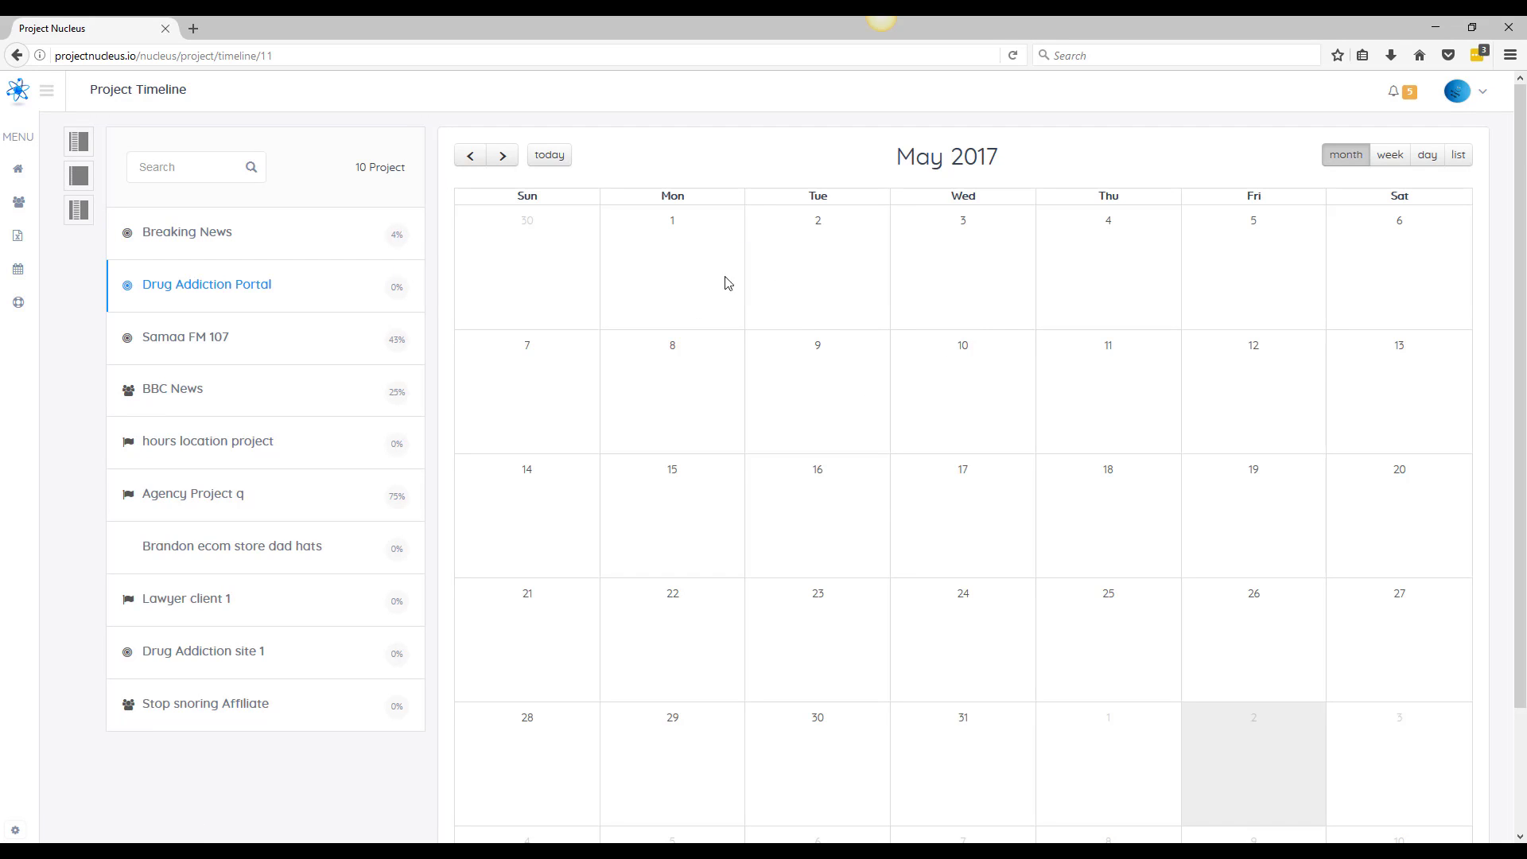
mouse_move(992, 230)
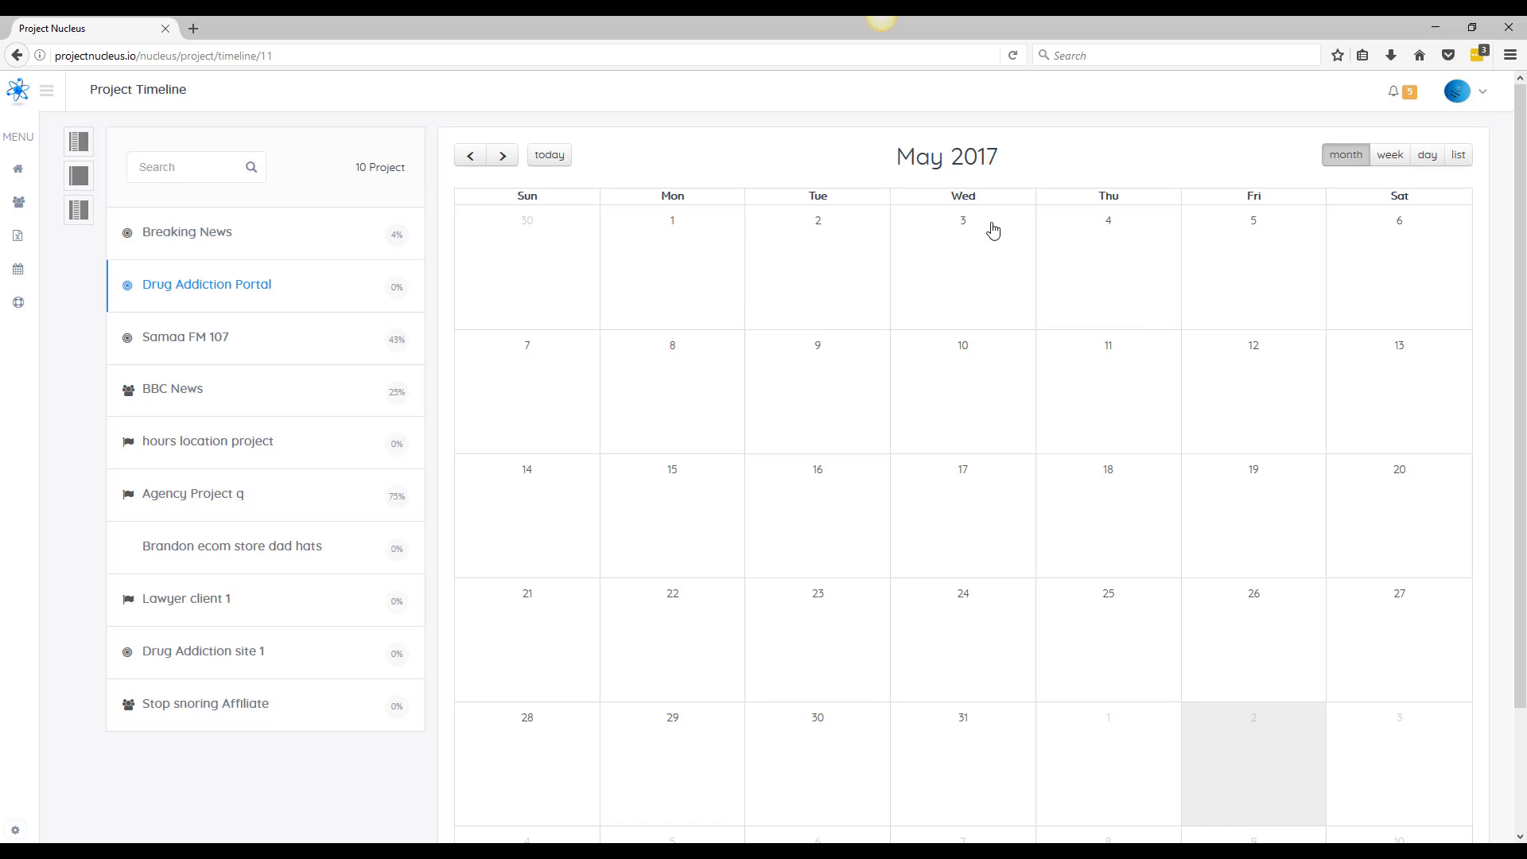
mouse_move(1003, 226)
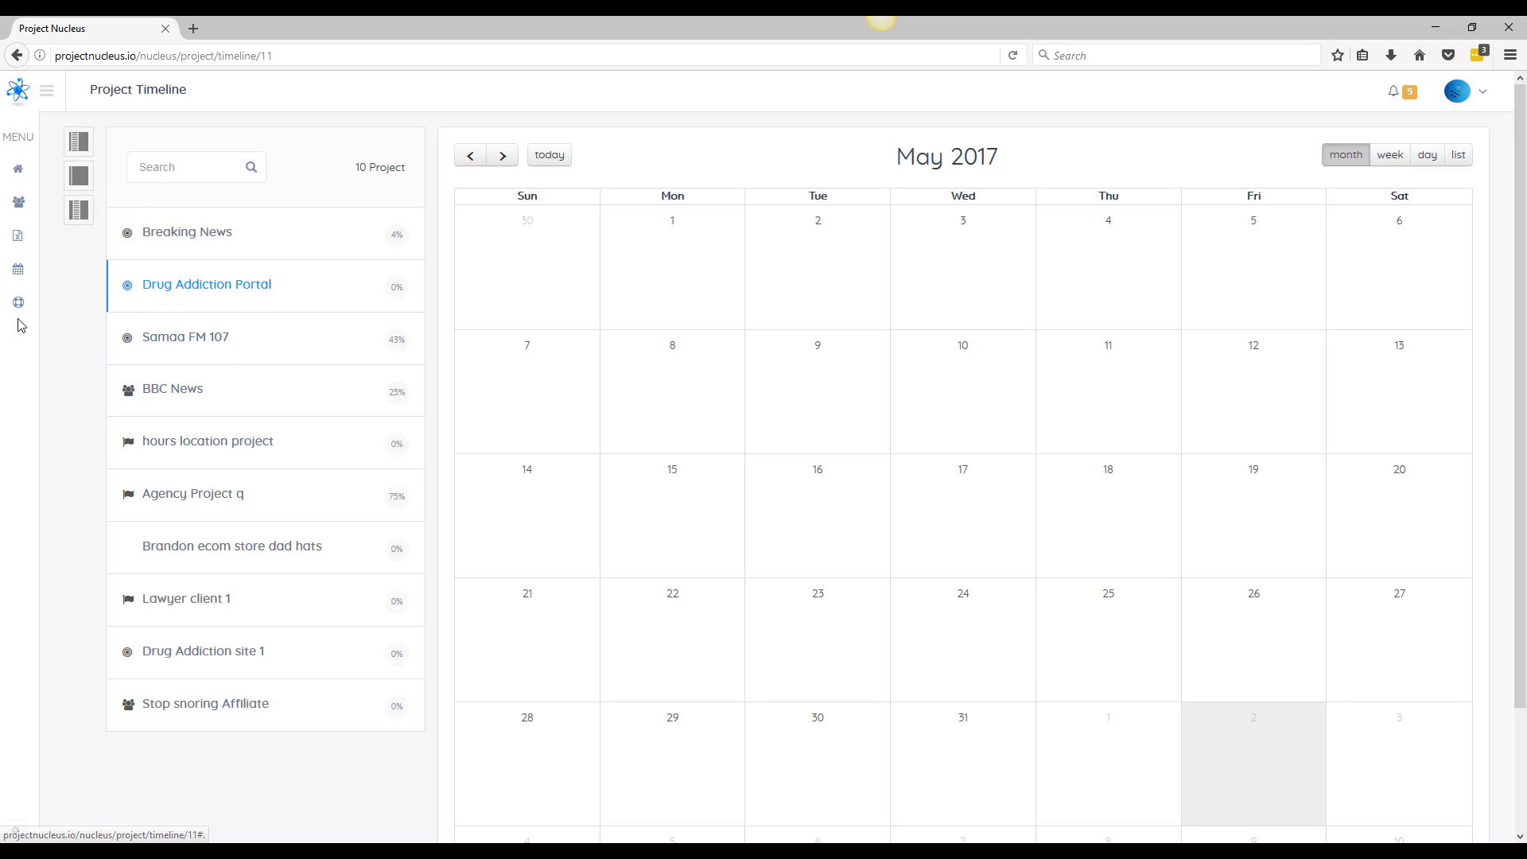
mouse_move(19, 302)
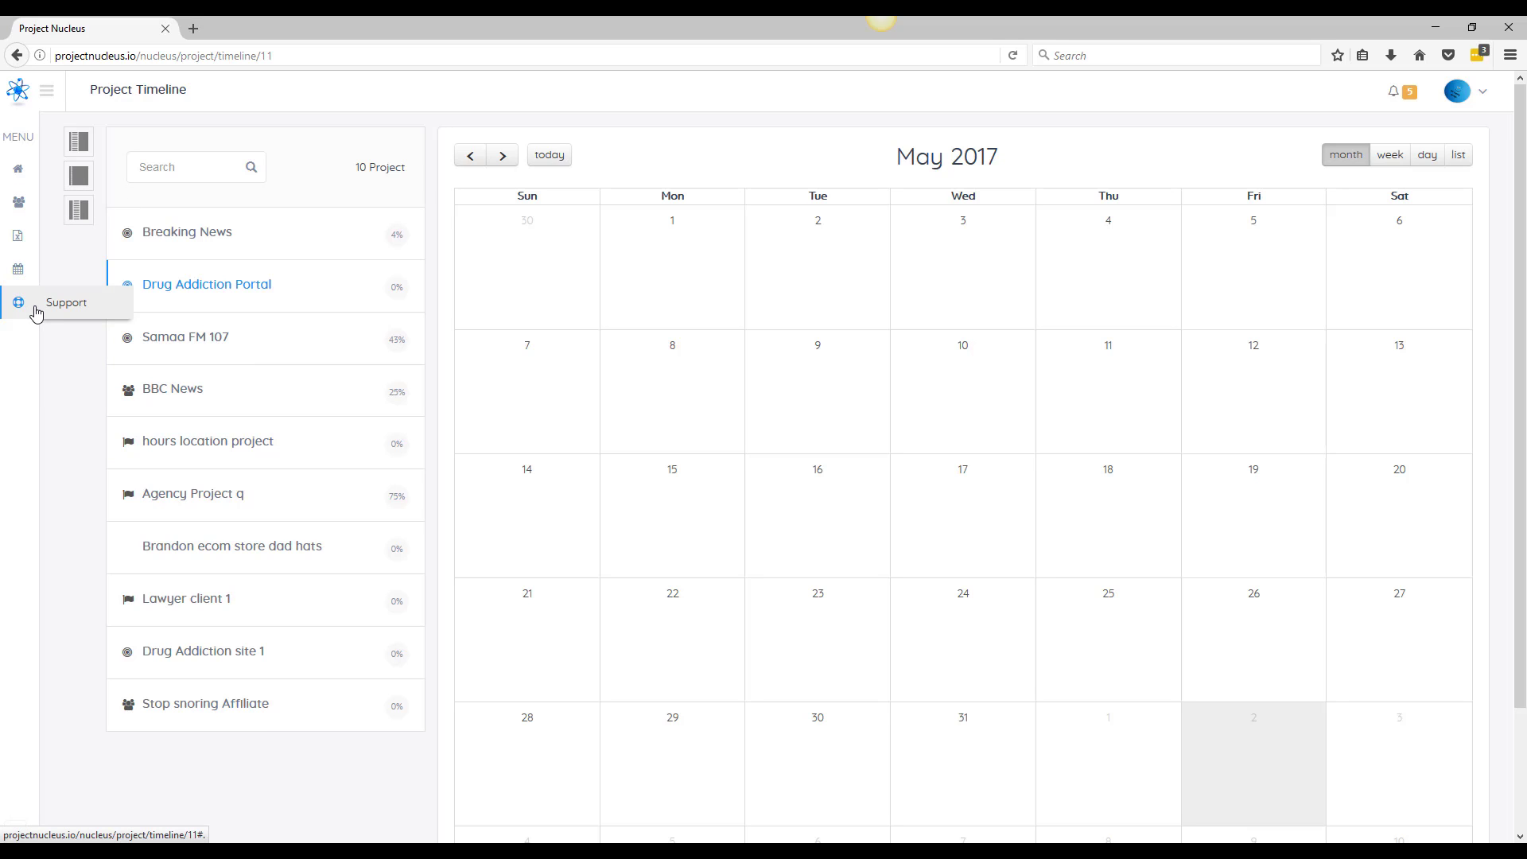
mouse_move(416, 104)
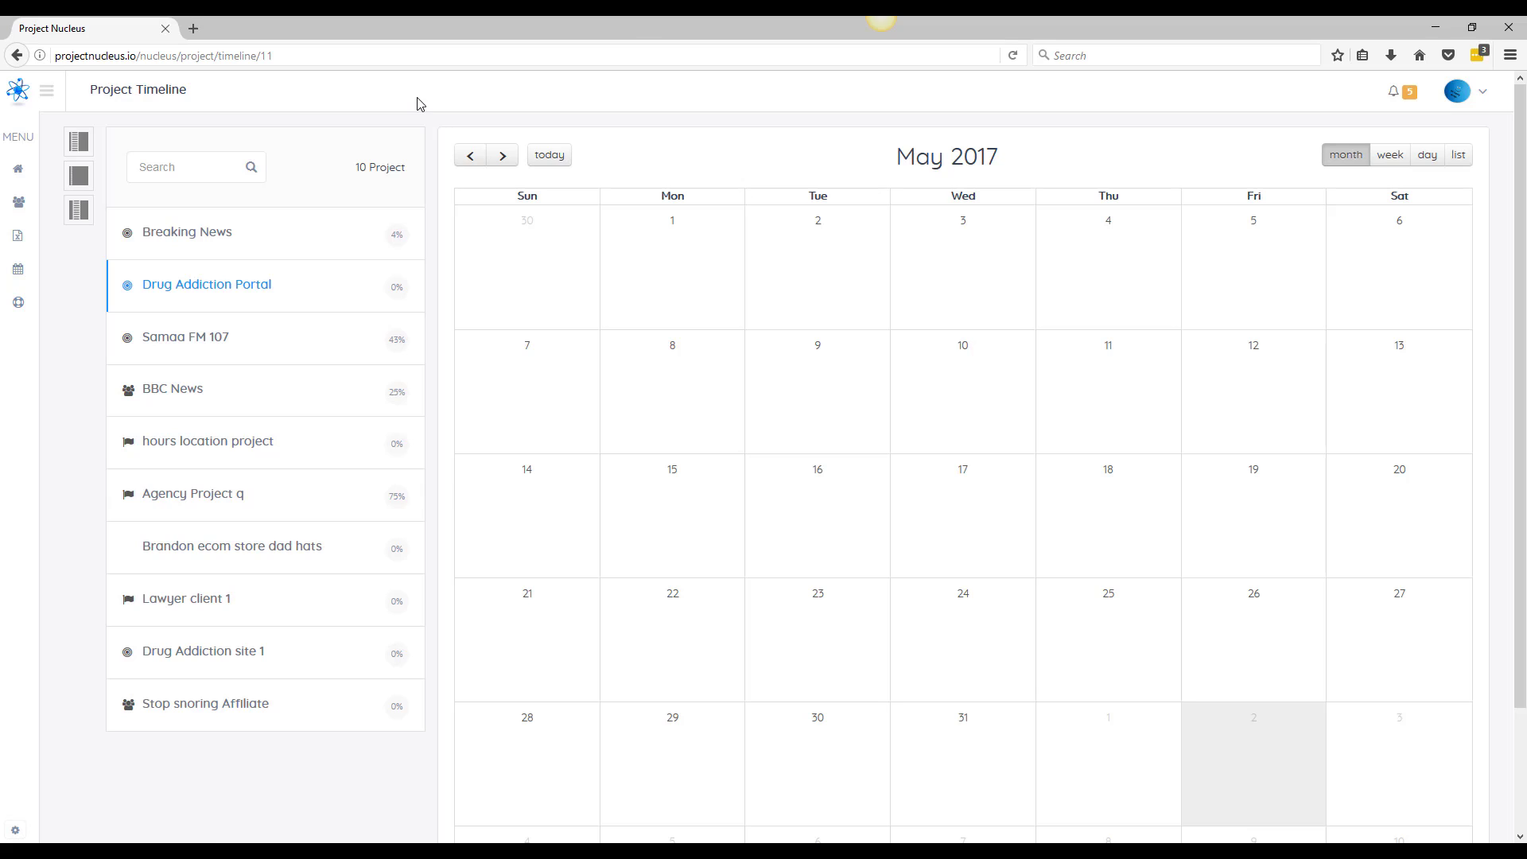
mouse_move(423, 142)
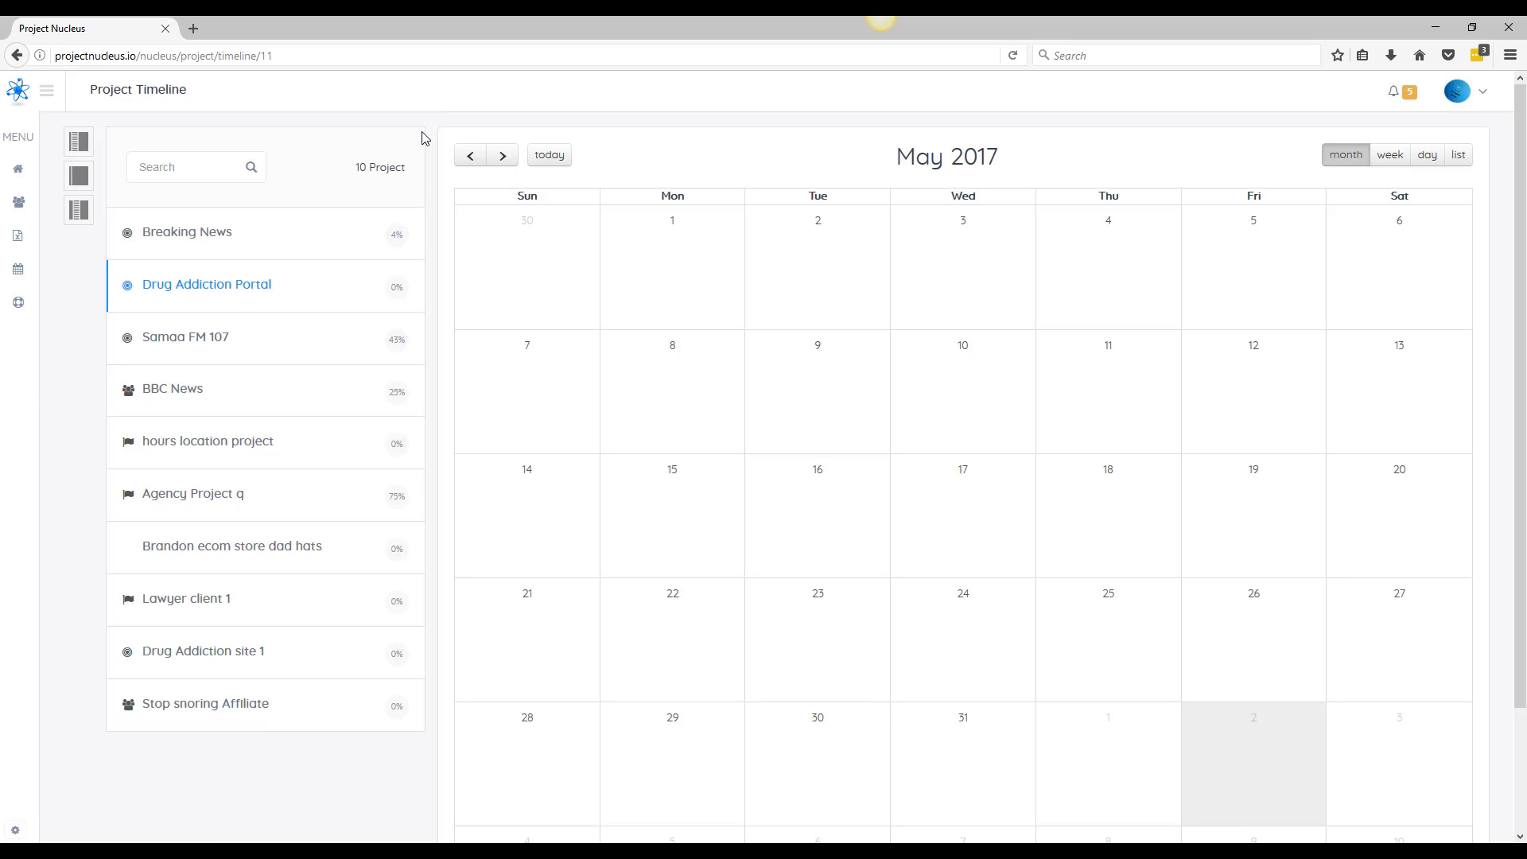
Return to the Overview dashboard showing ten projects and recent activities
click(159, 167)
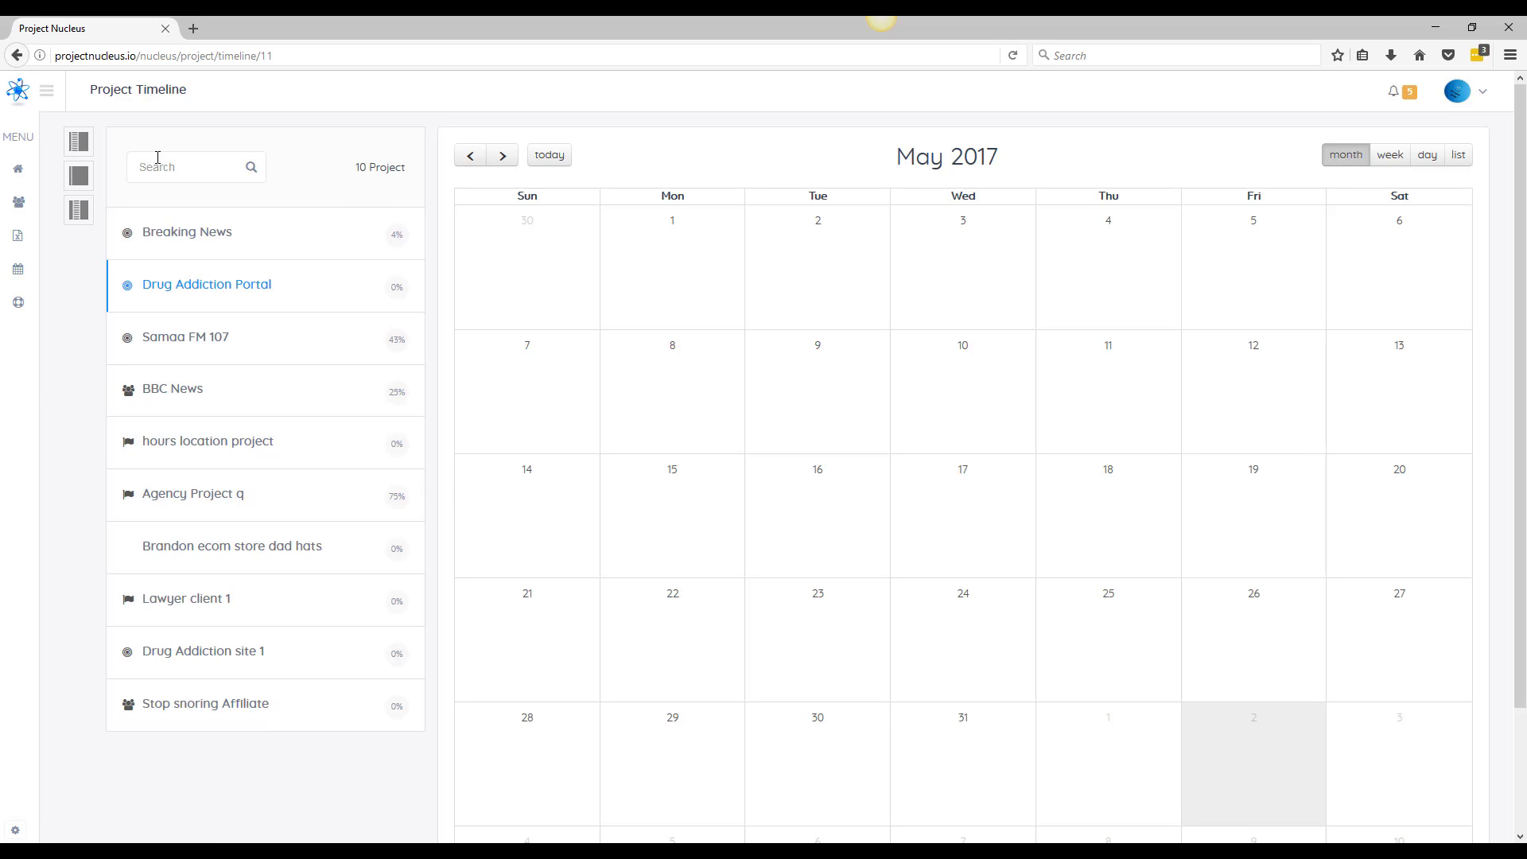
click(79, 143)
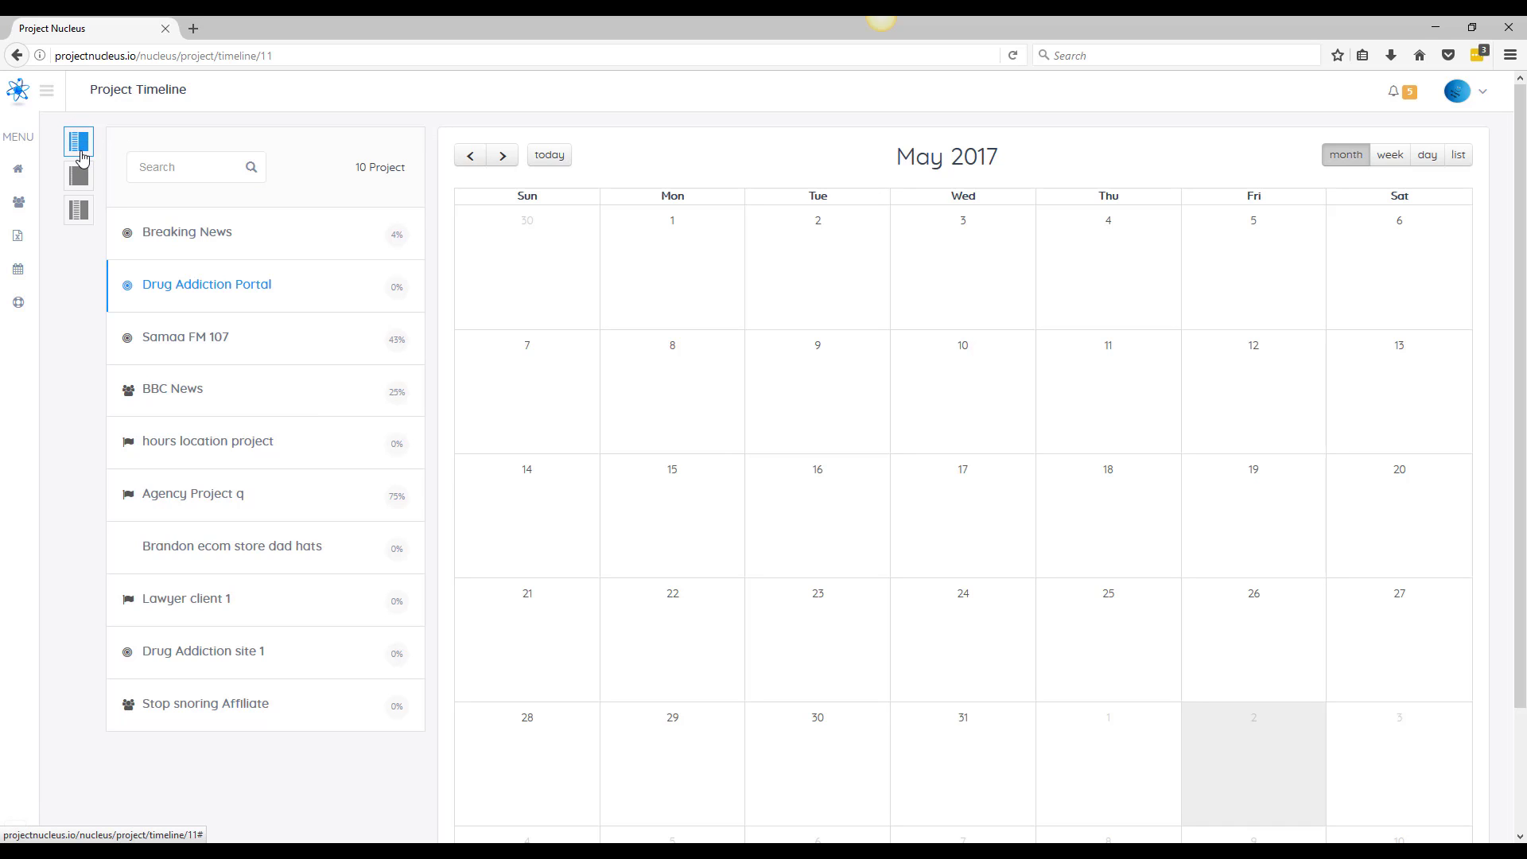
click(78, 176)
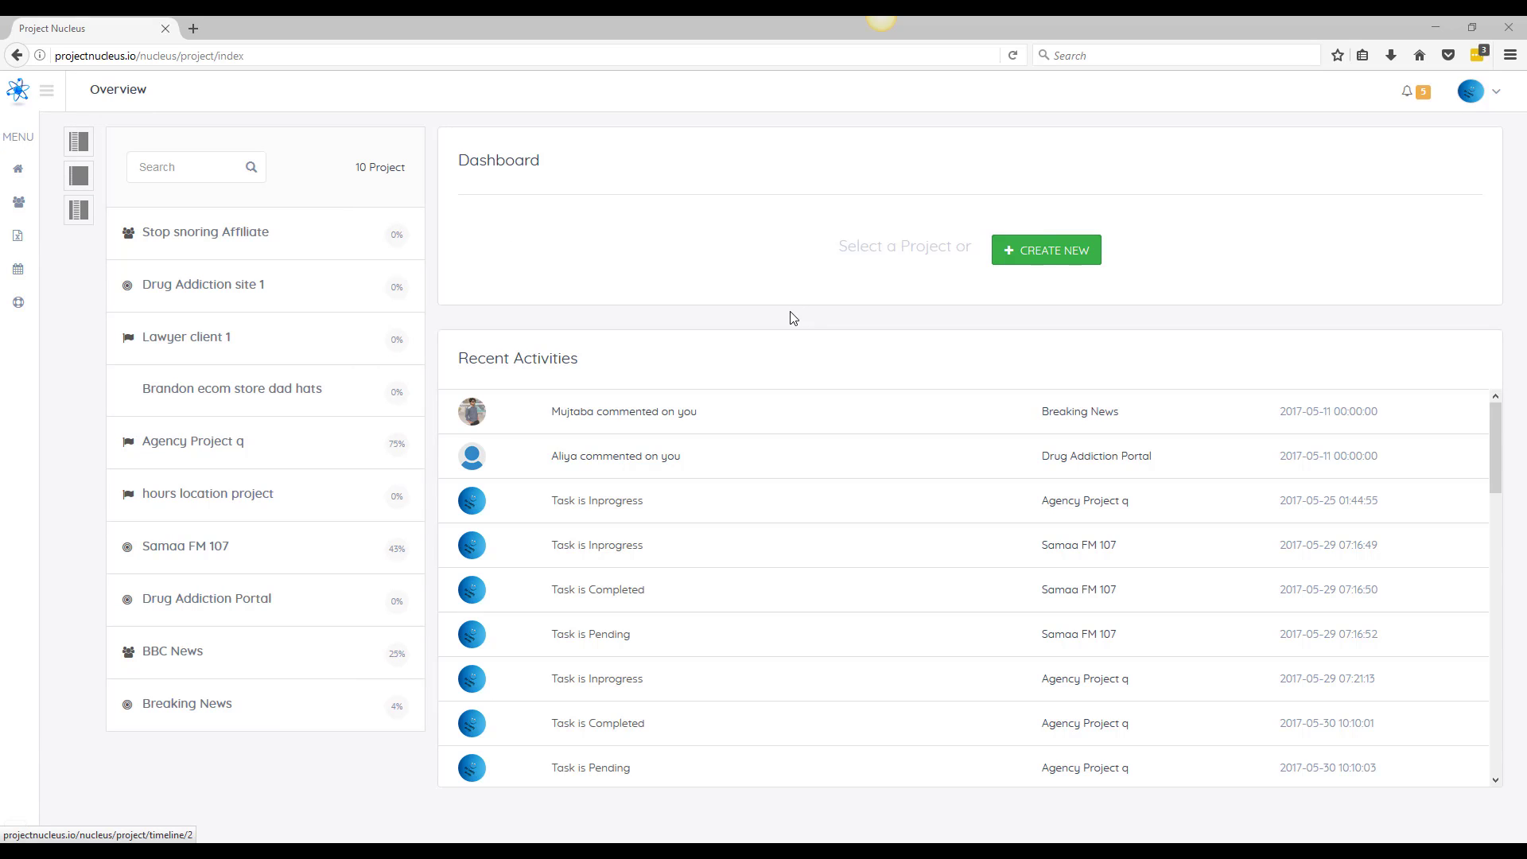
mouse_move(710, 328)
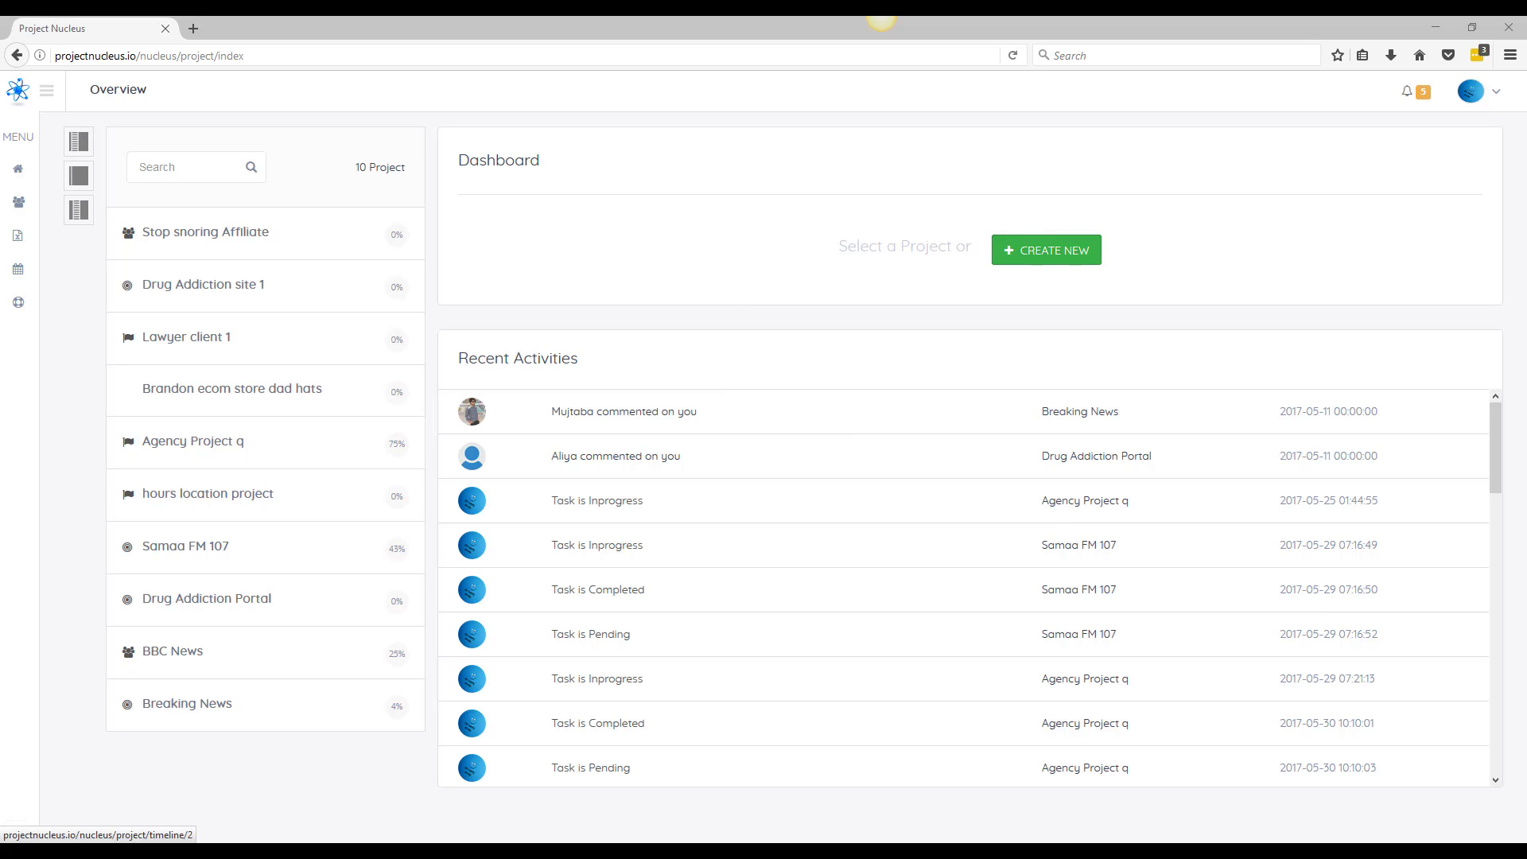
mouse_move(987, 606)
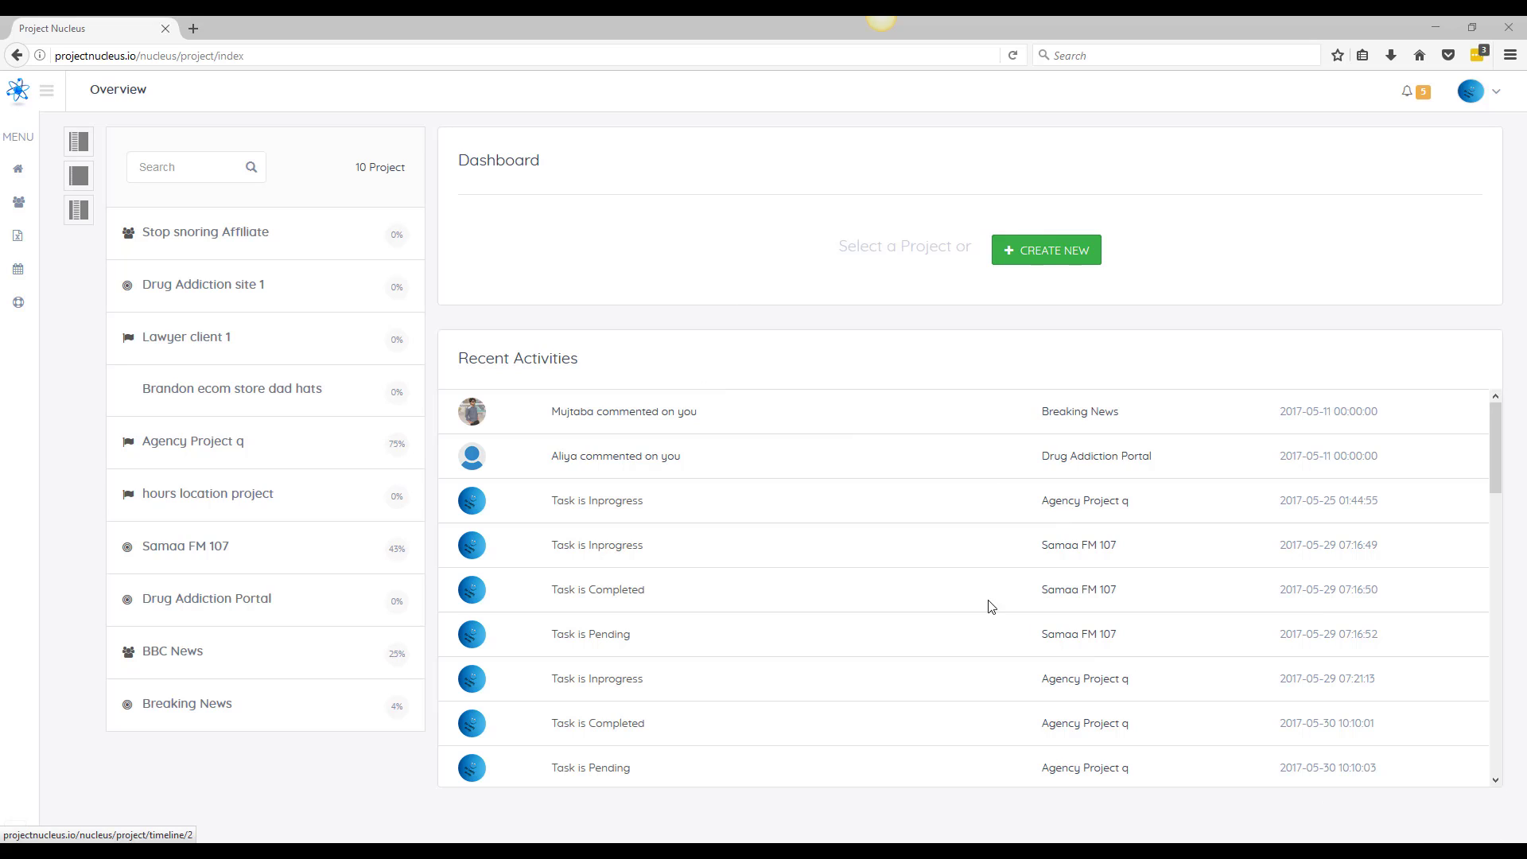
mouse_move(824, 470)
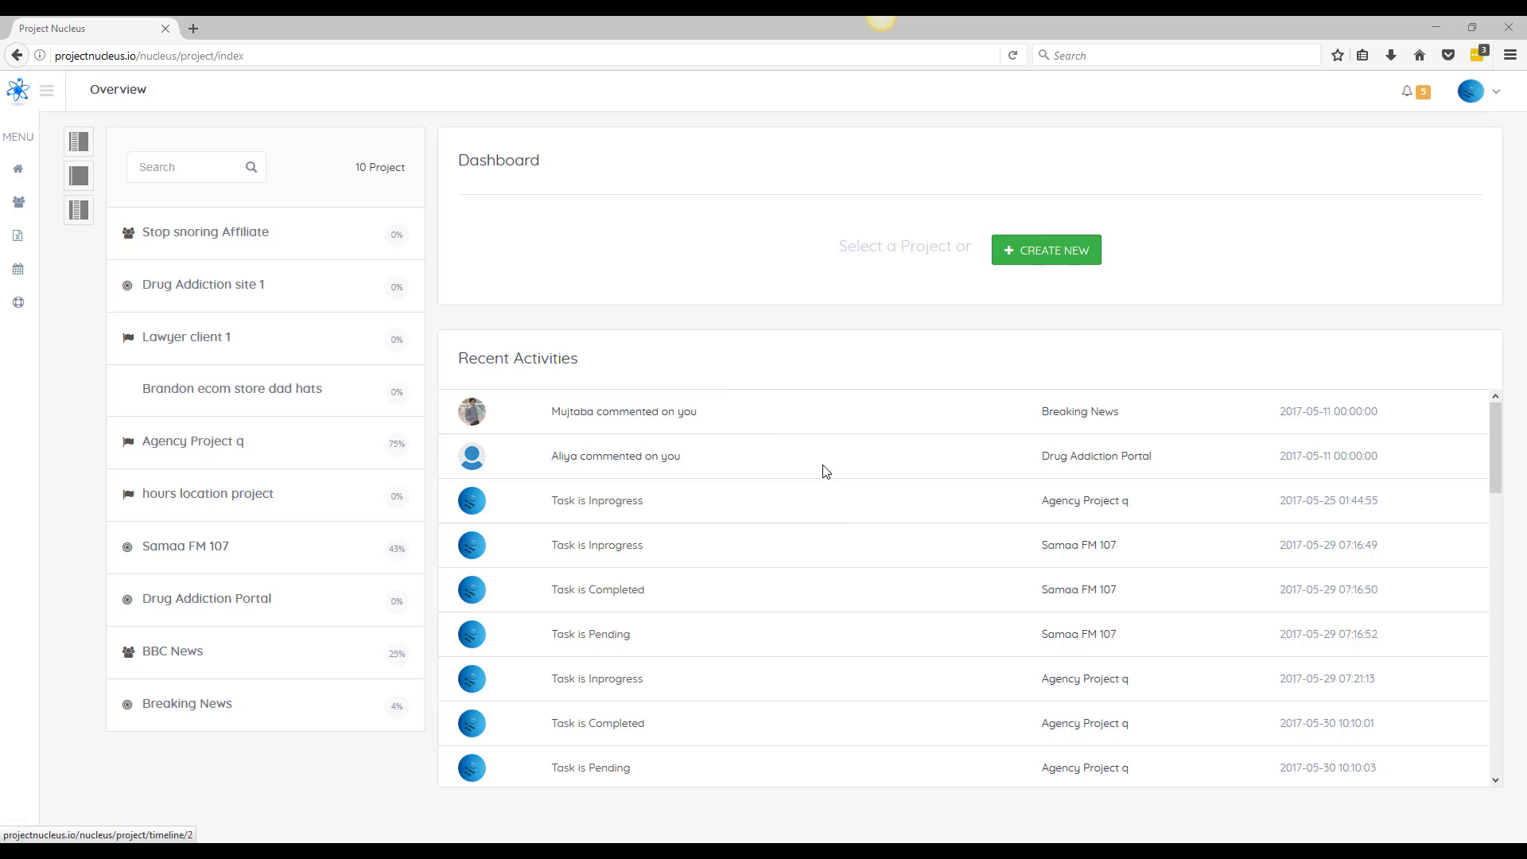
mouse_move(878, 188)
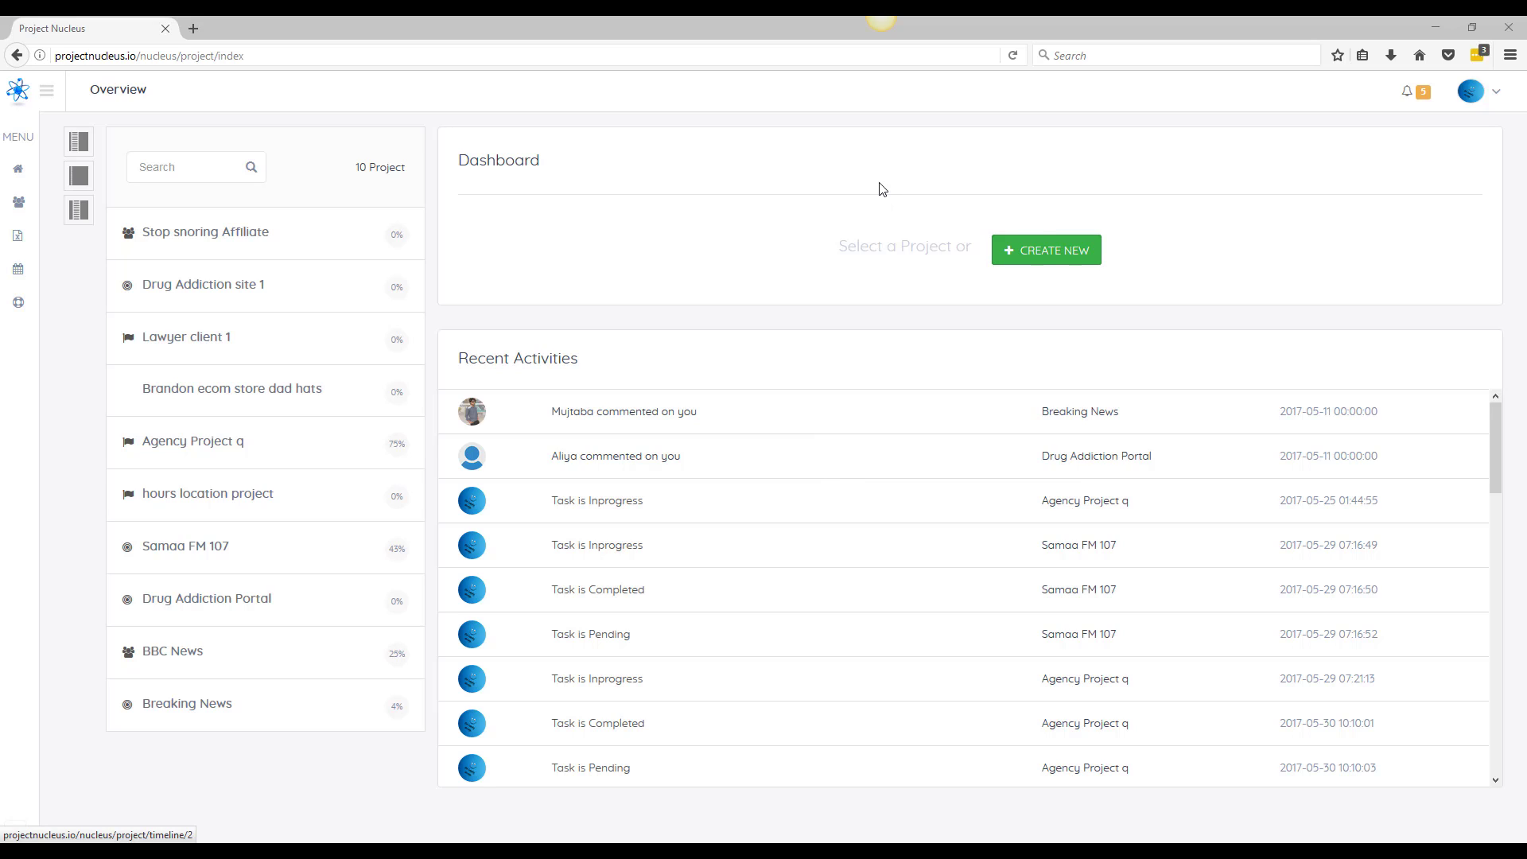